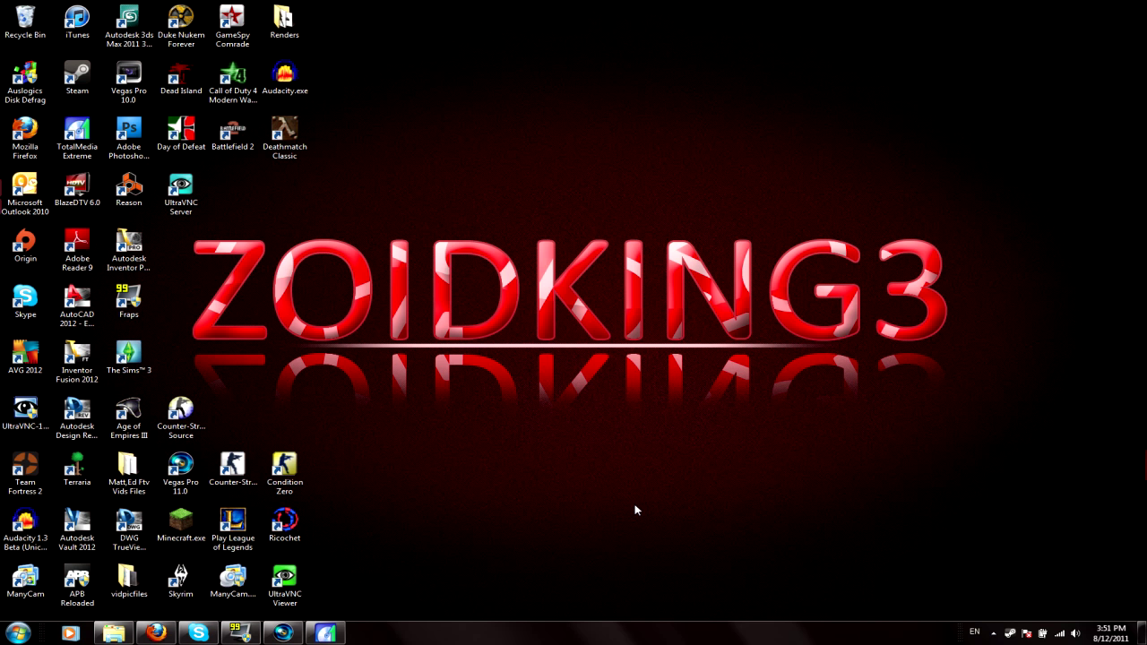
pyautogui.moveTo(329, 630)
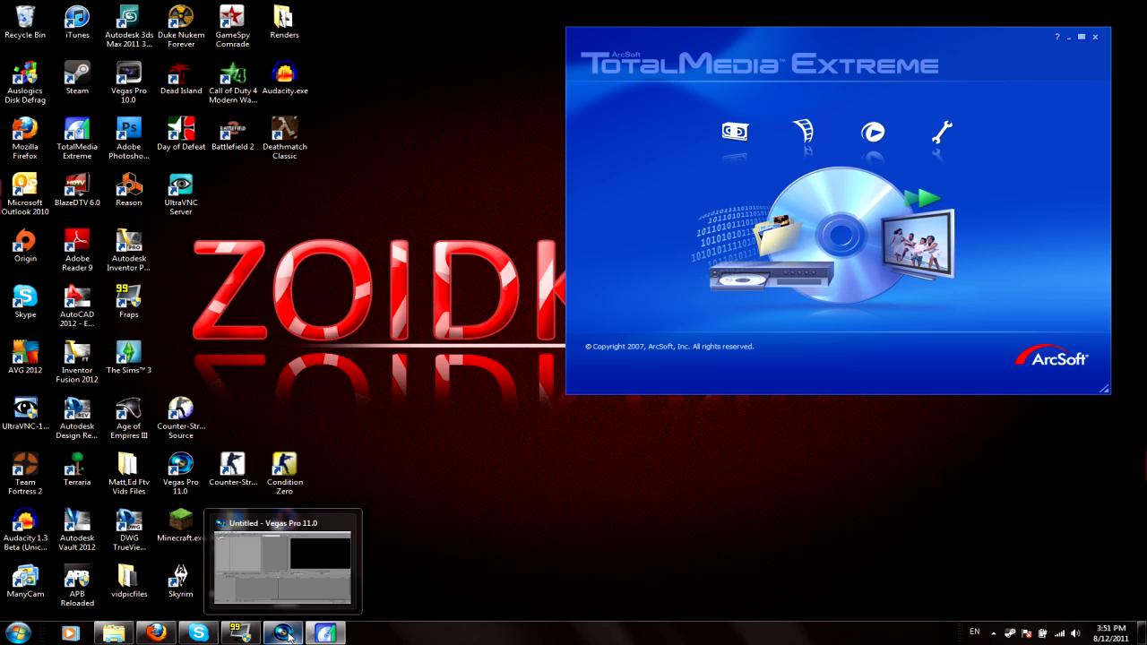
# Switch briefly to Vegas, preview TotalMedia's Create Disc options, then return to its start screen
pyautogui.click(282, 560)
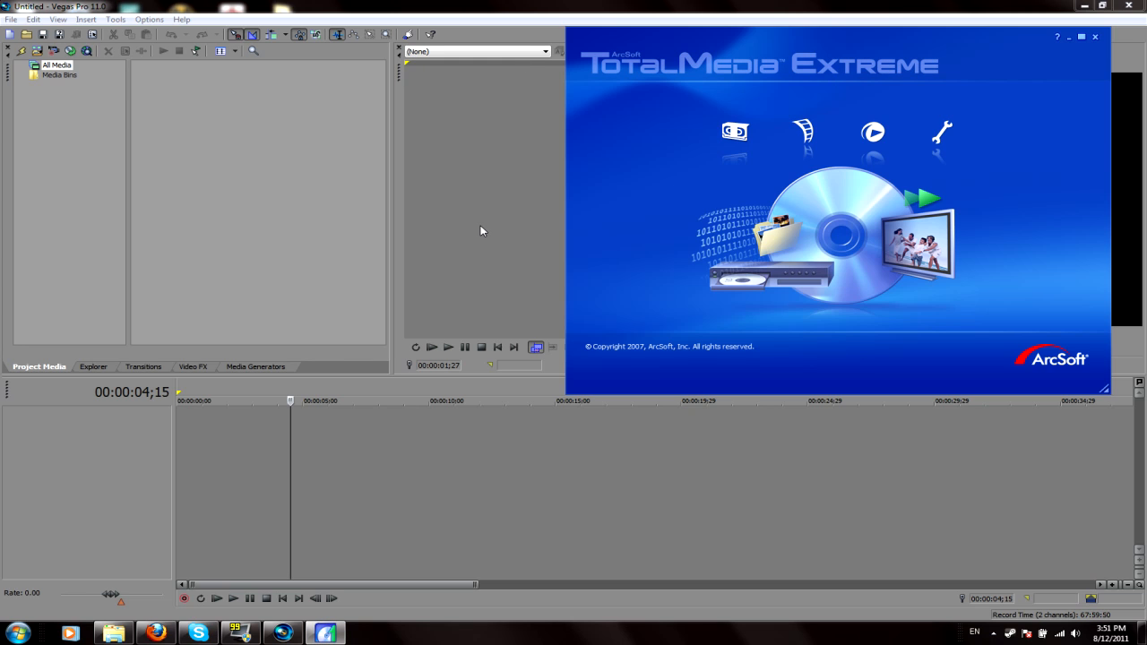
pyautogui.click(804, 133)
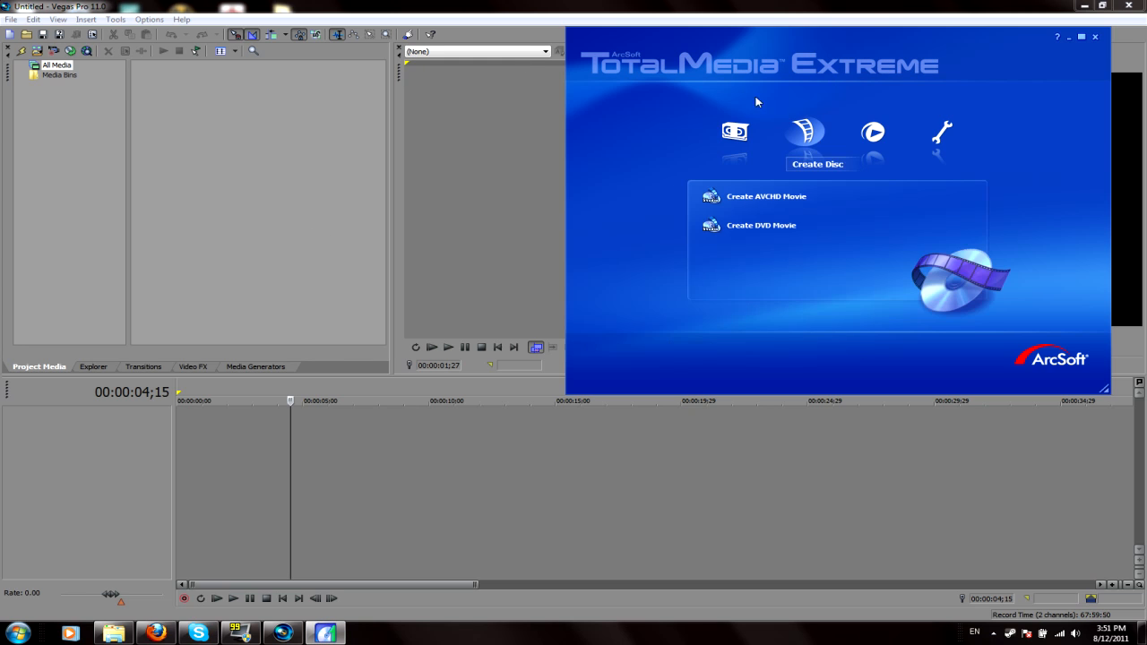
pyautogui.click(1094, 36)
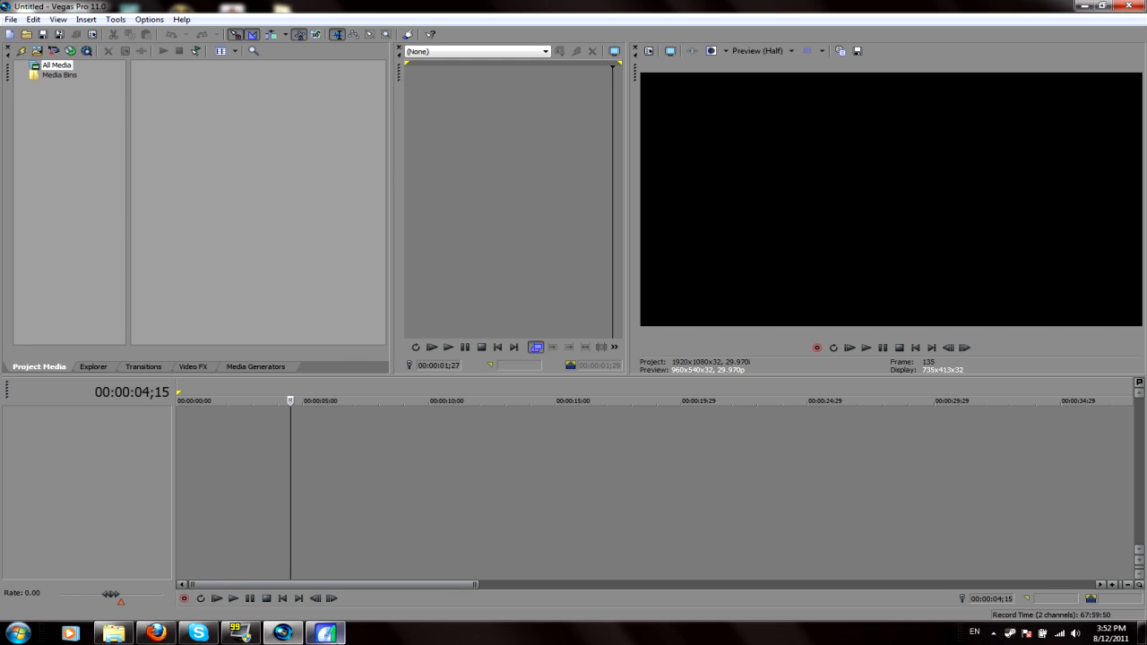
pyautogui.click(327, 630)
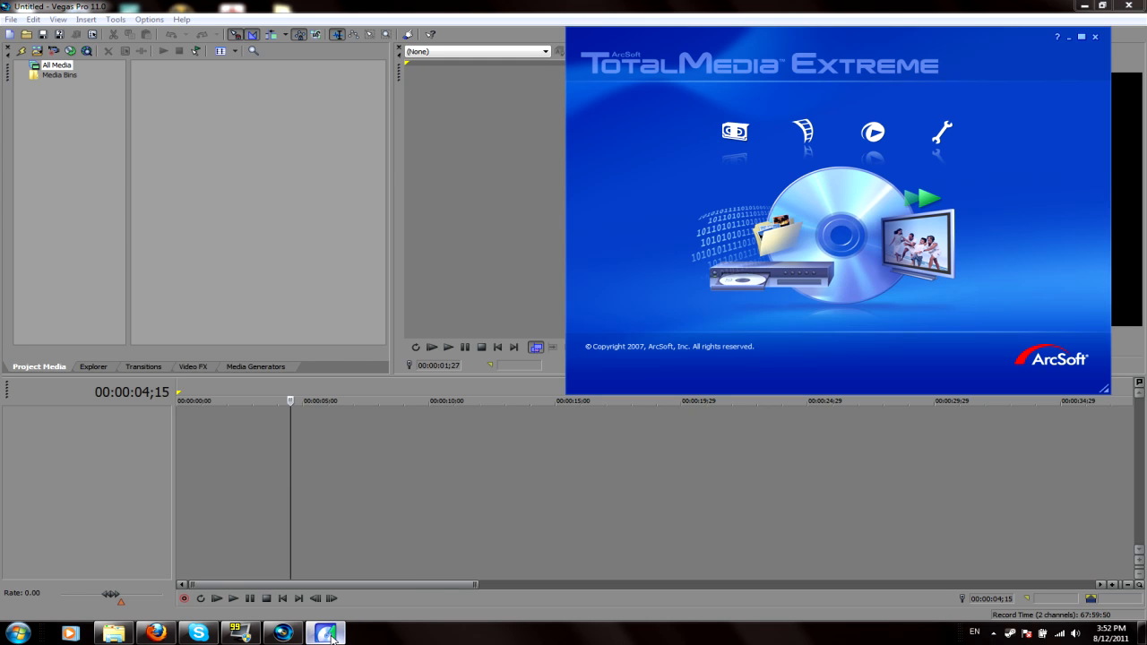
pyautogui.moveTo(734, 133)
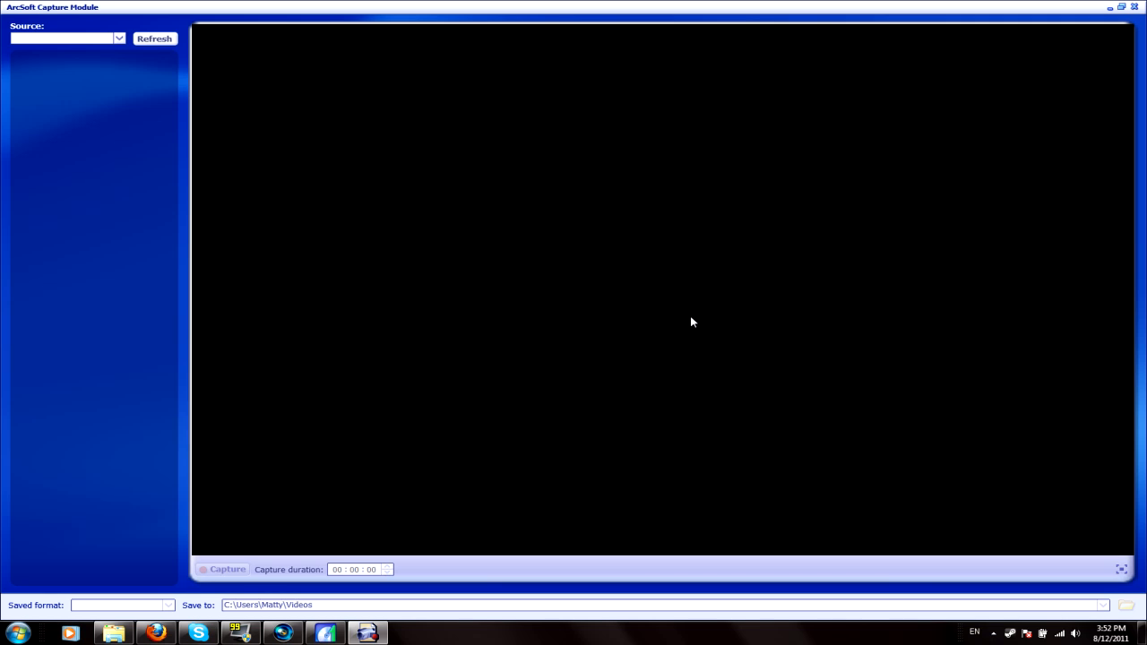
# Select the Hauppauge HD PVR as source and review its 8.5 Mbps encoder properties
pyautogui.click(157, 38)
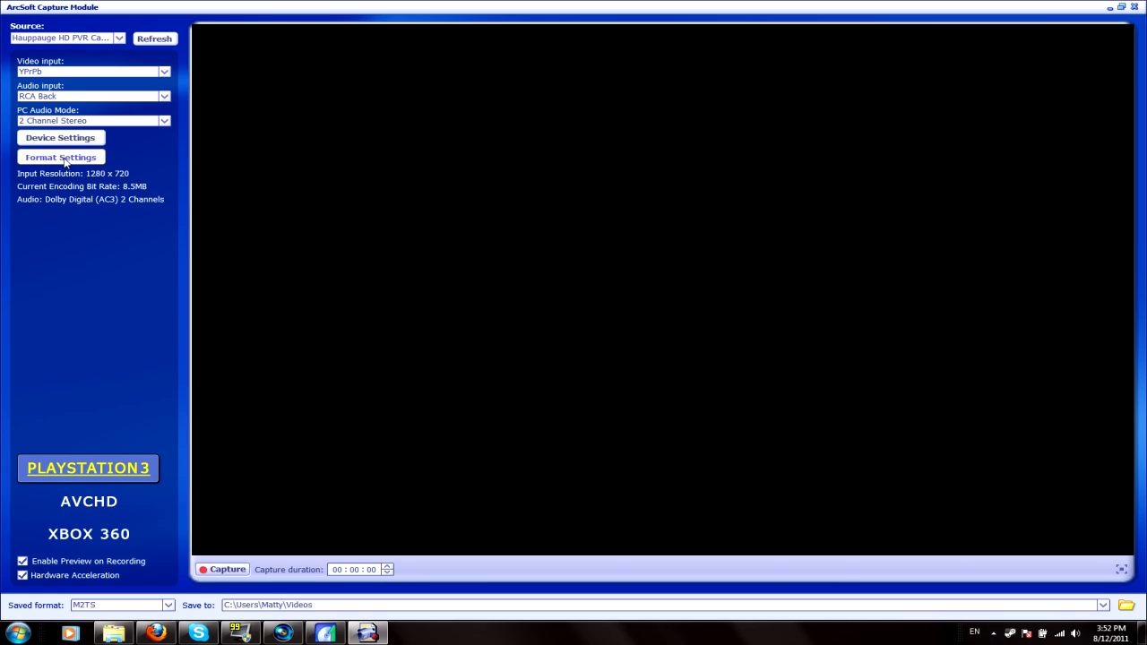
pyautogui.moveTo(87, 216)
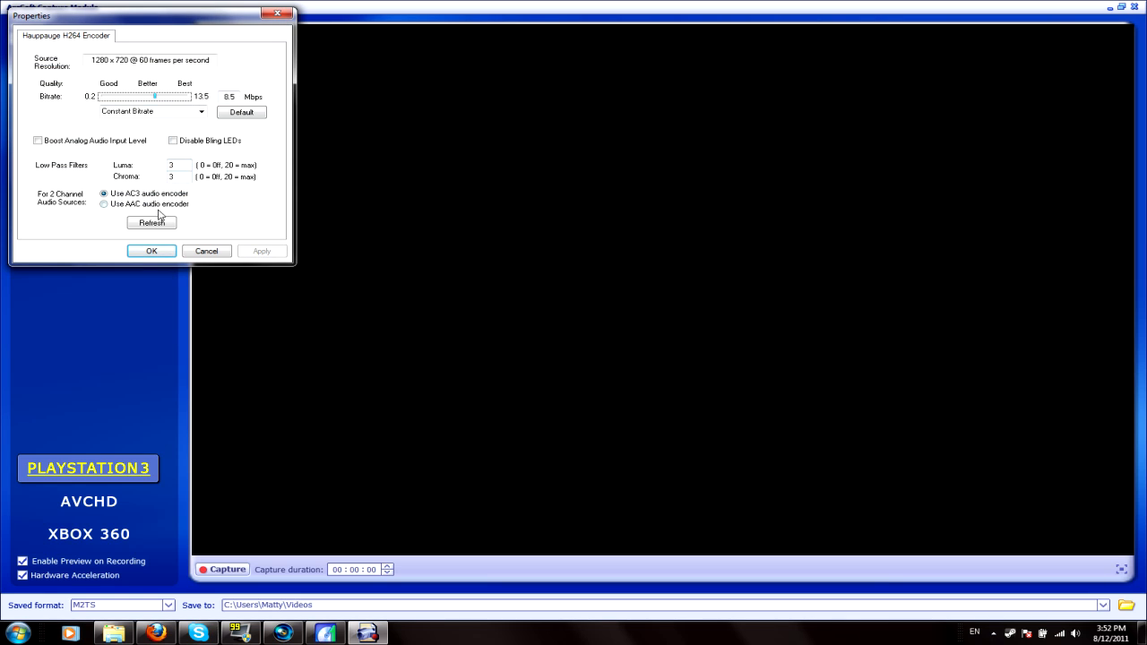
pyautogui.moveTo(119, 195)
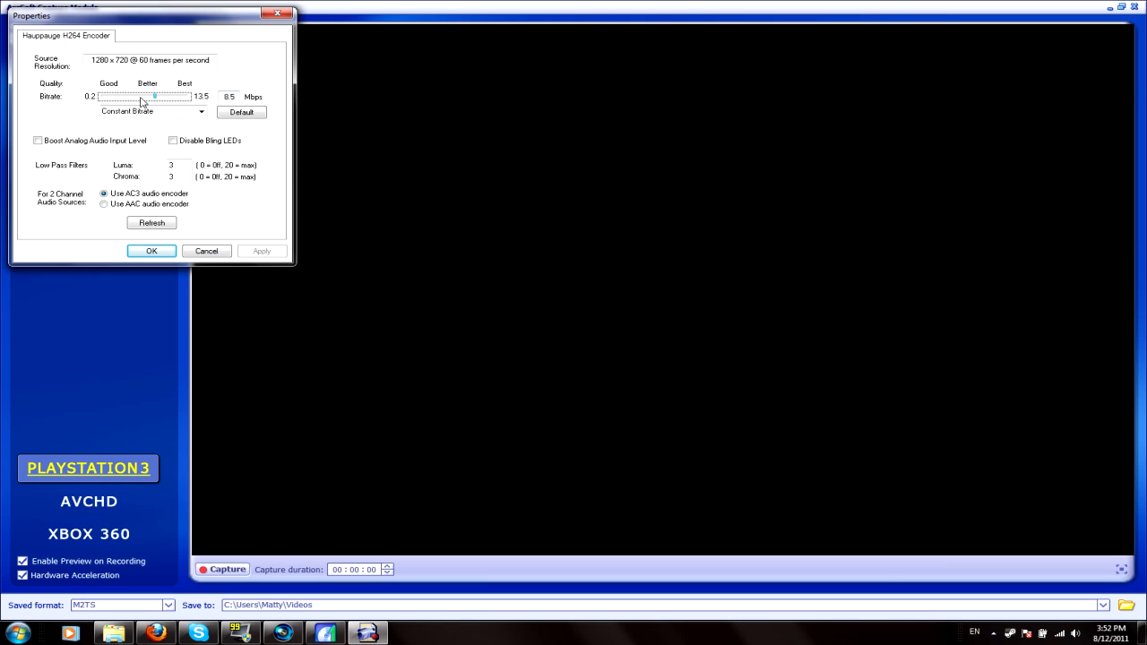
pyautogui.moveTo(164, 195)
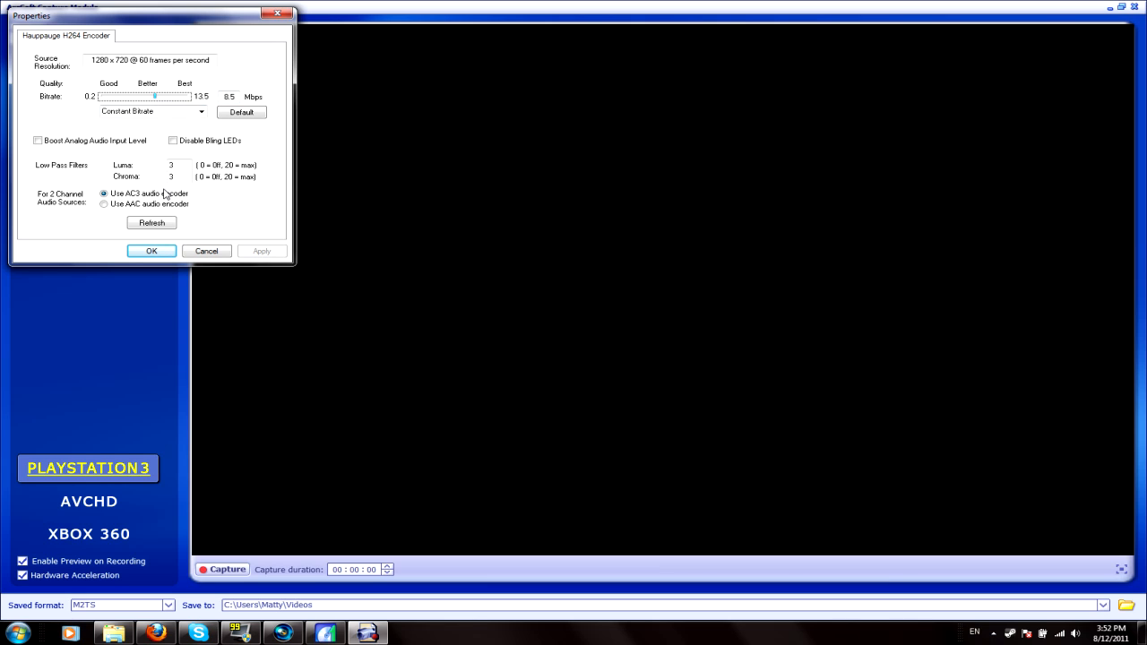
pyautogui.click(150, 251)
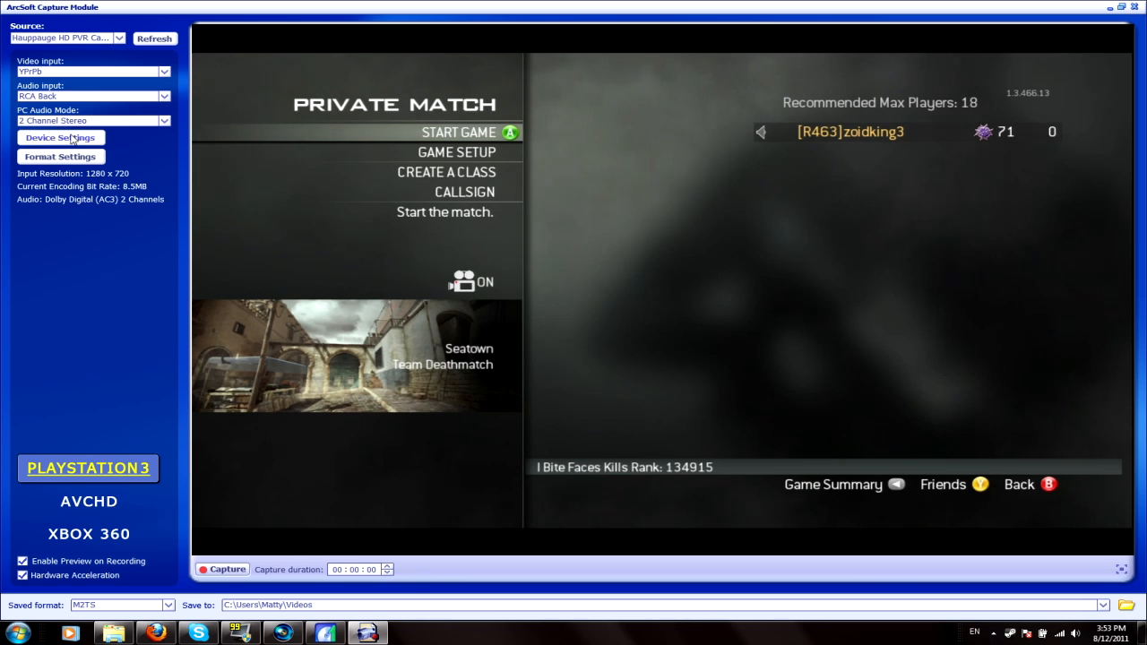
pyautogui.moveTo(119, 335)
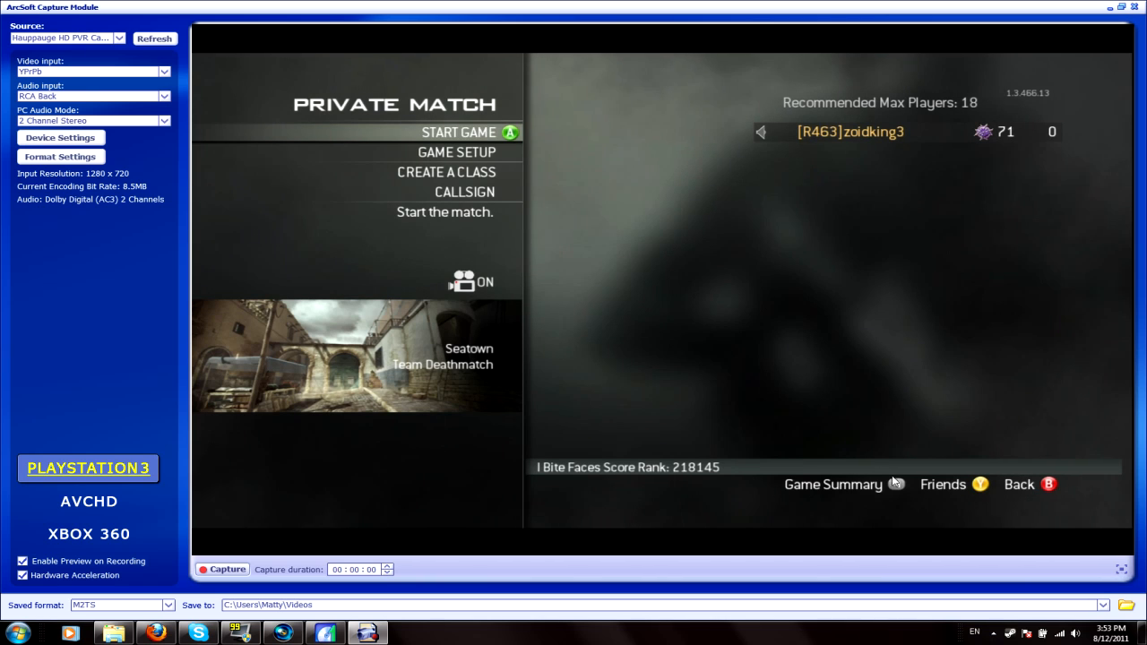
pyautogui.moveTo(116, 482)
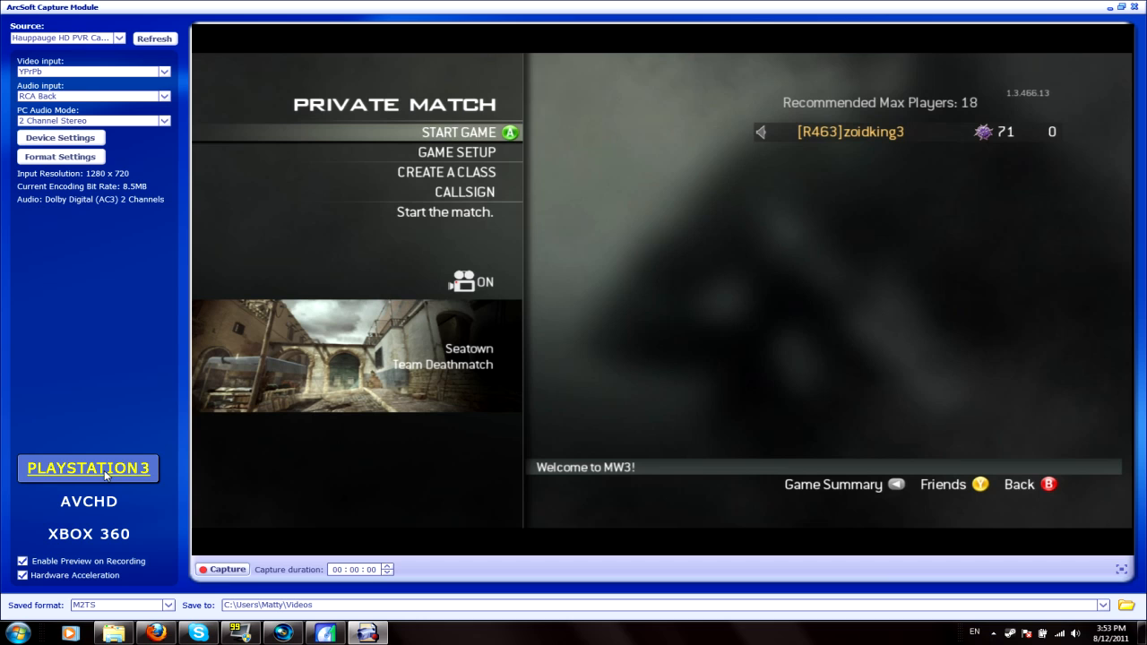
pyautogui.moveTo(92, 397)
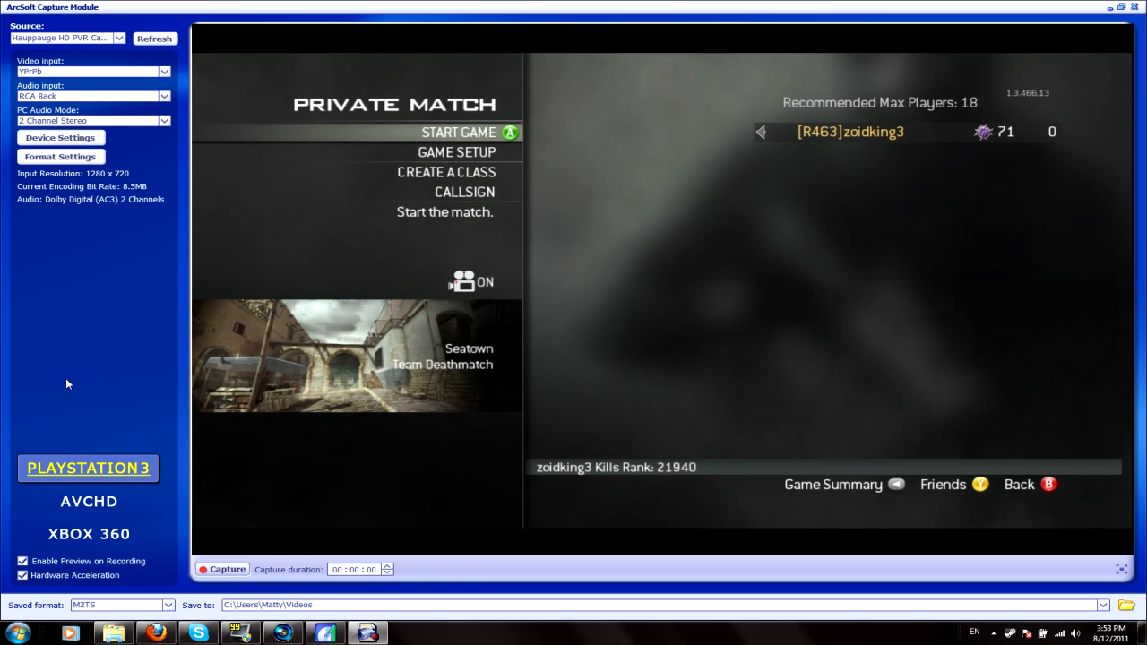
pyautogui.moveTo(86, 373)
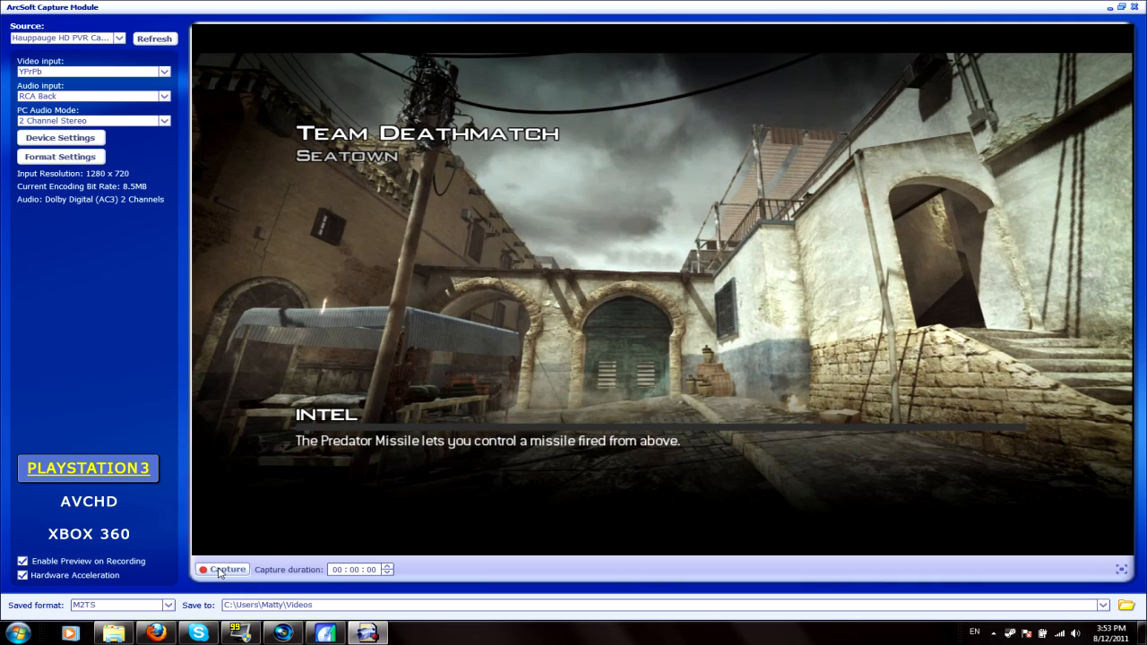
# Start and stop a Capture recording of the Team Deathmatch gameplay feed
pyautogui.click(222, 569)
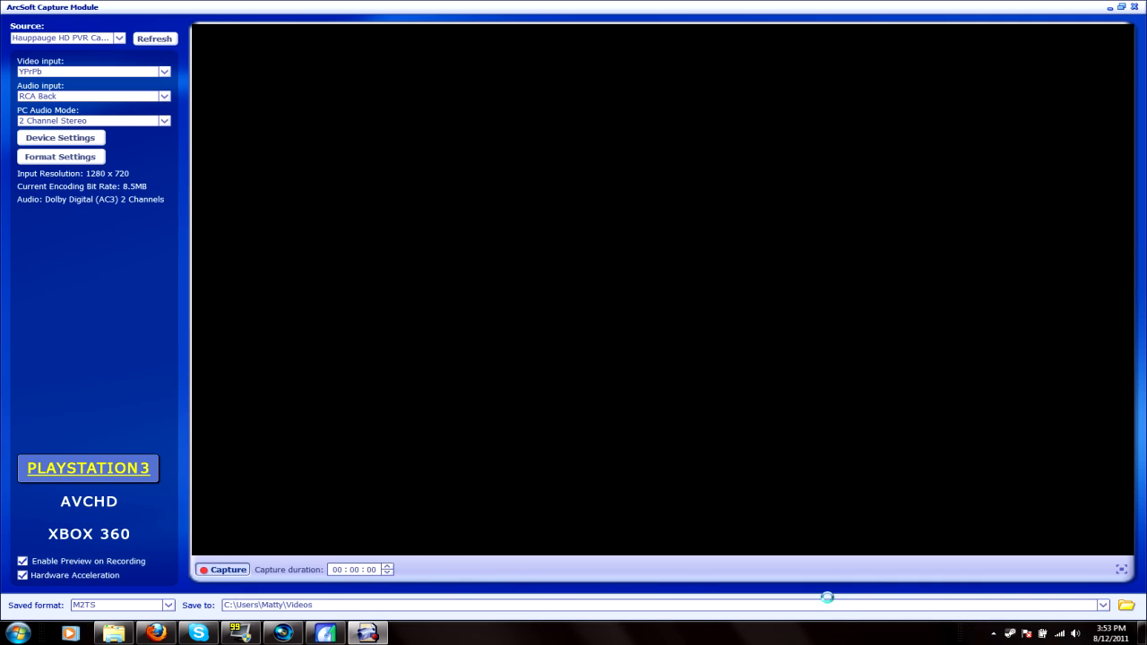
pyautogui.click(223, 569)
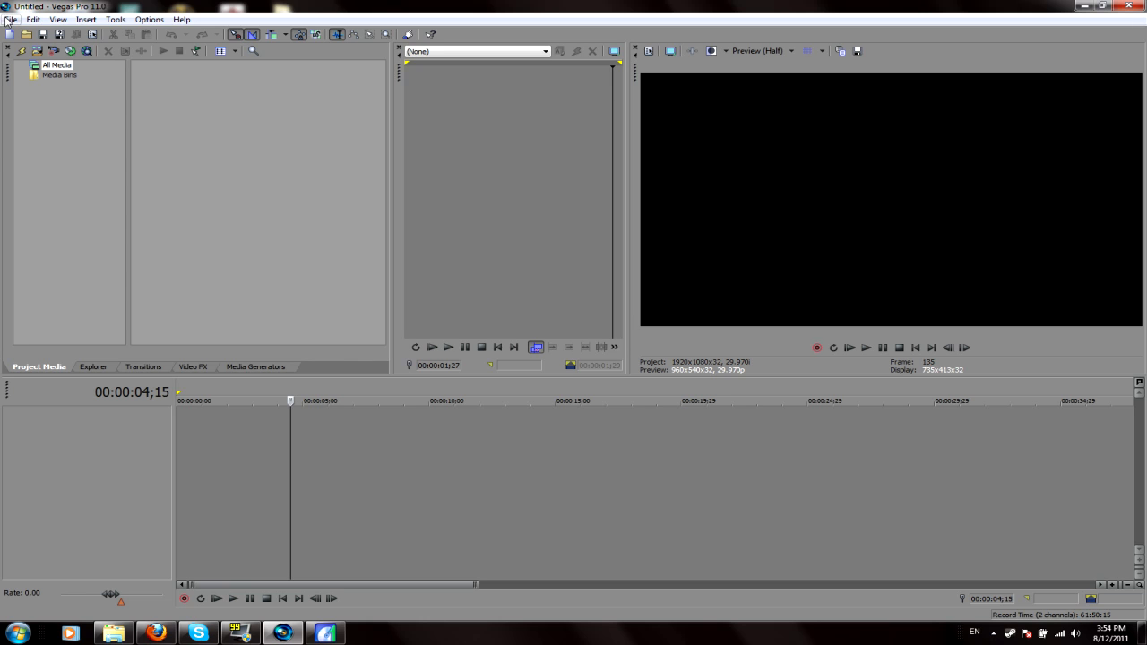
# Import 2011_12_8_15_53_41.M2TS and Zoidking3 intro.mp4 from My Videos
pyautogui.click(10, 19)
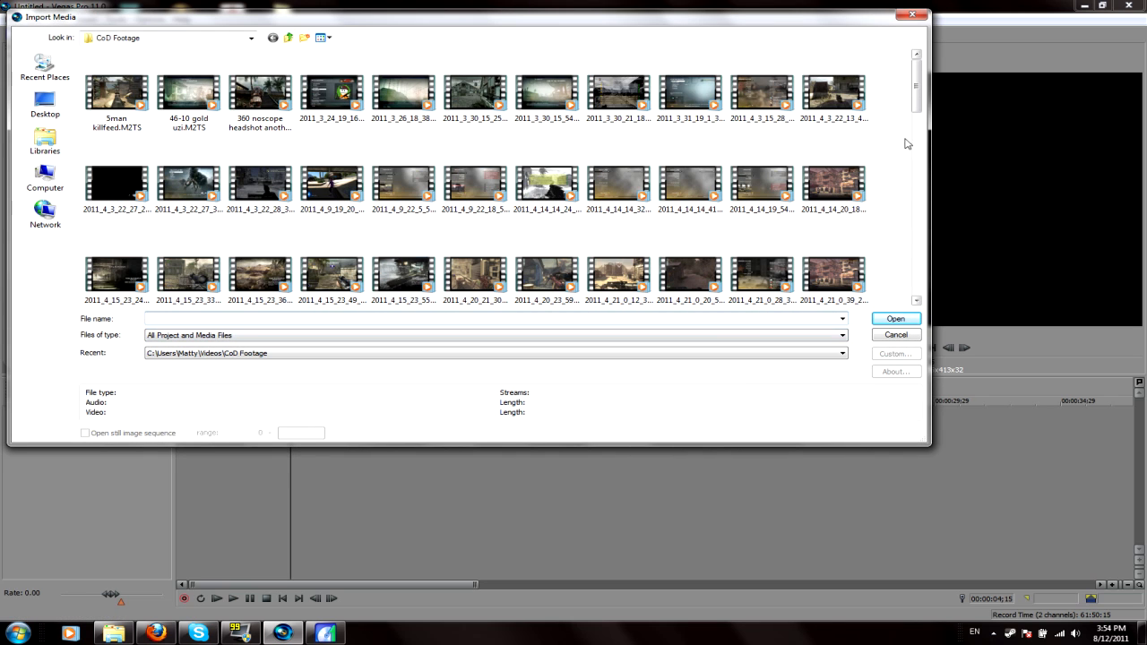
pyautogui.scroll(-3)
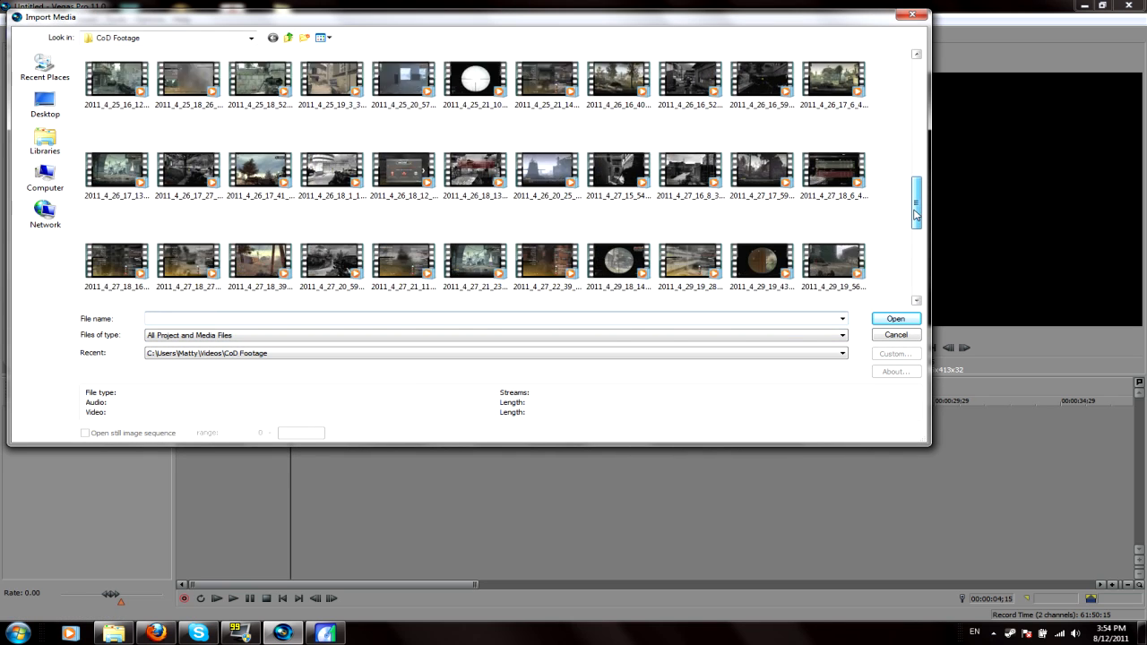
pyautogui.scroll(-3)
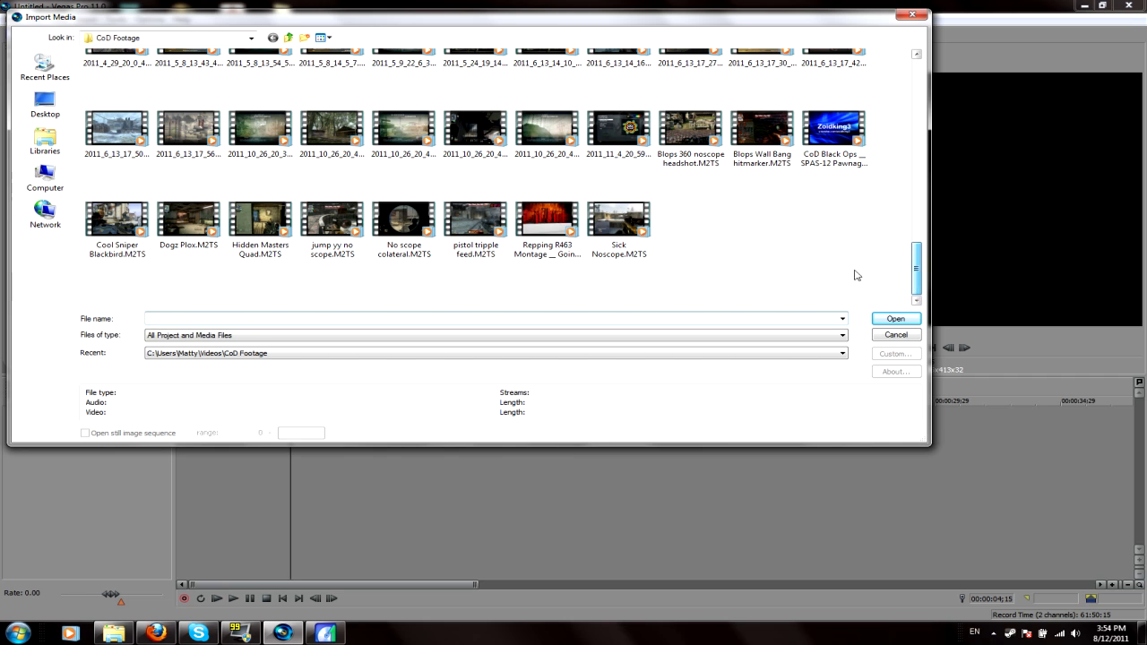
pyautogui.click(289, 42)
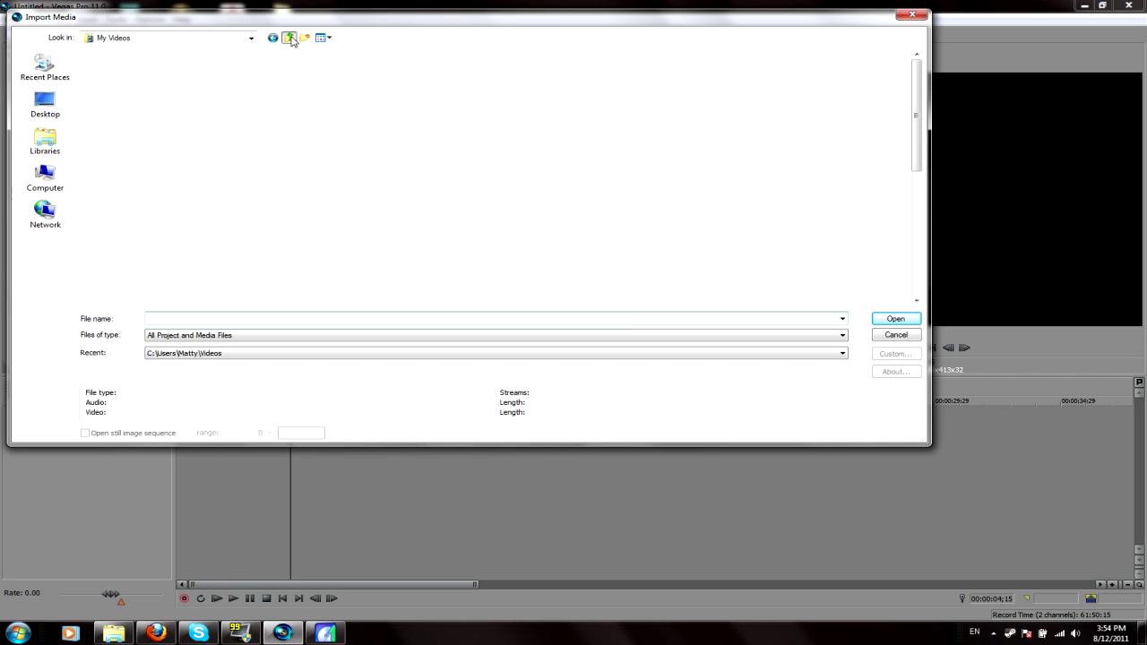
pyautogui.click(319, 40)
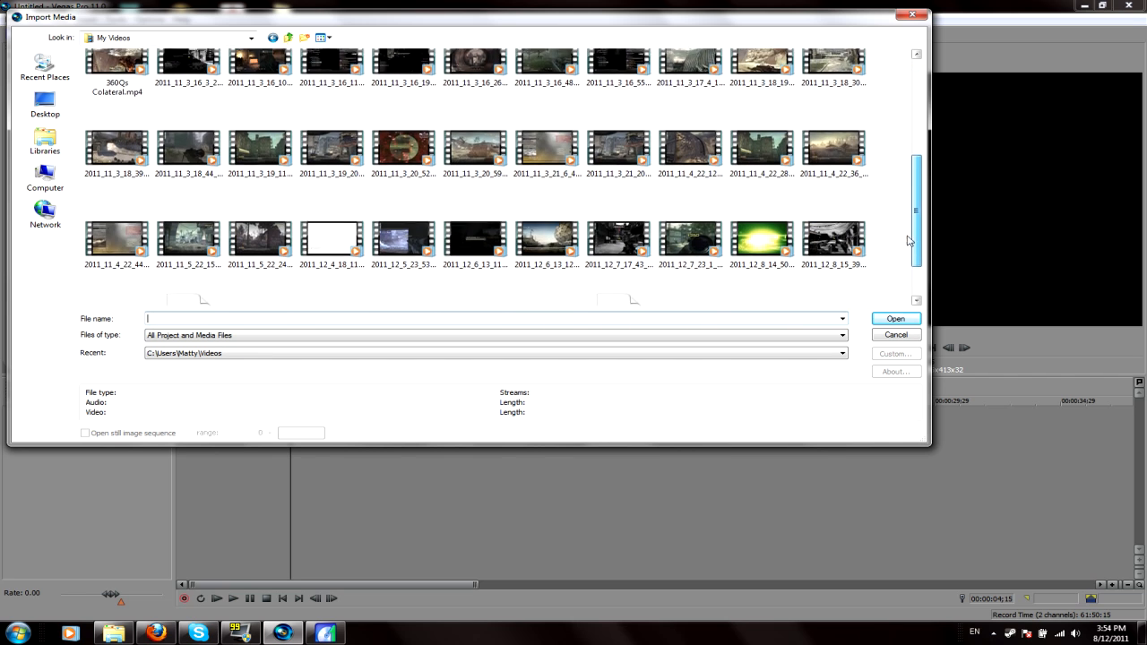
pyautogui.scroll(-3)
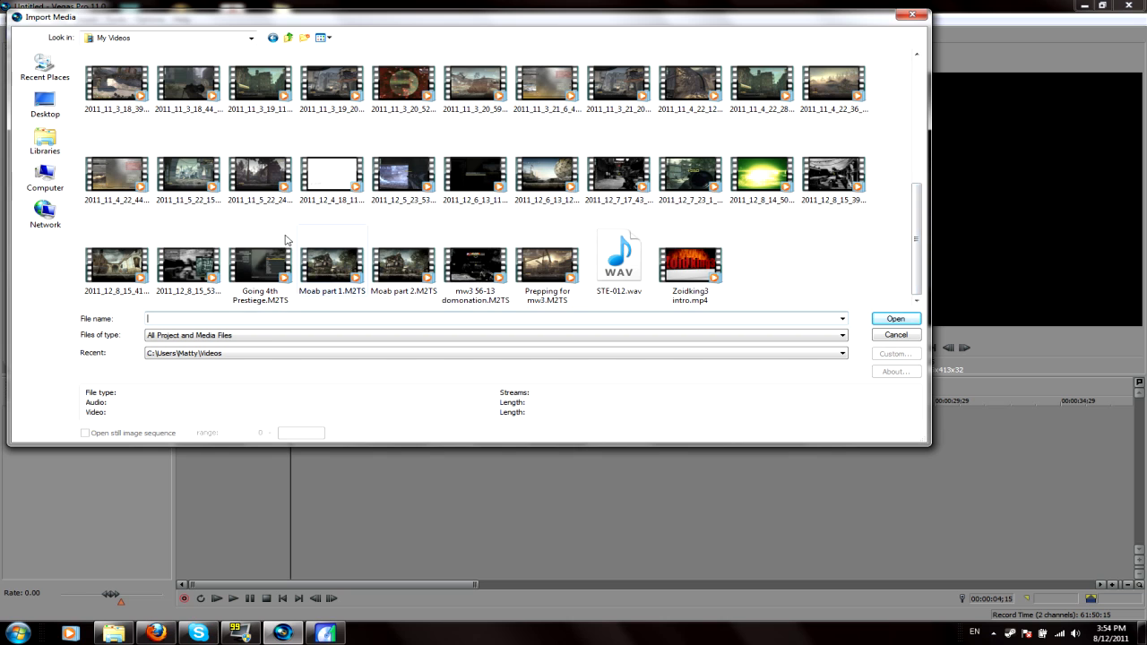
pyautogui.click(188, 260)
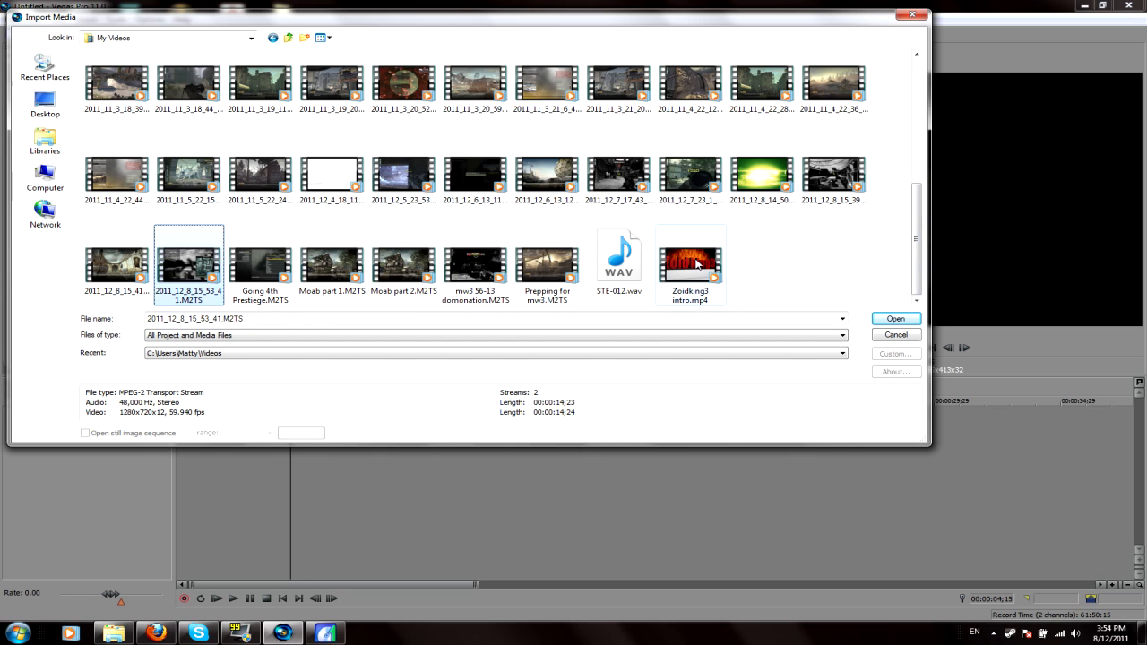
pyautogui.click(691, 258)
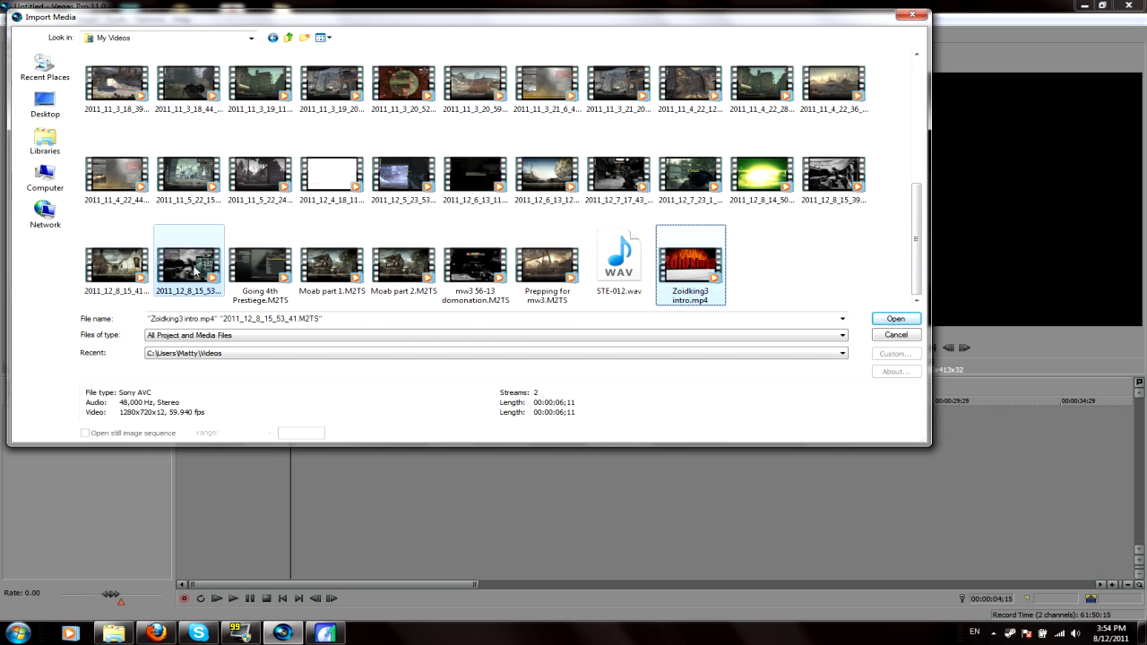
pyautogui.click(895, 318)
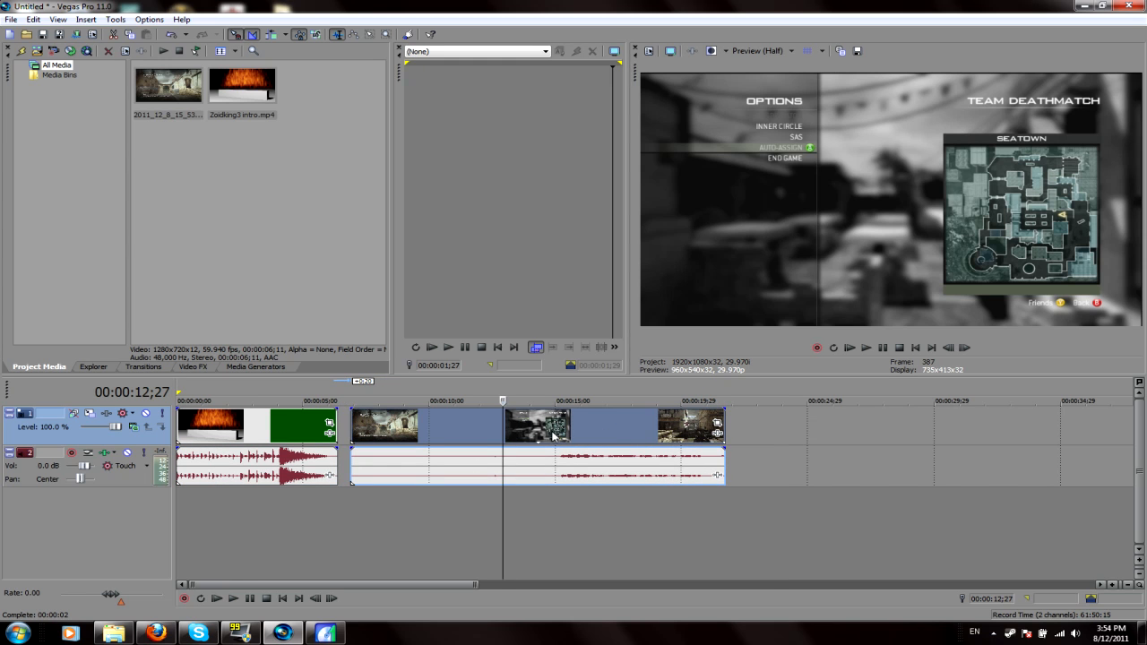
pyautogui.moveTo(717, 426)
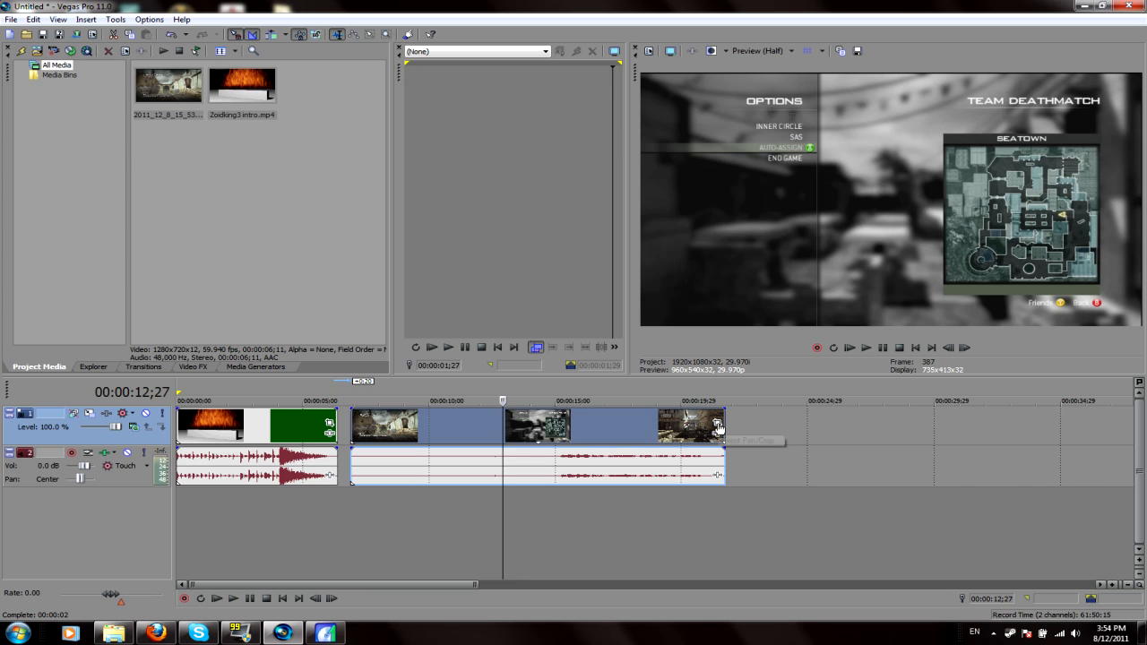
pyautogui.moveTo(868, 77)
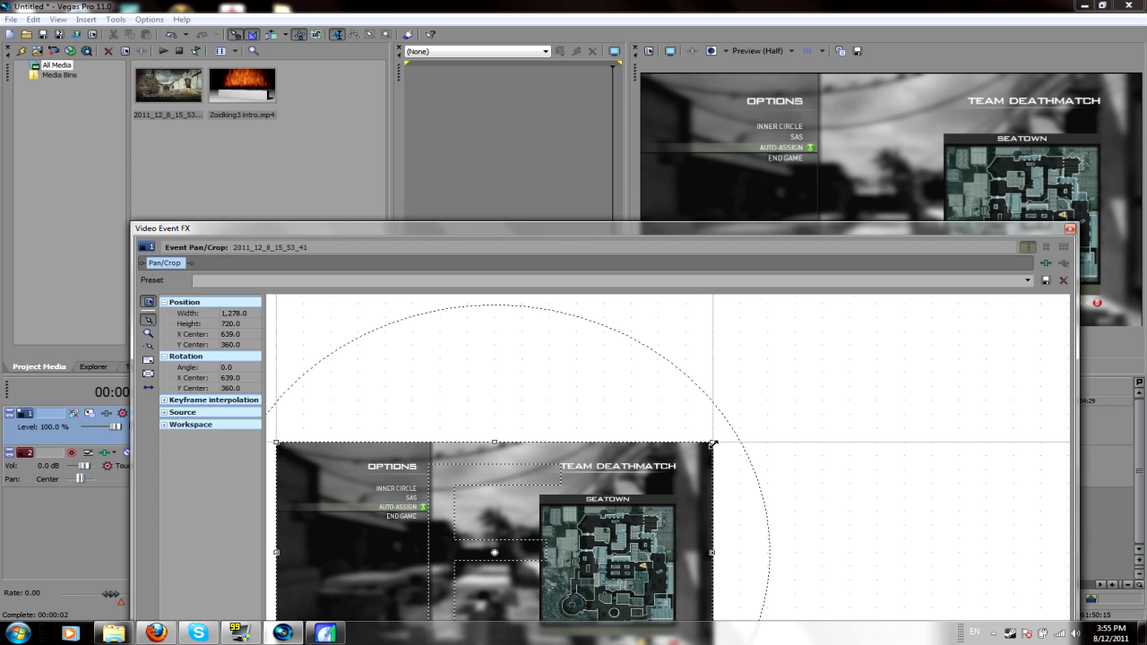
# Resize the gameplay crop box, apply the HDPVR Preset pan/crop, and close Event FX
pyautogui.moveTo(712, 444); pyautogui.dragTo(652, 479)
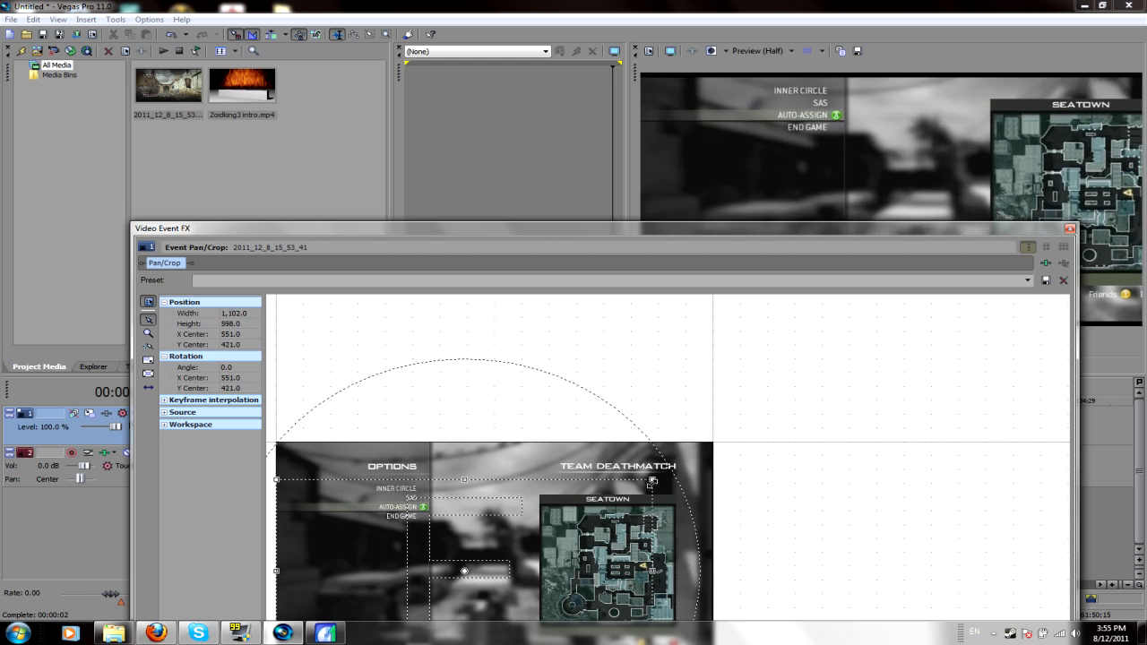
pyautogui.moveTo(652, 480); pyautogui.dragTo(578, 475)
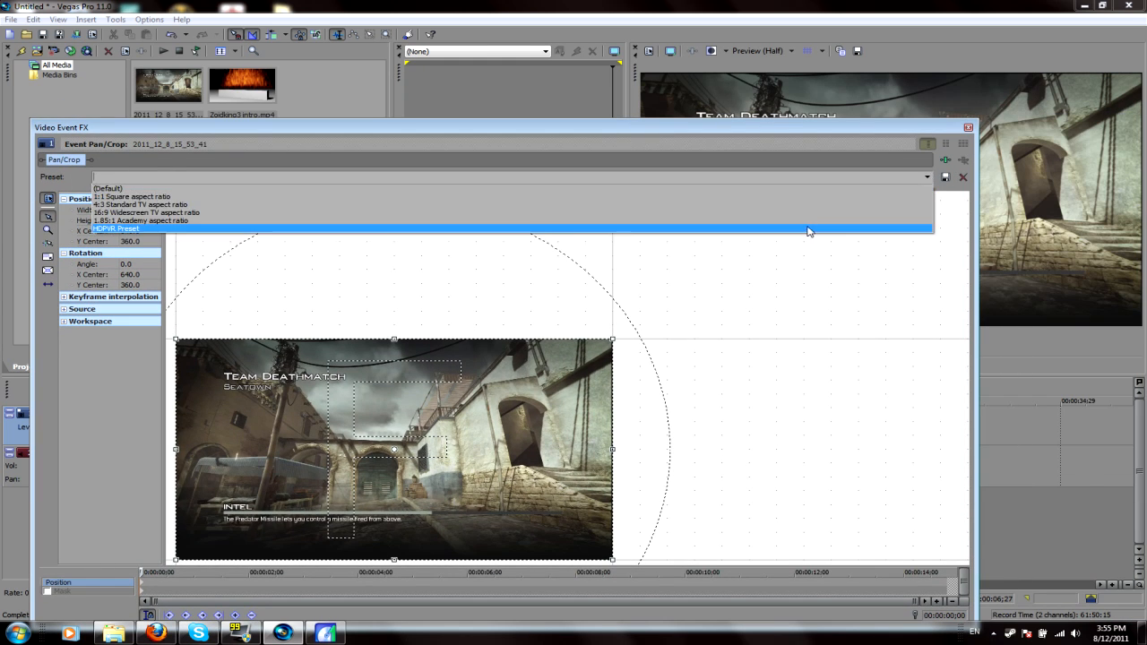
pyautogui.click(109, 229)
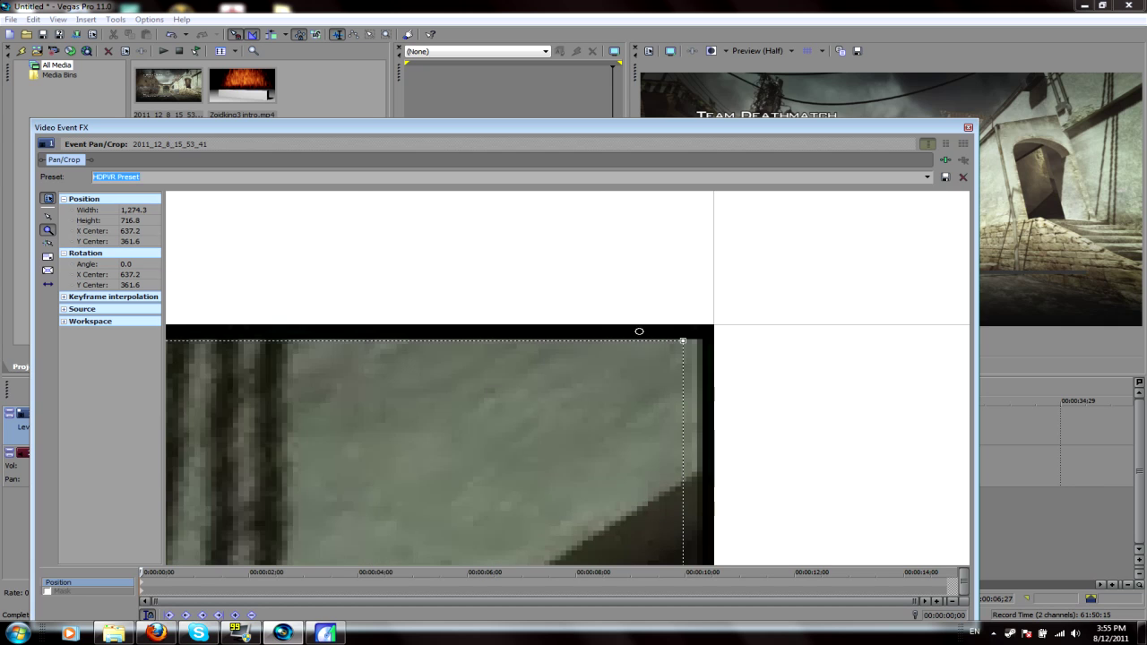
pyautogui.moveTo(1015, 130)
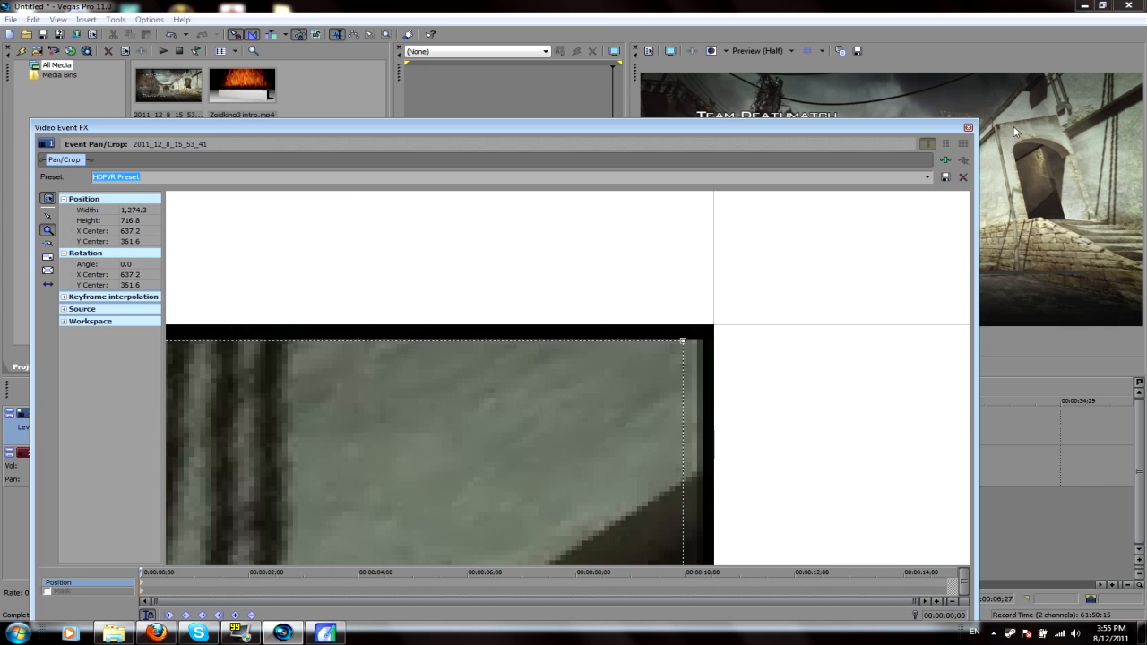
pyautogui.moveTo(930, 143)
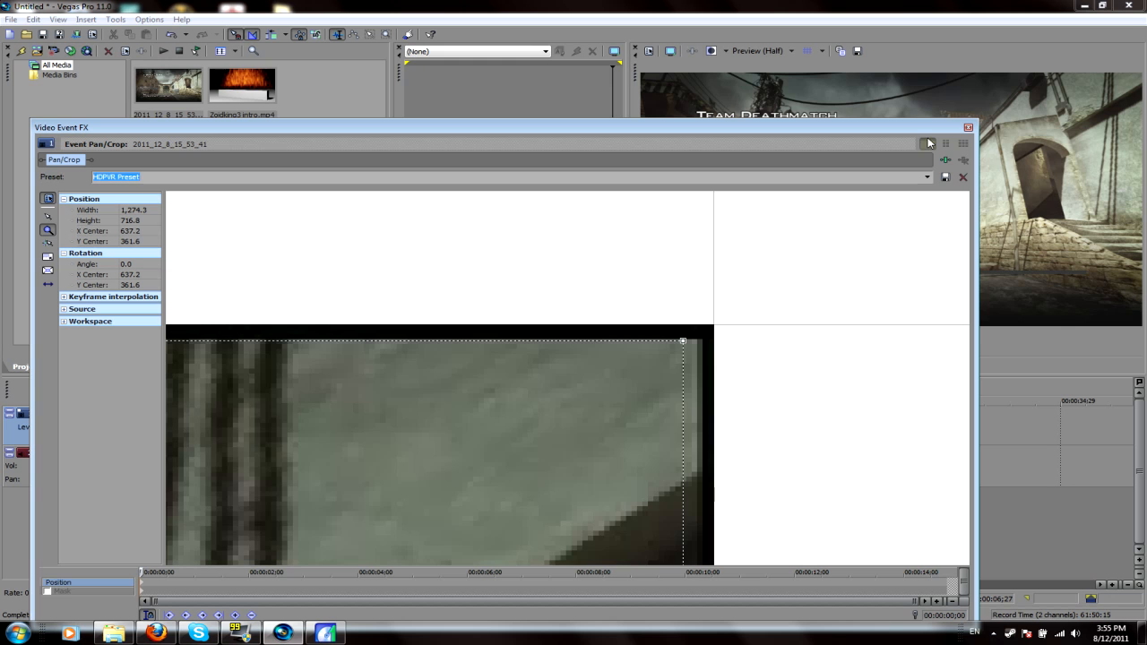
pyautogui.click(968, 143)
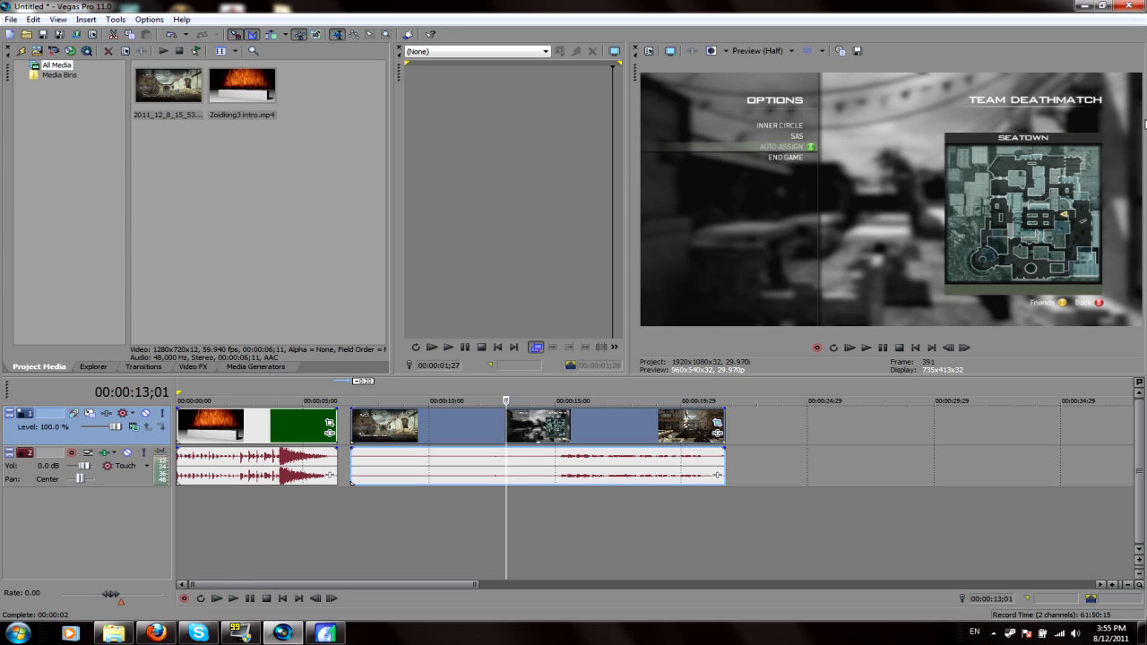
pyautogui.moveTo(227, 396)
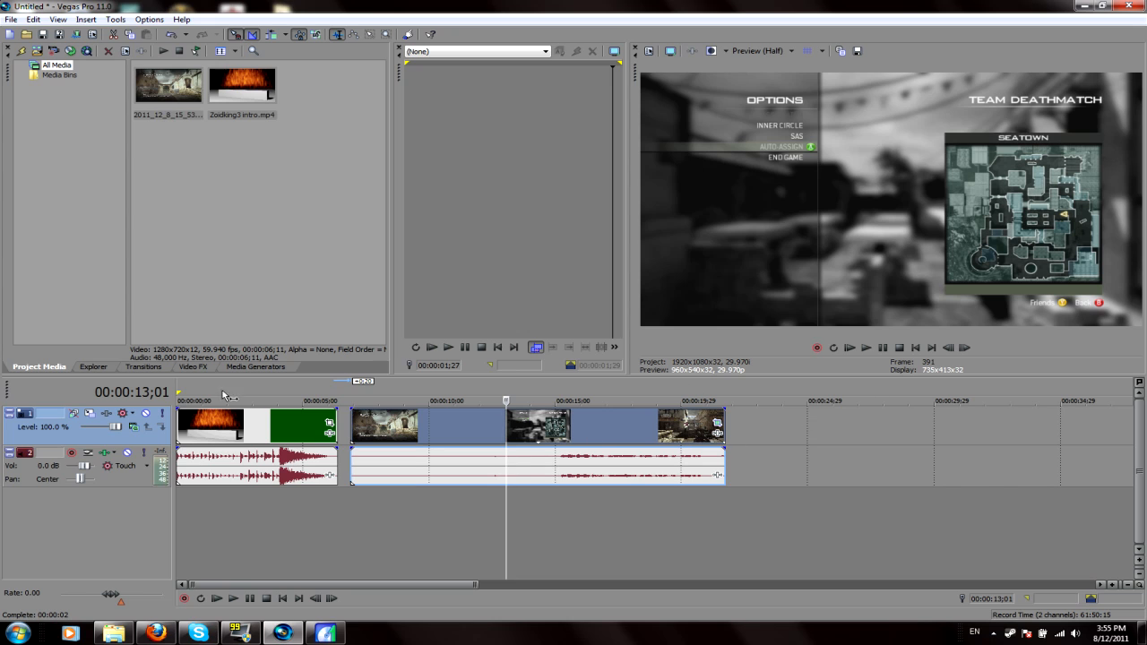
# Apply Sony Sharpen's HDPVR preset to the gameplay clip with Amount 0.125
pyautogui.click(192, 366)
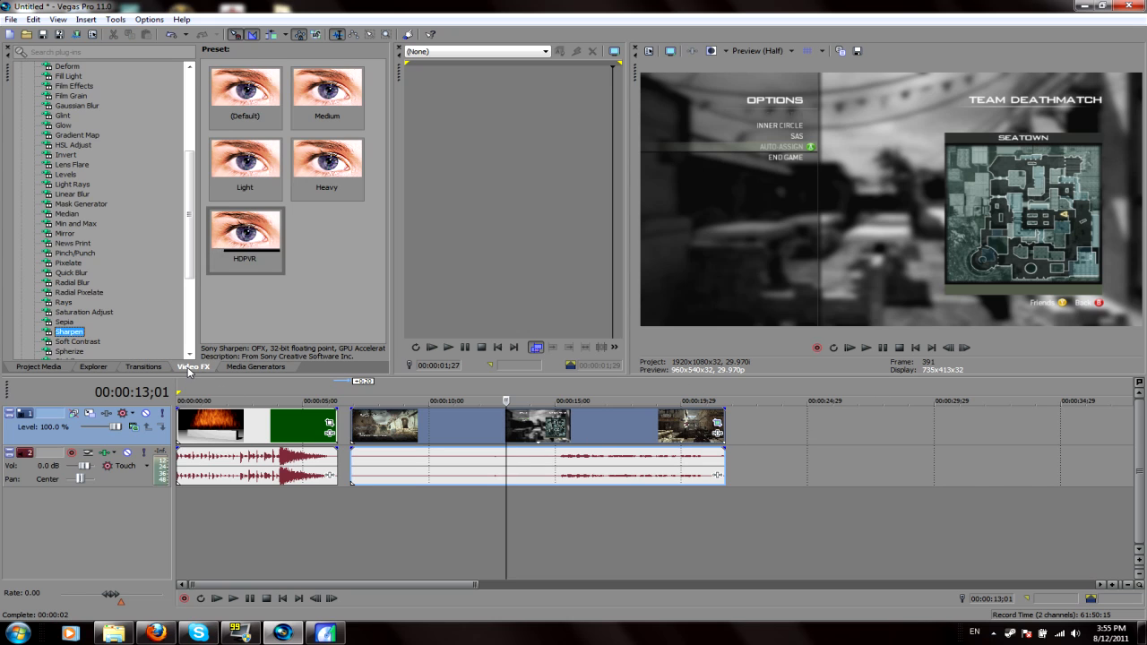
pyautogui.moveTo(88, 149)
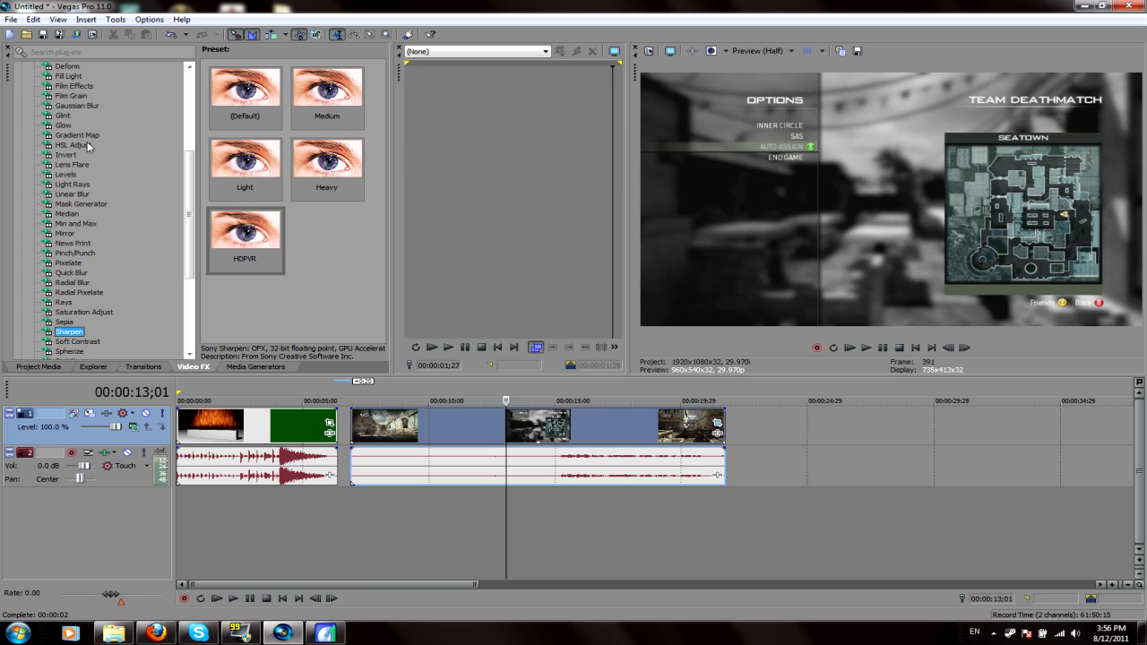
pyautogui.click(244, 235)
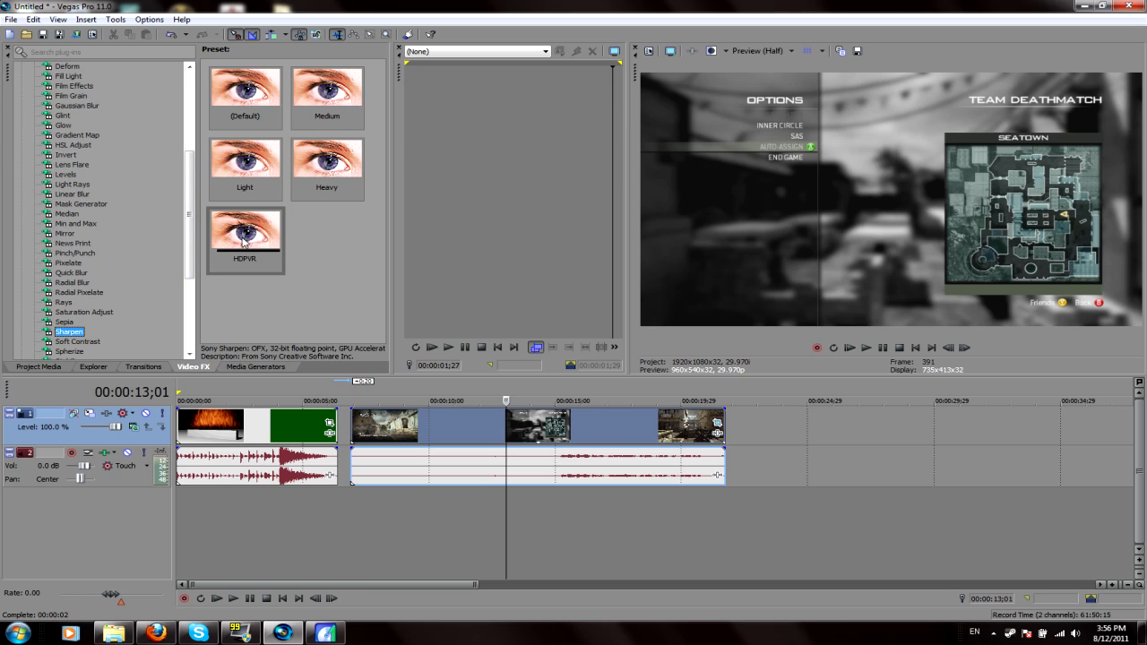
pyautogui.click(244, 238)
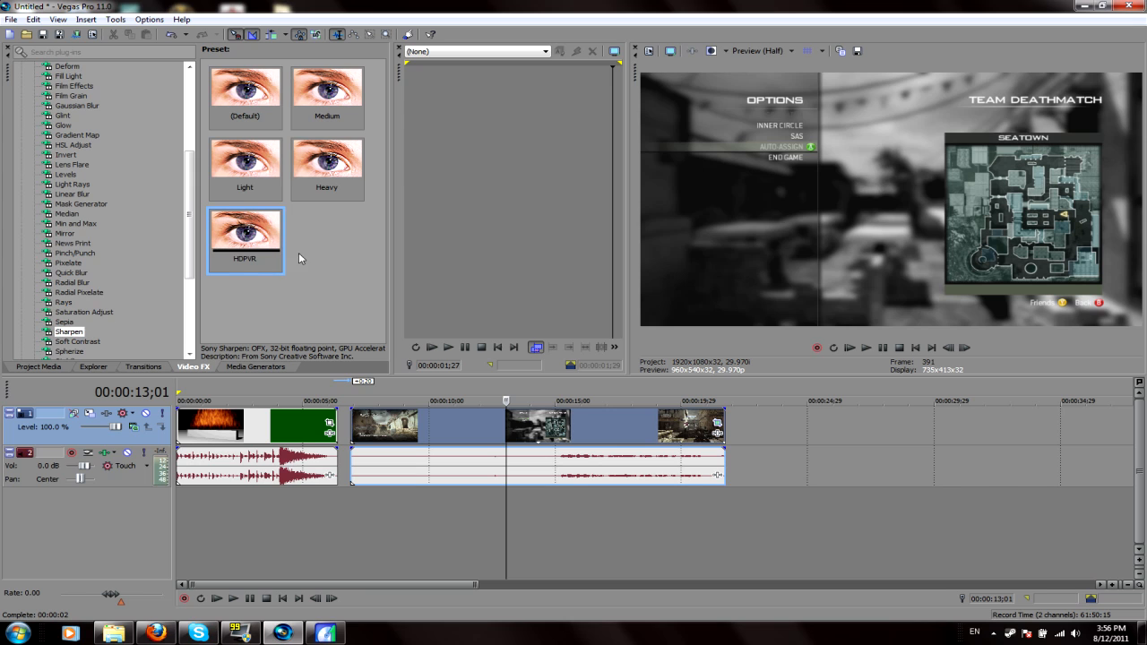
pyautogui.moveTo(260, 236)
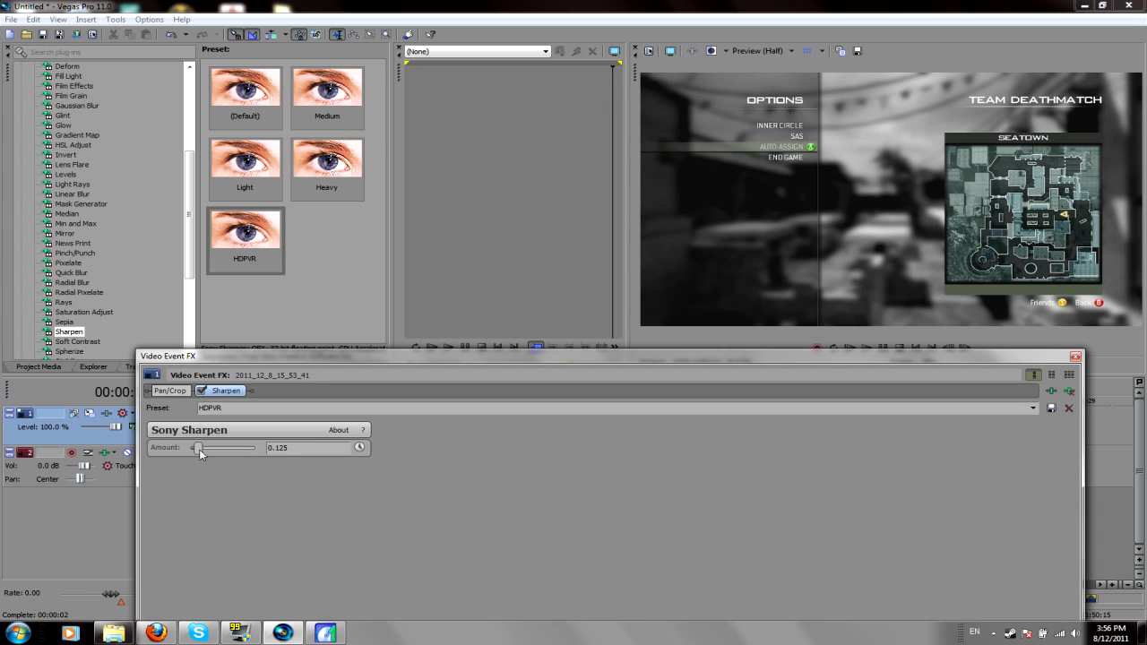
pyautogui.moveTo(198, 447); pyautogui.dragTo(256, 447)
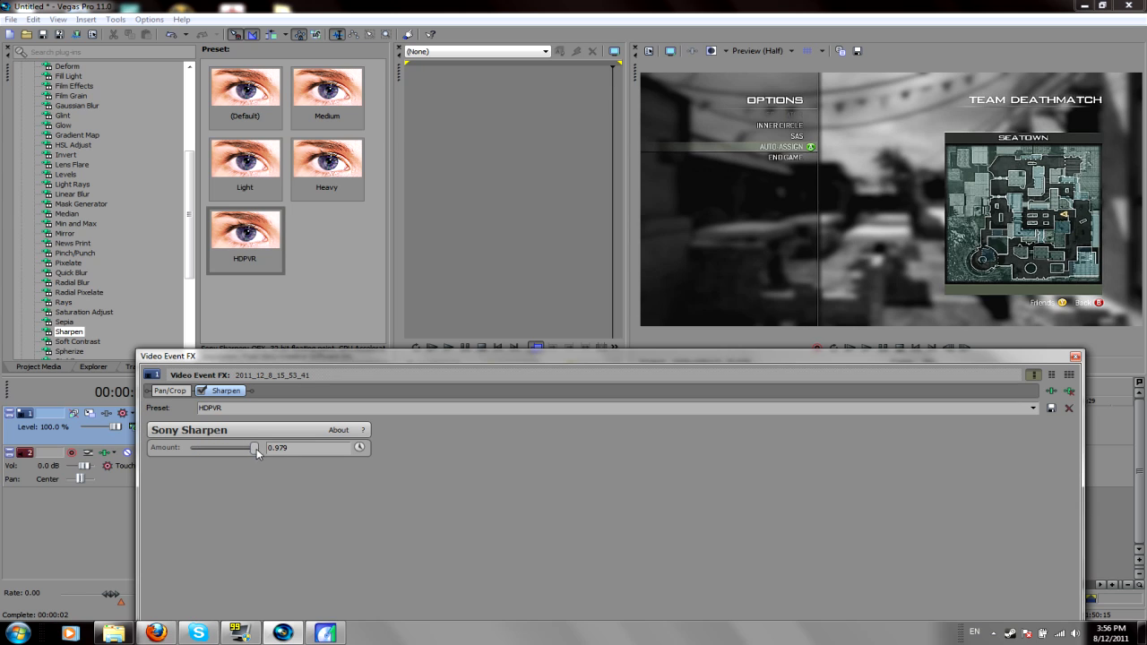
pyautogui.moveTo(255, 447); pyautogui.dragTo(260, 447)
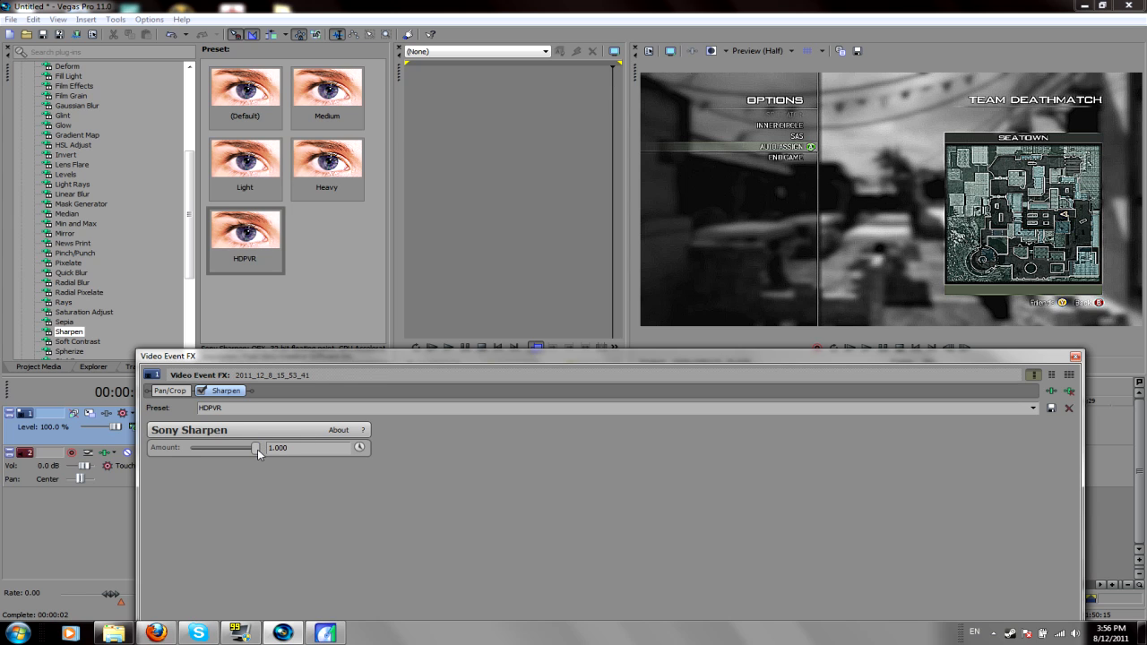
pyautogui.moveTo(258, 447); pyautogui.dragTo(189, 447)
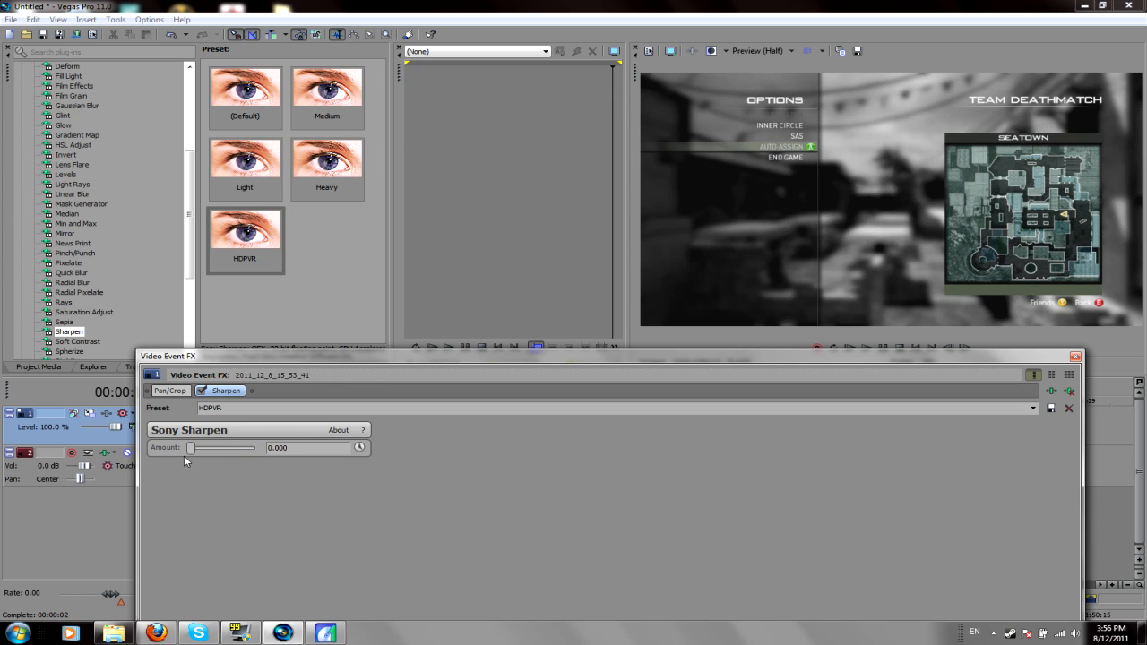
pyautogui.moveTo(190, 447); pyautogui.dragTo(202, 448)
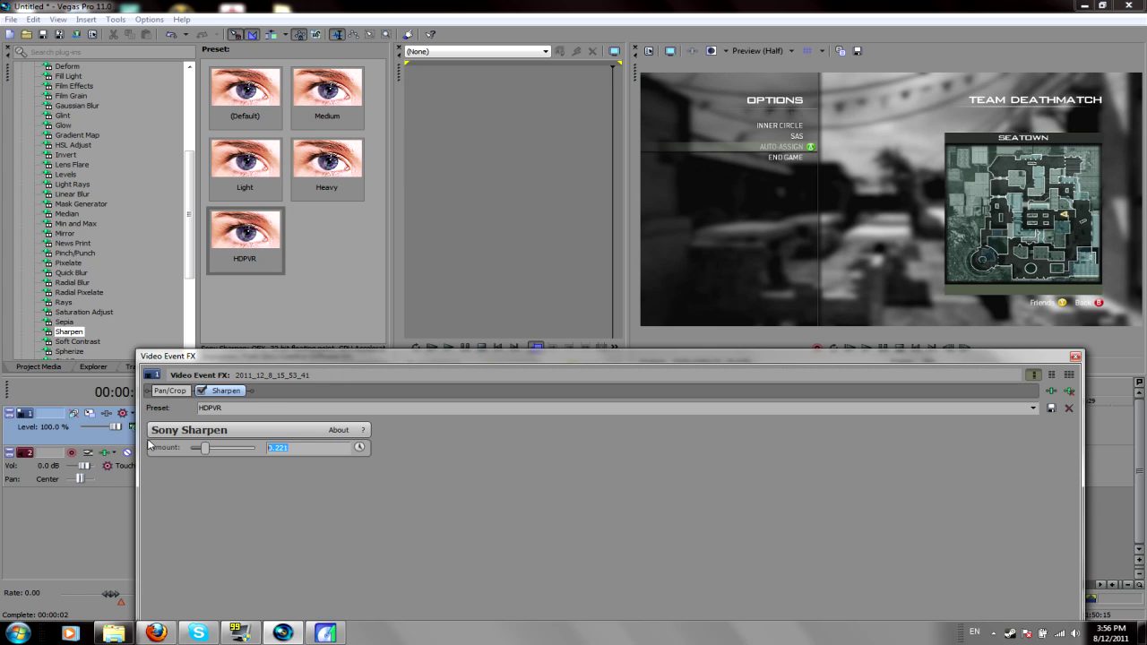
pyautogui.write('0.125')
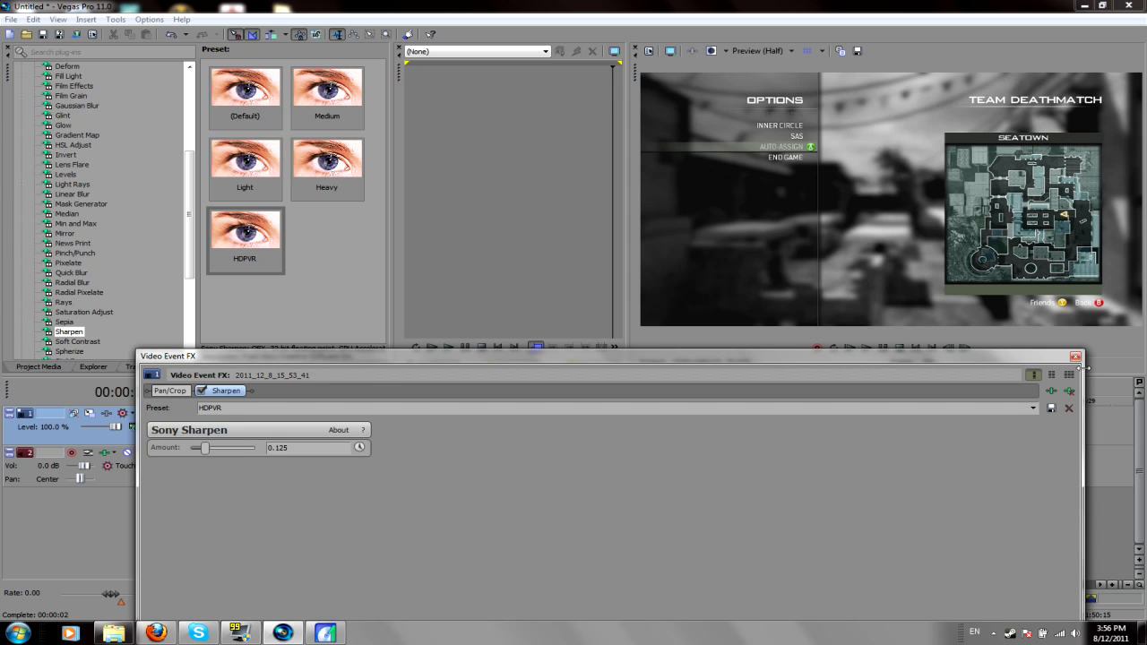
pyautogui.click(1074, 357)
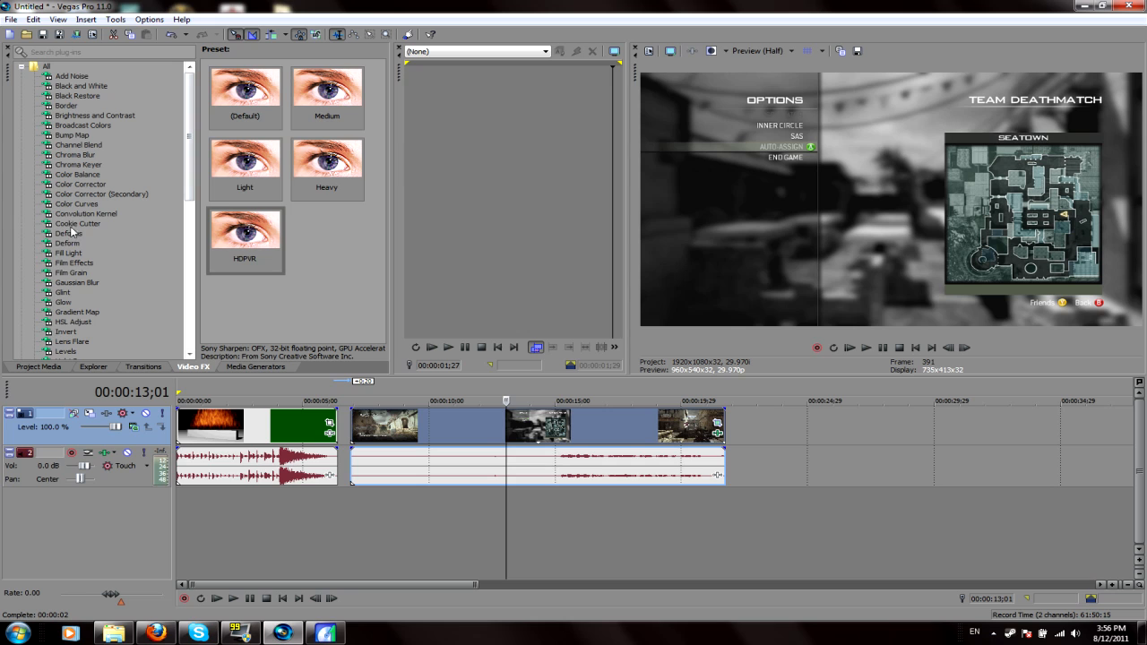
# Apply the HDPVR Color Curves preset, tweak the curve, then reselect the HDPVR preset
pyautogui.click(76, 204)
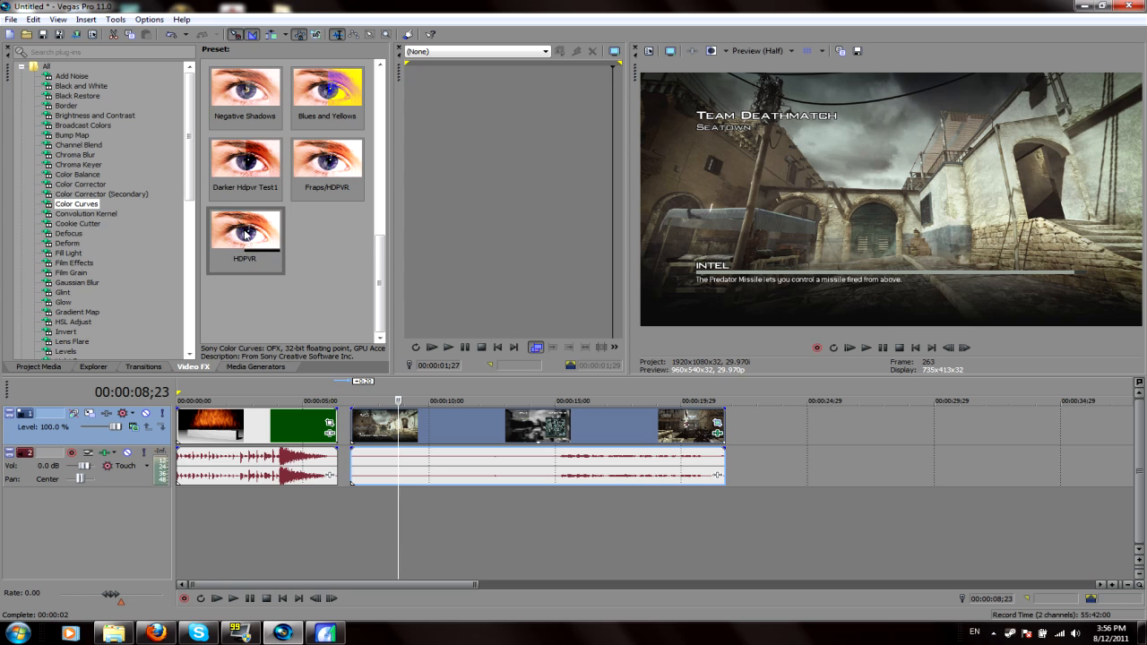
pyautogui.doubleClick(244, 233)
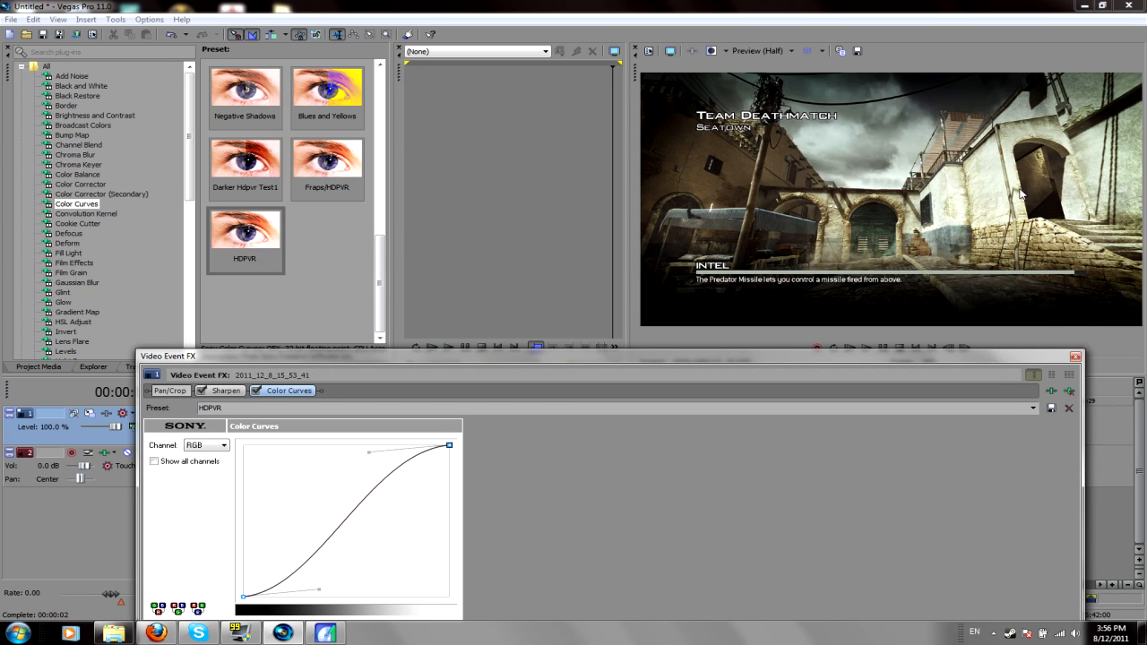
pyautogui.moveTo(1102, 161)
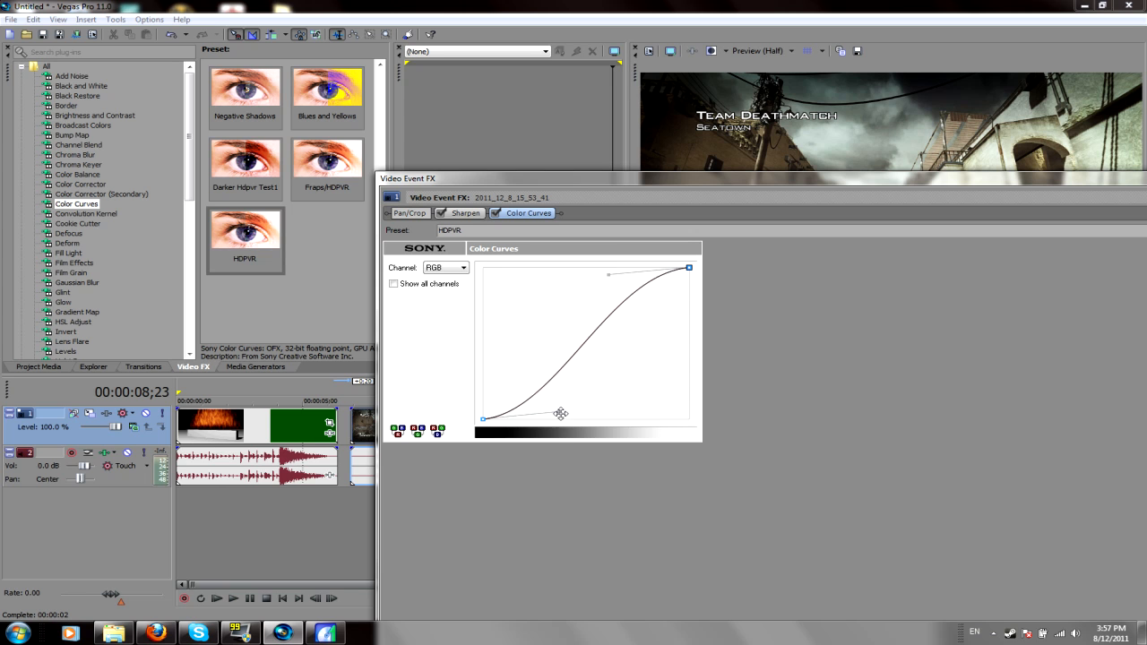
pyautogui.moveTo(561, 413); pyautogui.dragTo(607, 414)
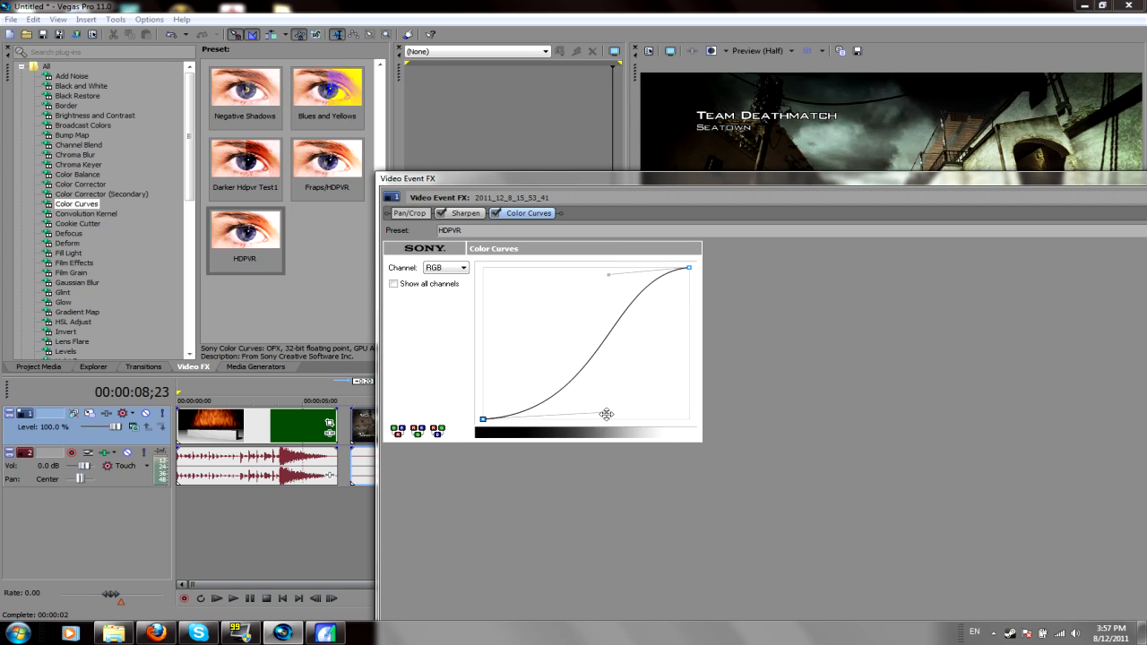
pyautogui.moveTo(607, 414); pyautogui.dragTo(578, 410)
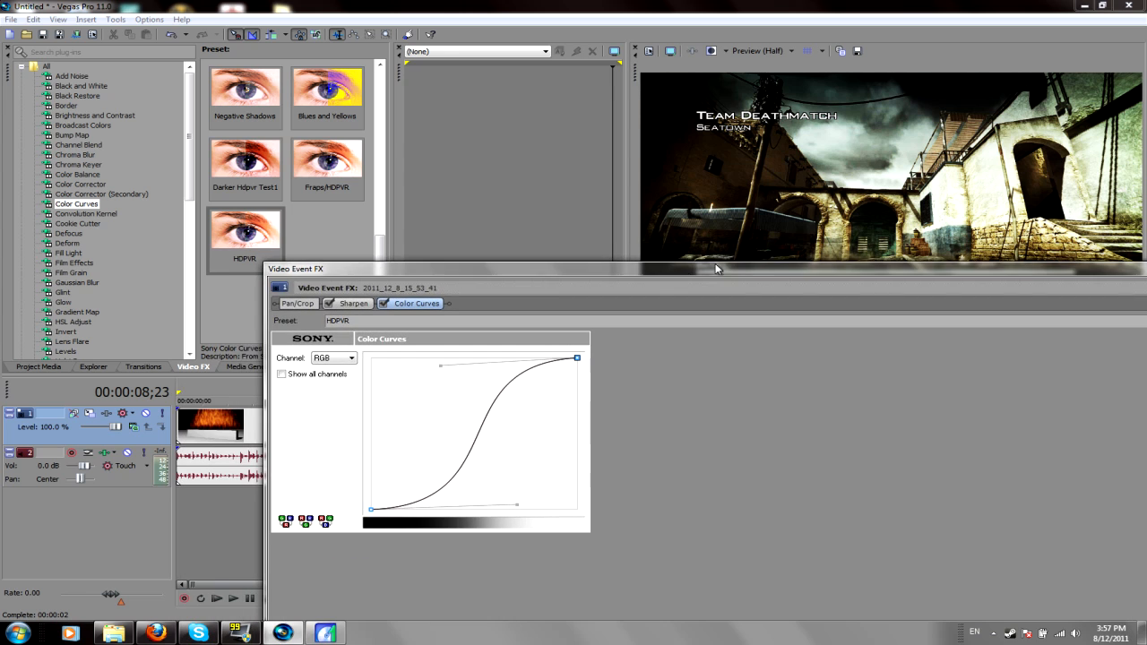
pyautogui.moveTo(1062, 274)
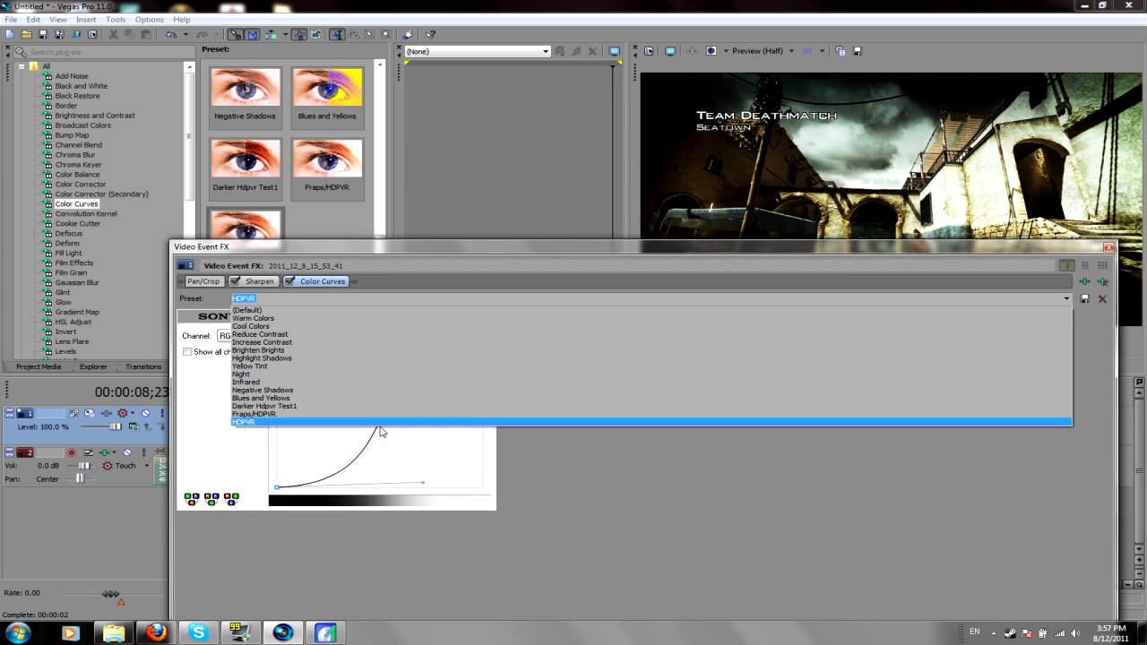
pyautogui.click(254, 421)
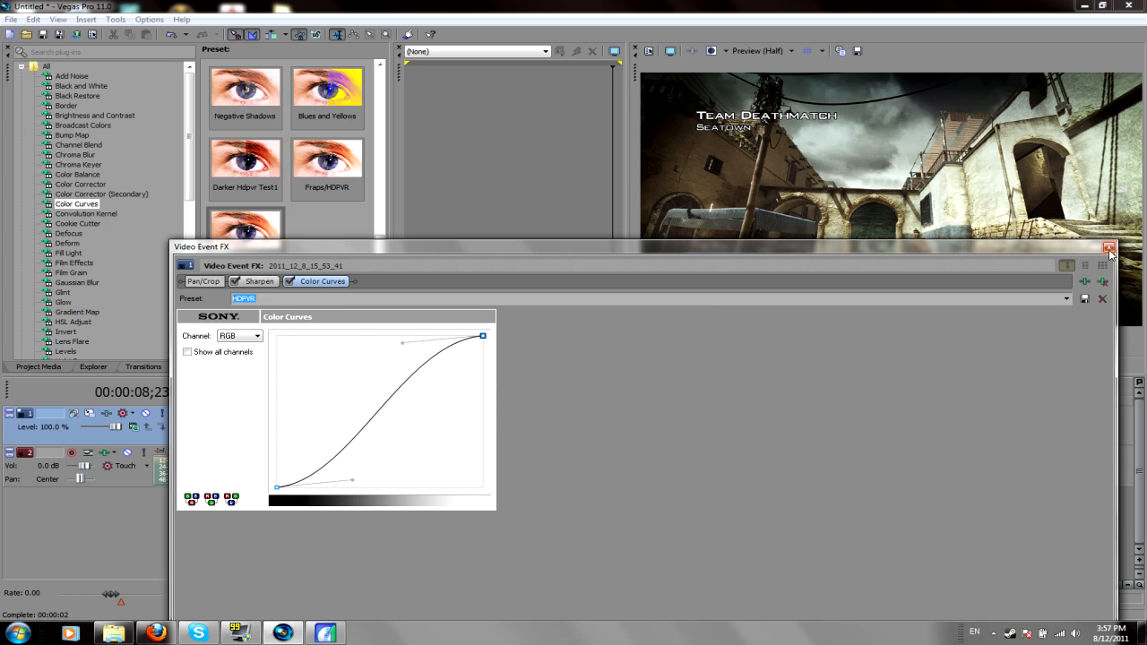
pyautogui.click(1110, 247)
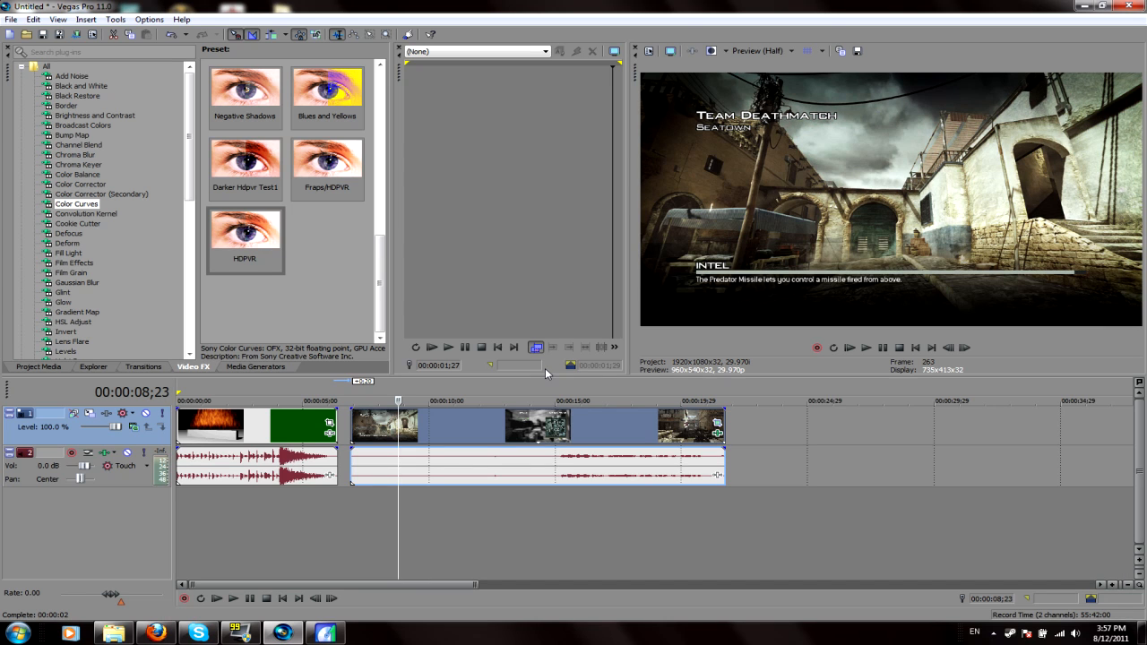
pyautogui.moveTo(578, 425)
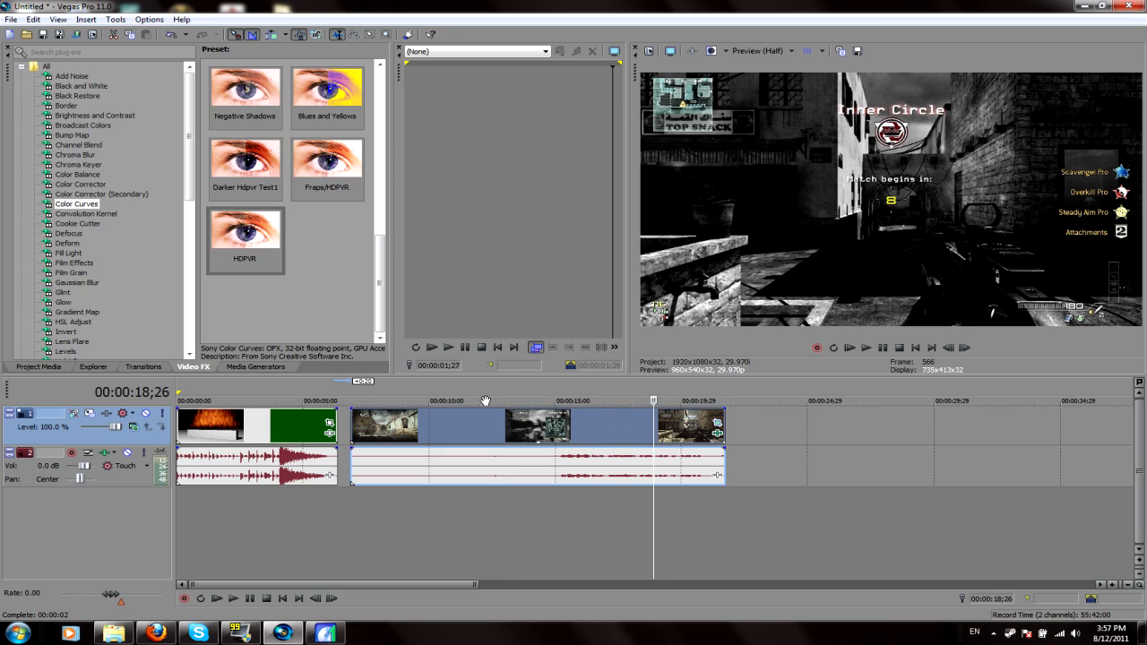
pyautogui.moveTo(472, 393)
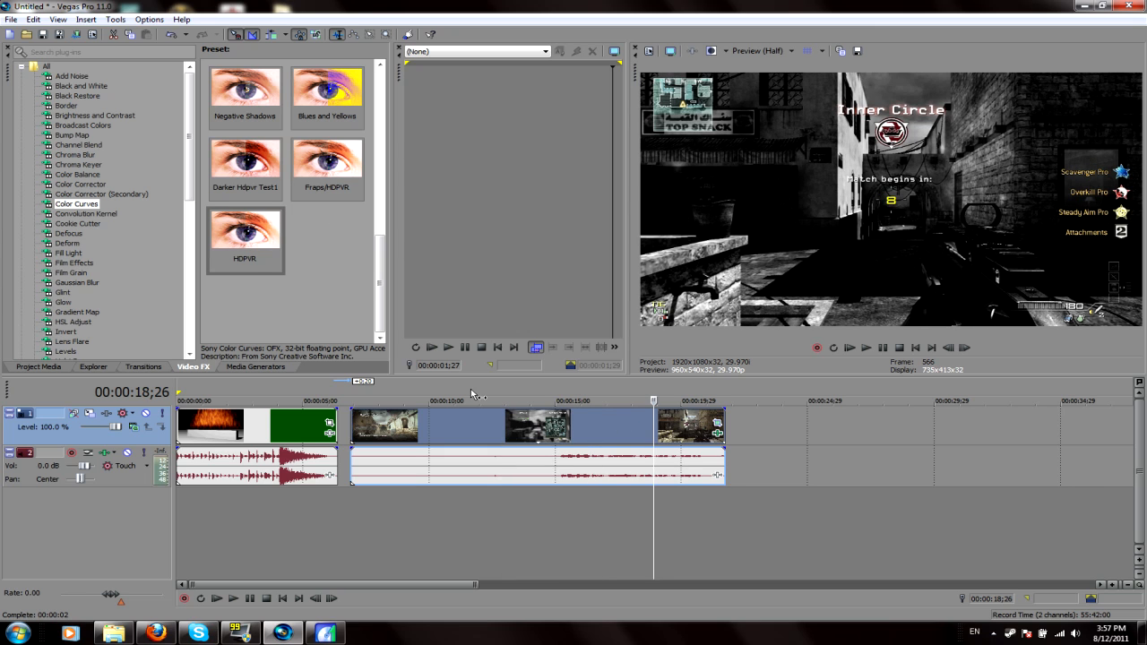
pyautogui.moveTo(488, 329)
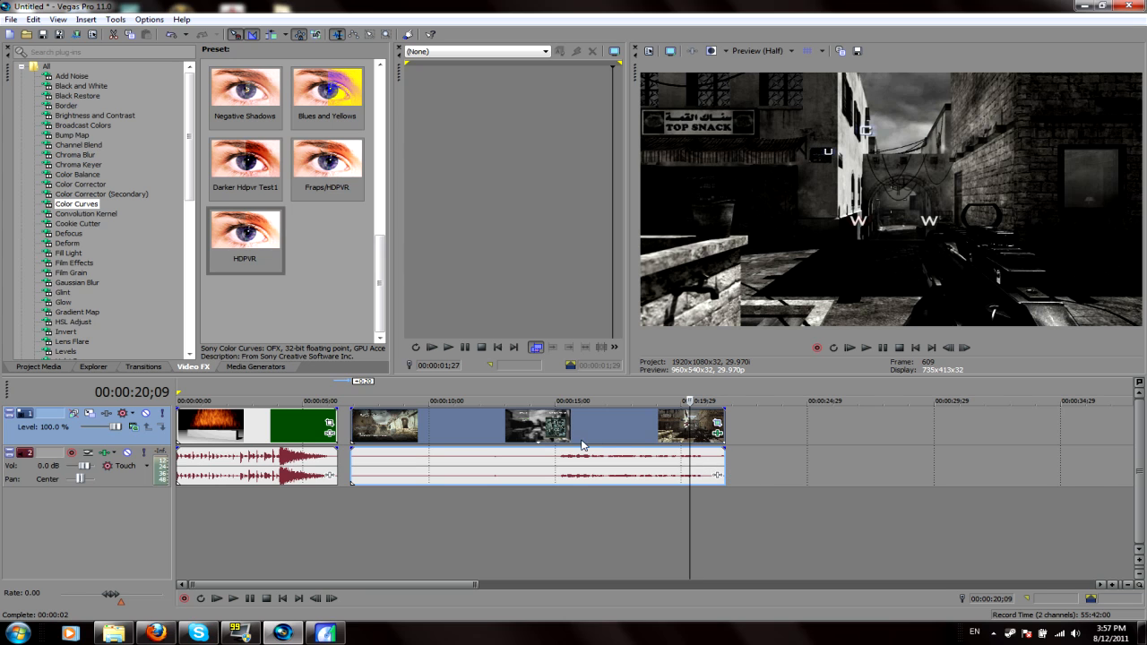
# In the gameplay event's Properties, select Disable resample and uncheck Maintain aspect ratio
pyautogui.rightClick(489, 428)
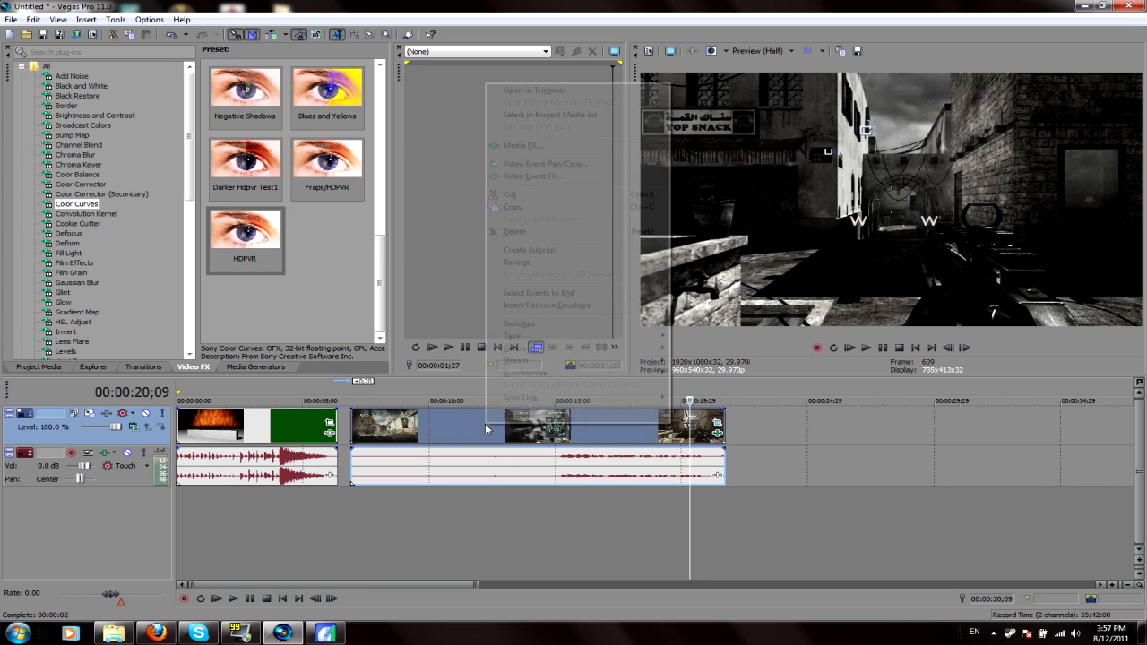
pyautogui.moveTo(516, 415)
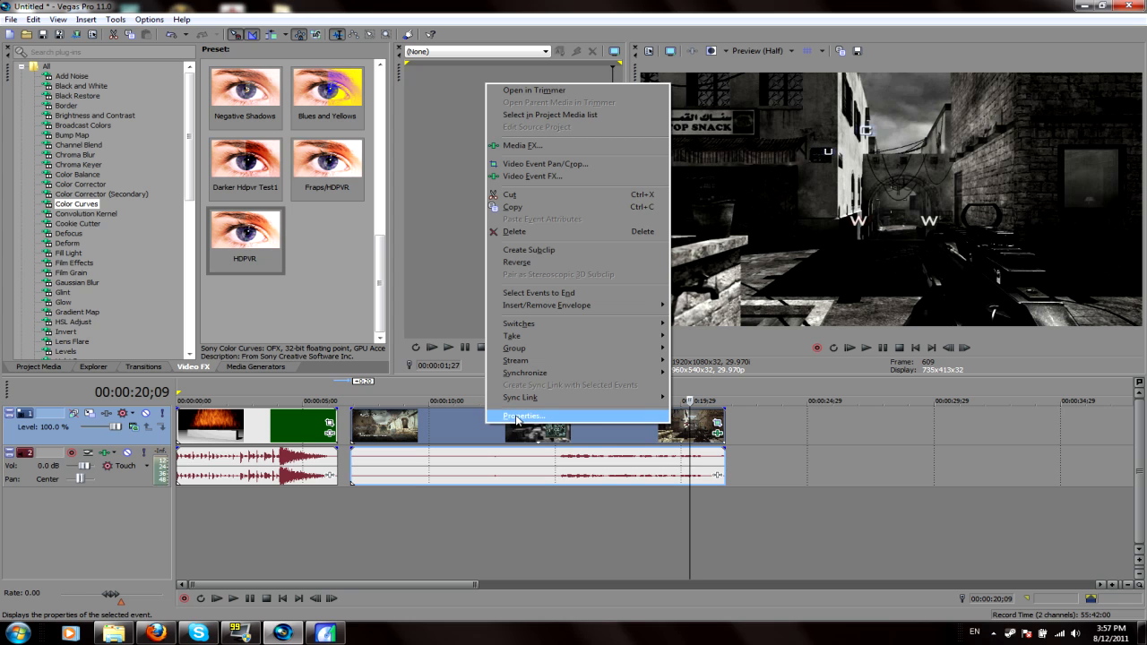
pyautogui.click(523, 414)
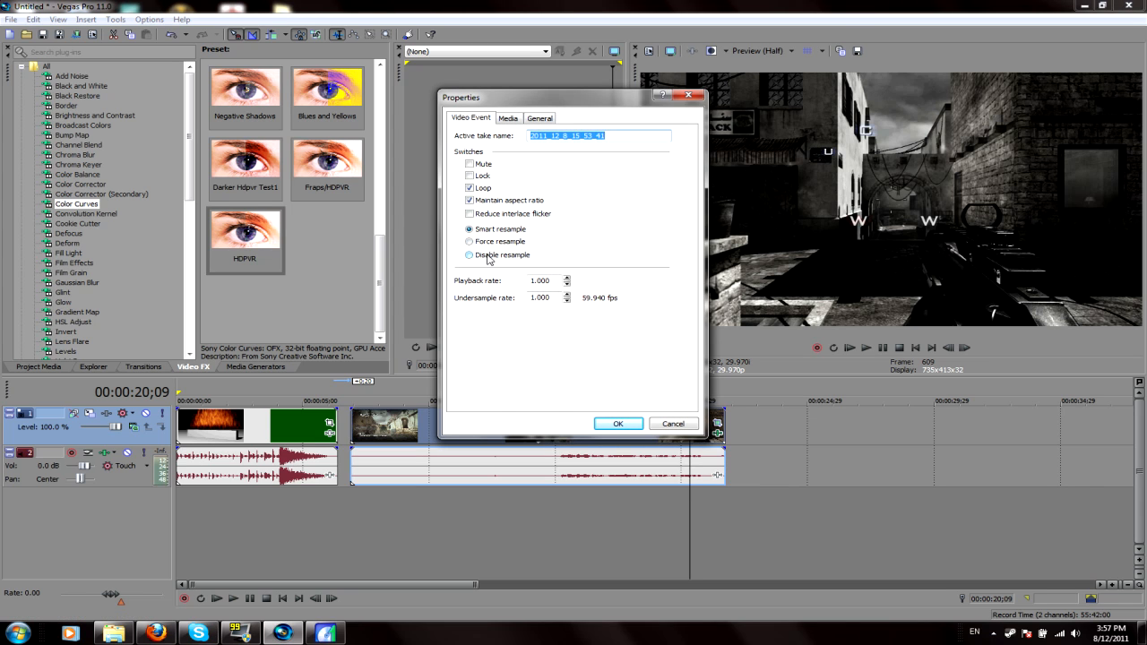
pyautogui.click(469, 254)
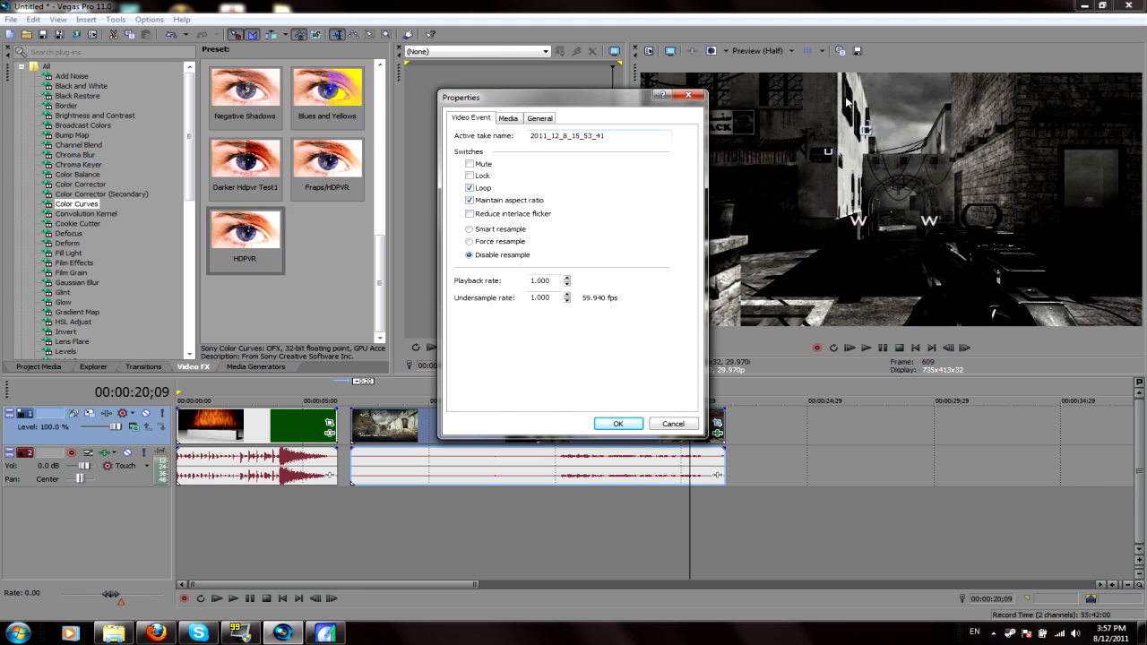
pyautogui.moveTo(739, 61)
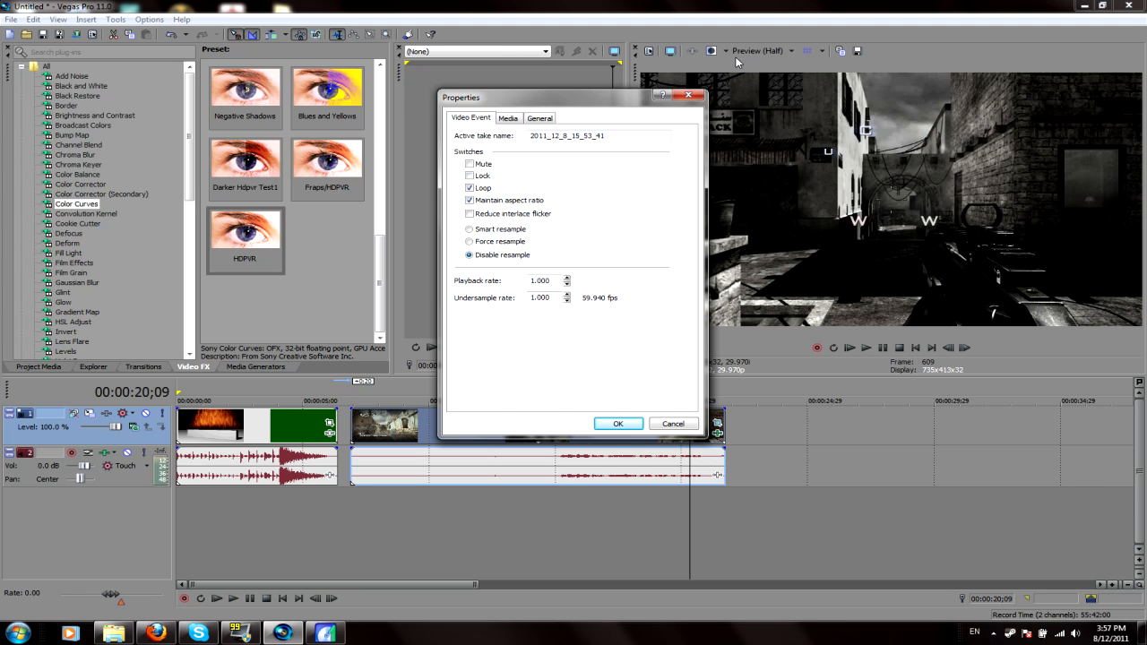
pyautogui.moveTo(986, 218)
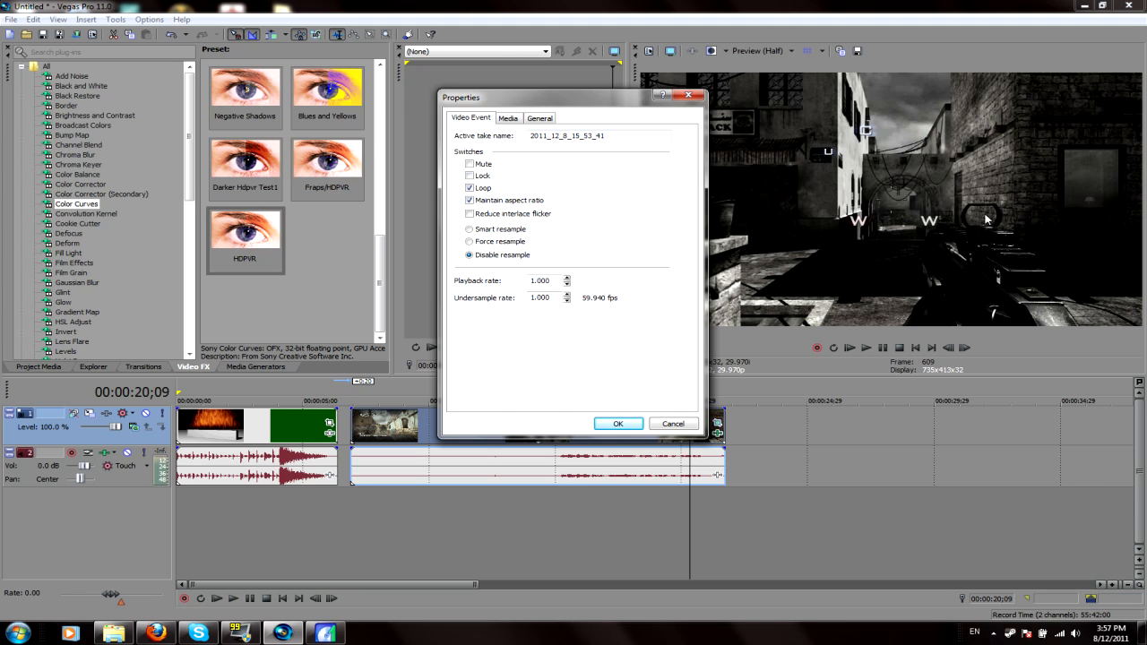
pyautogui.click(469, 200)
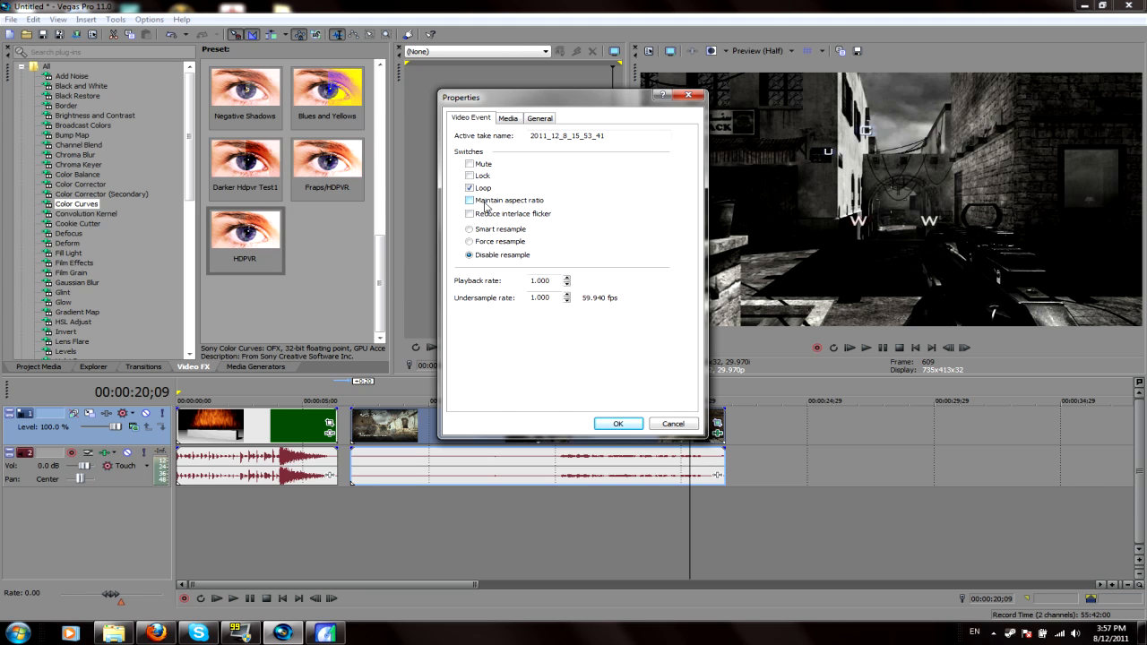
pyautogui.click(468, 200)
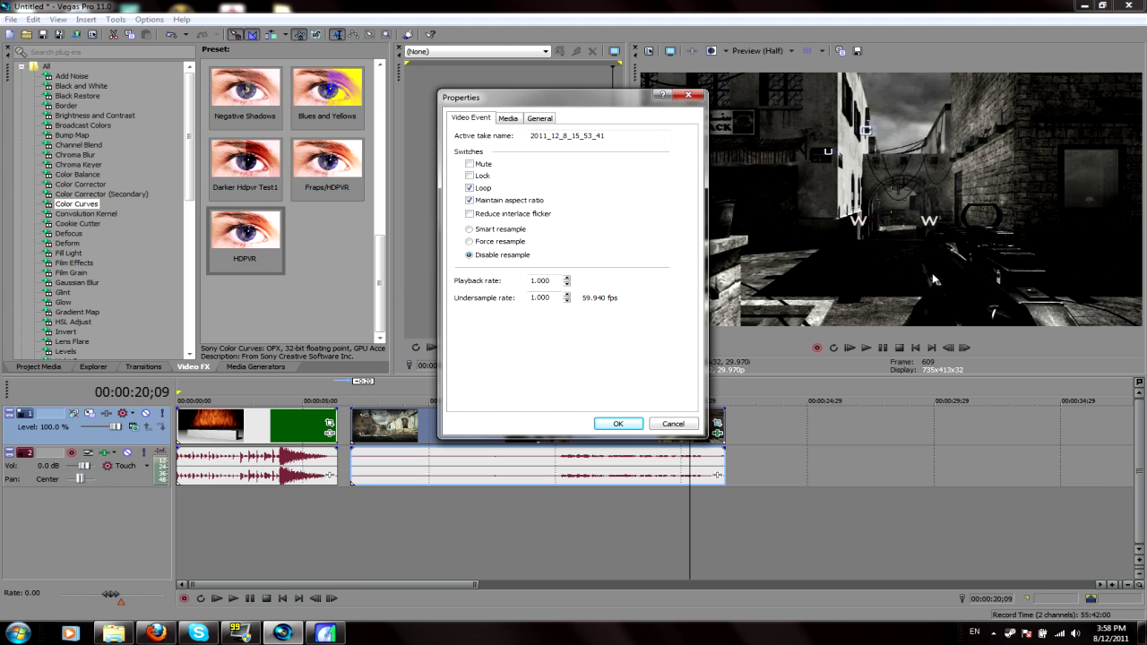
pyautogui.click(468, 199)
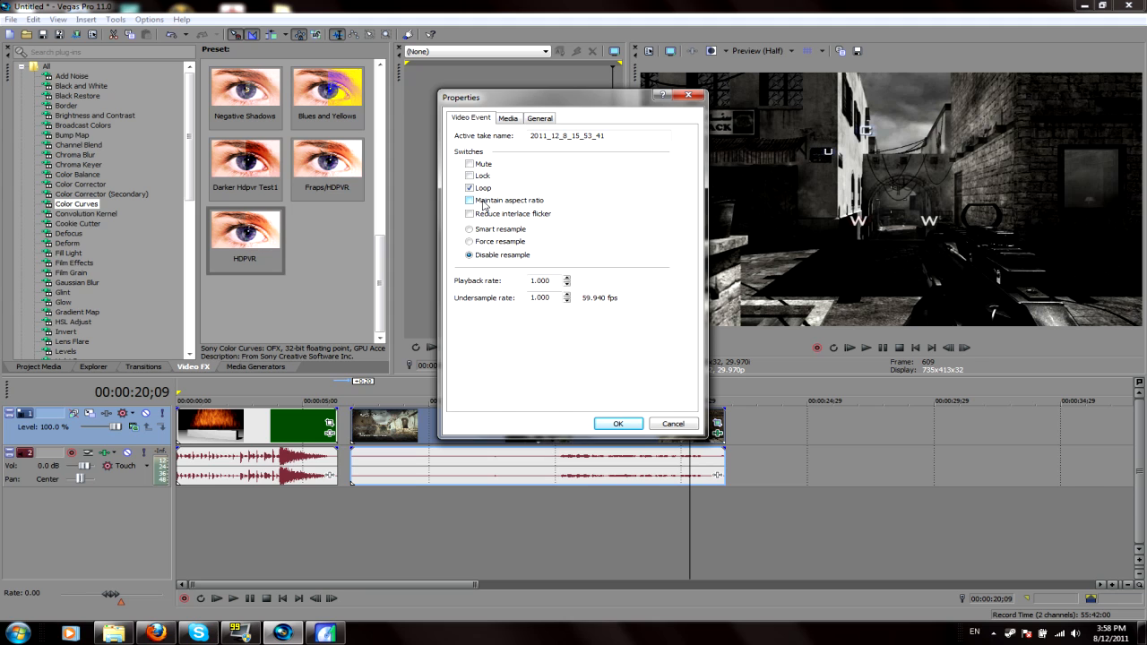
pyautogui.click(468, 200)
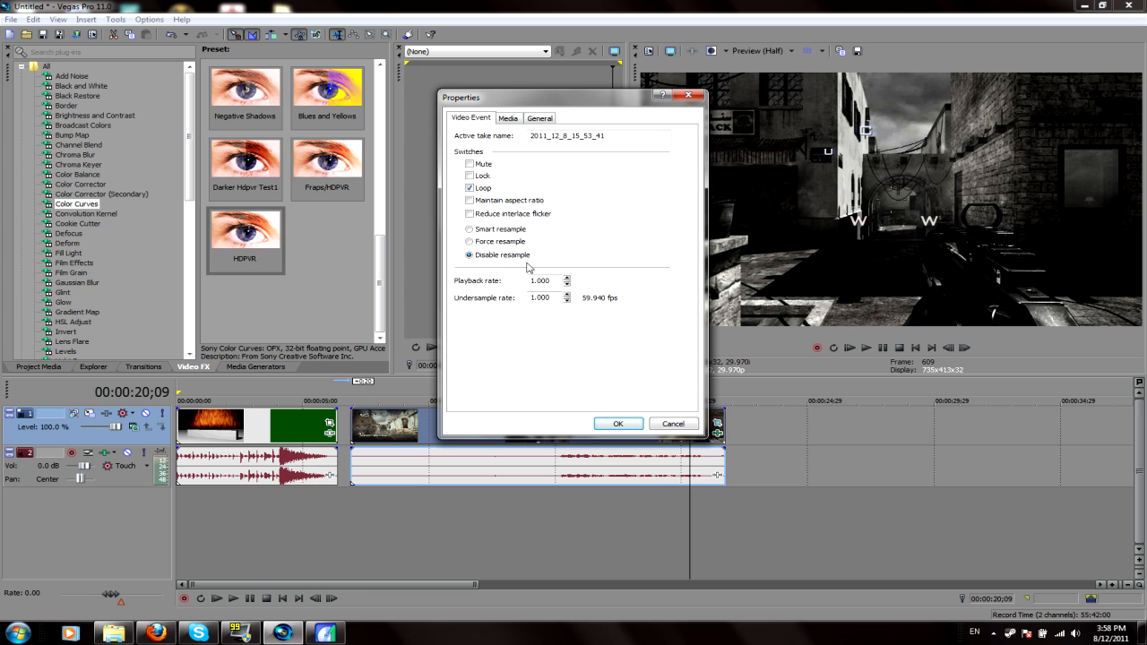
pyautogui.click(618, 423)
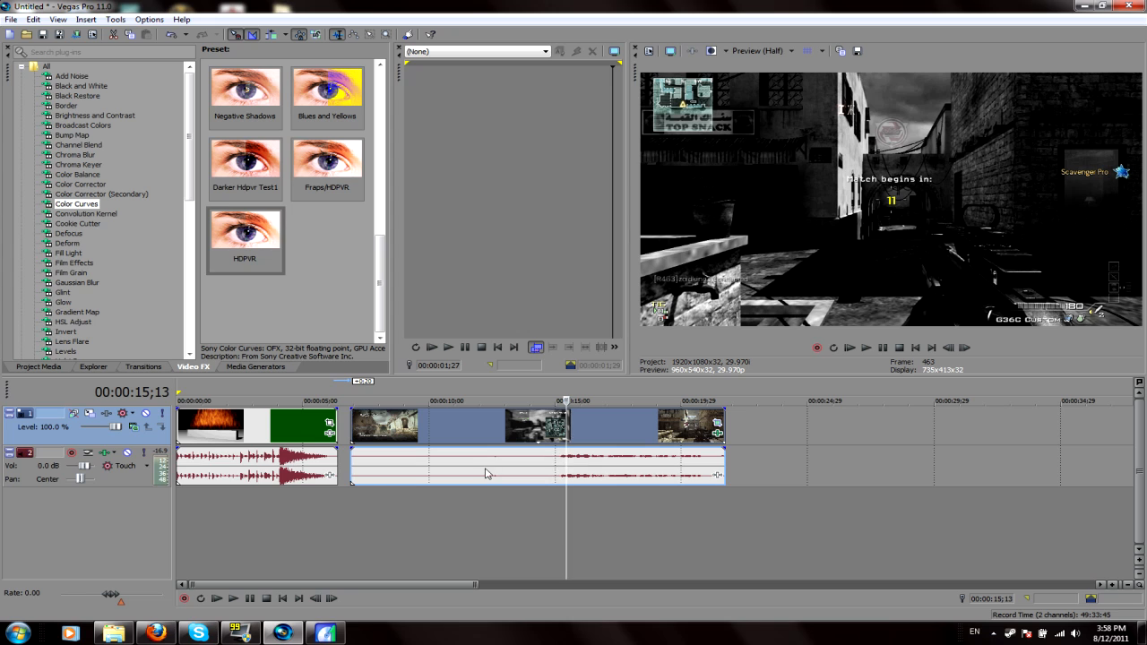
pyautogui.moveTo(425, 471)
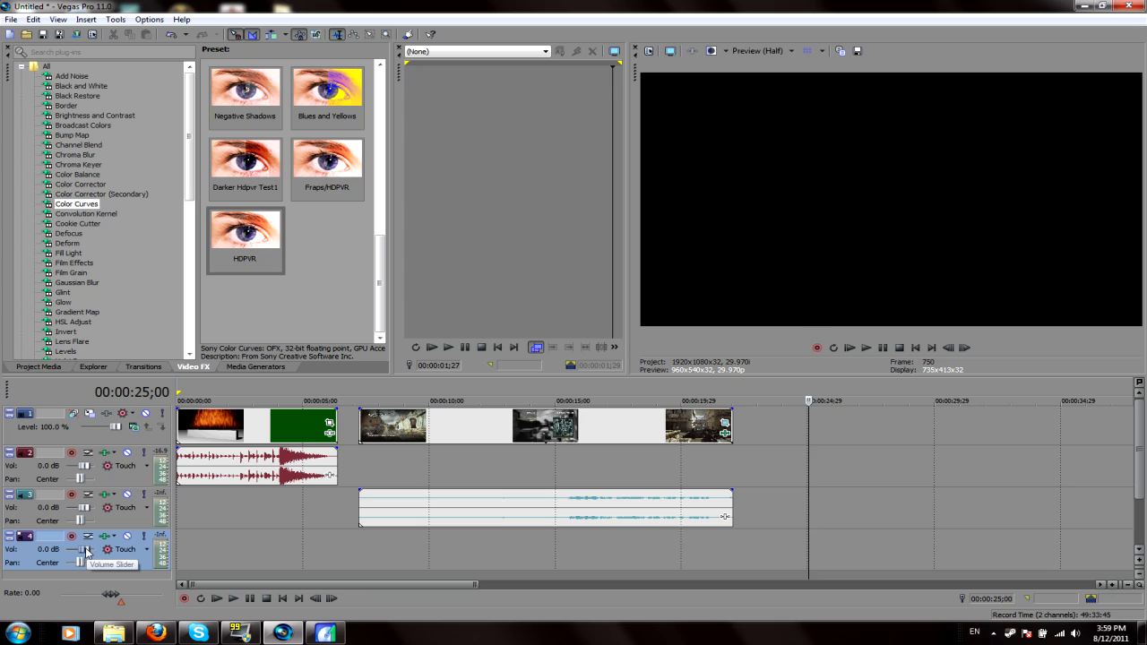
# Set track 4 volume to 2.2 dB and the gameplay audio to -26.5 dB
pyautogui.moveTo(86, 554); pyautogui.dragTo(89, 551)
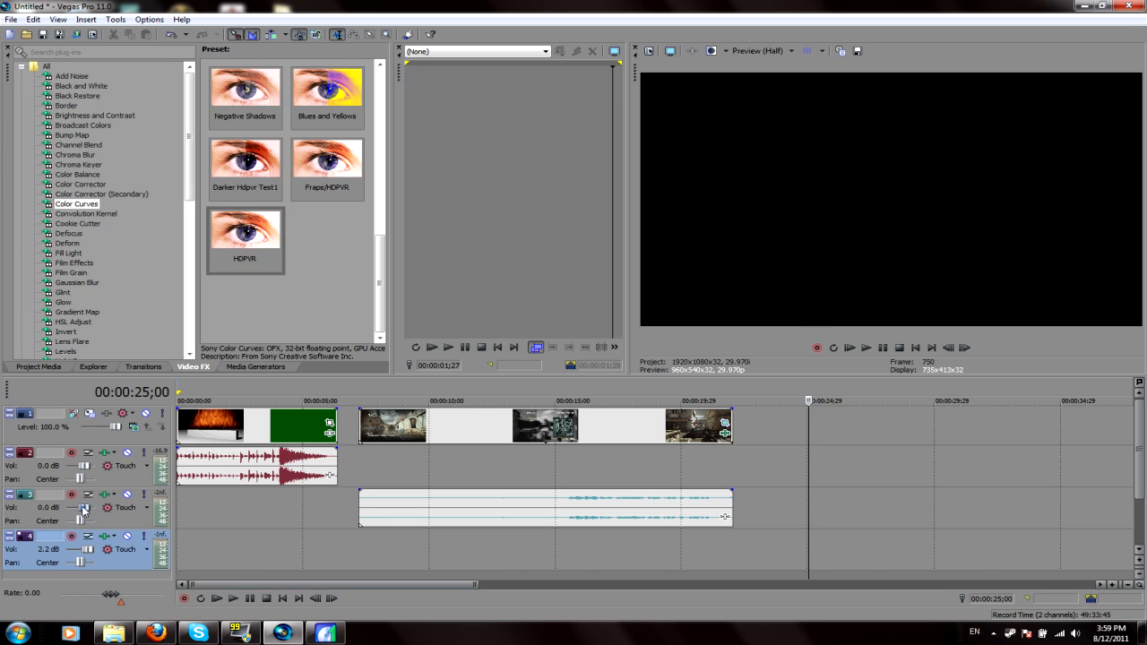
pyautogui.moveTo(79, 507); pyautogui.dragTo(72, 507)
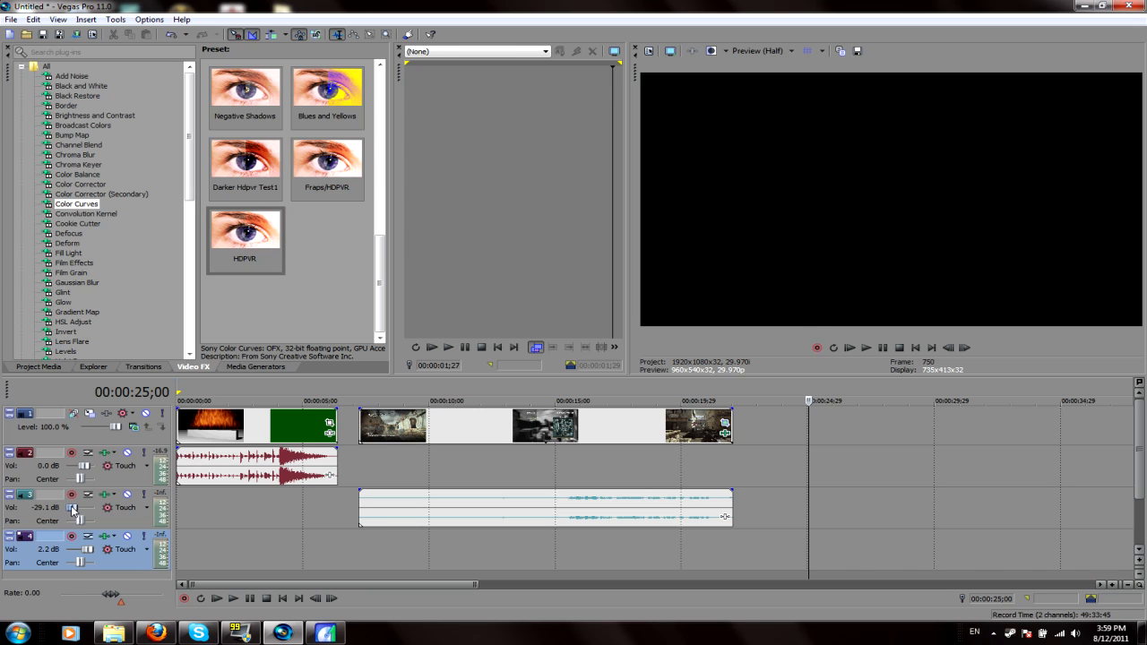
pyautogui.moveTo(76, 507); pyautogui.dragTo(80, 507)
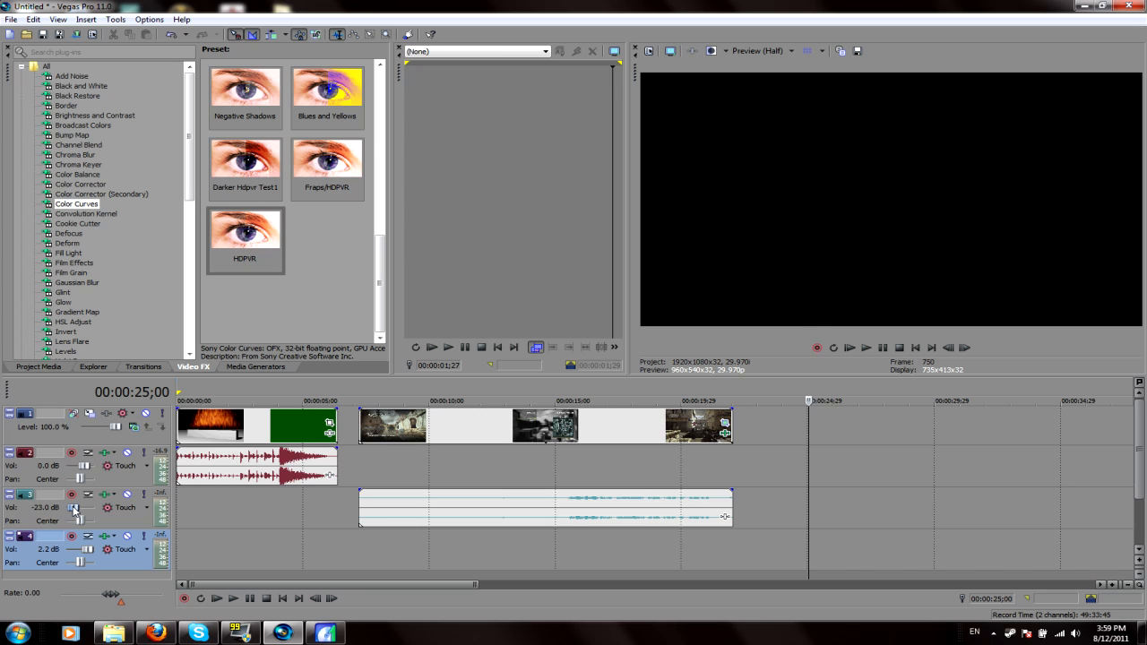
pyautogui.moveTo(79, 508); pyautogui.dragTo(76, 510)
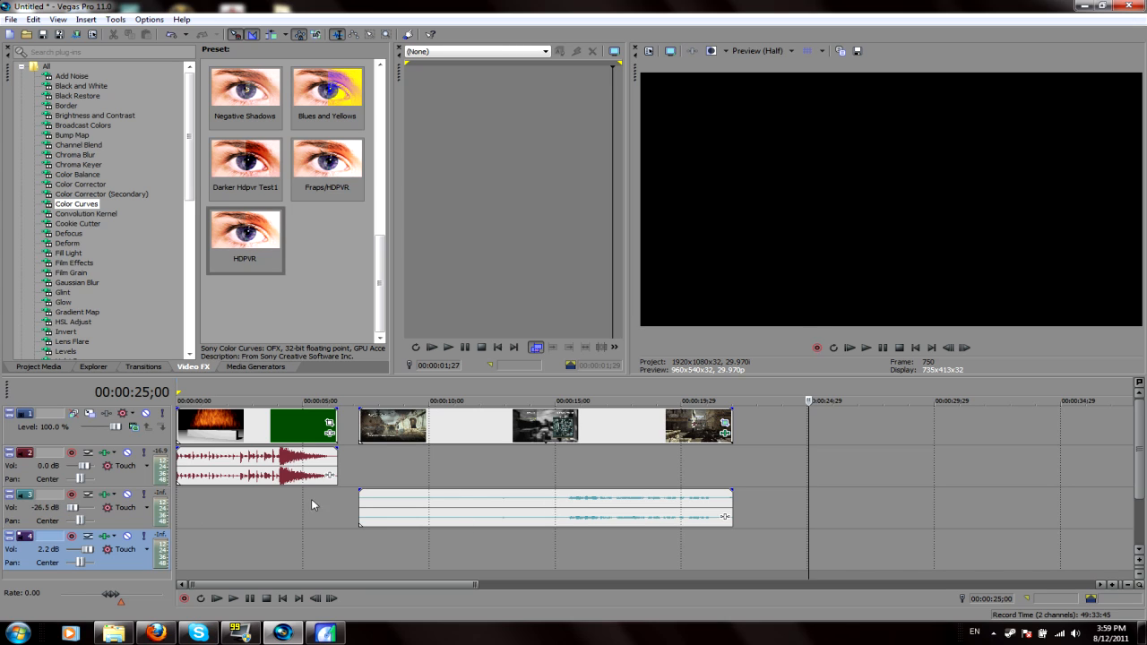
pyautogui.moveTo(591, 505)
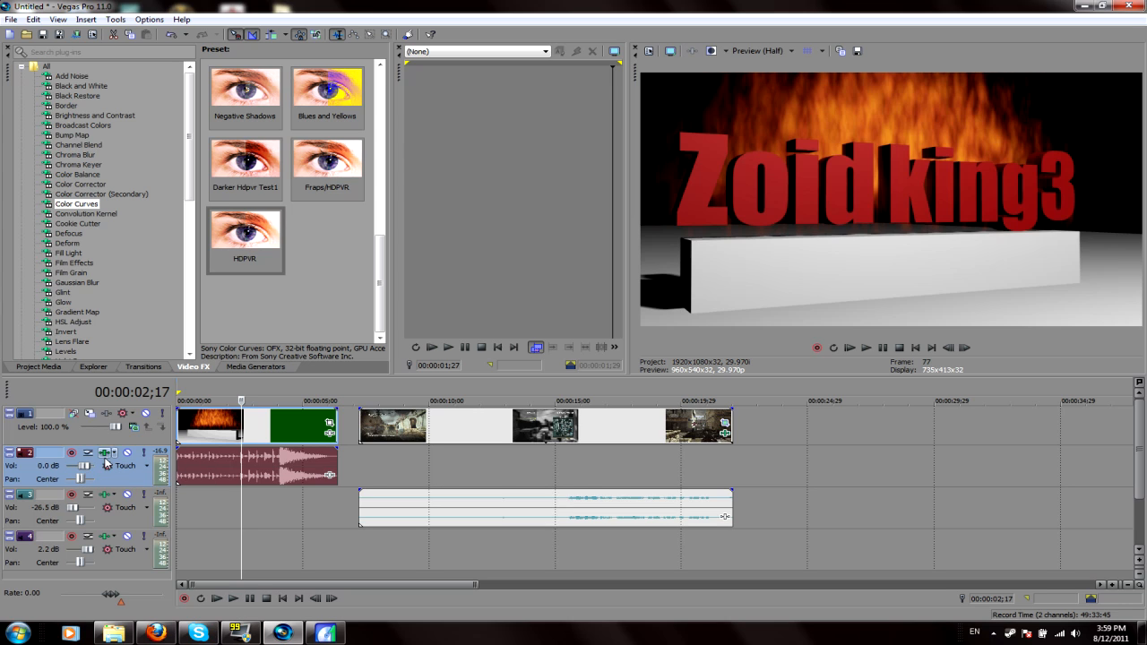
pyautogui.moveTo(88, 466)
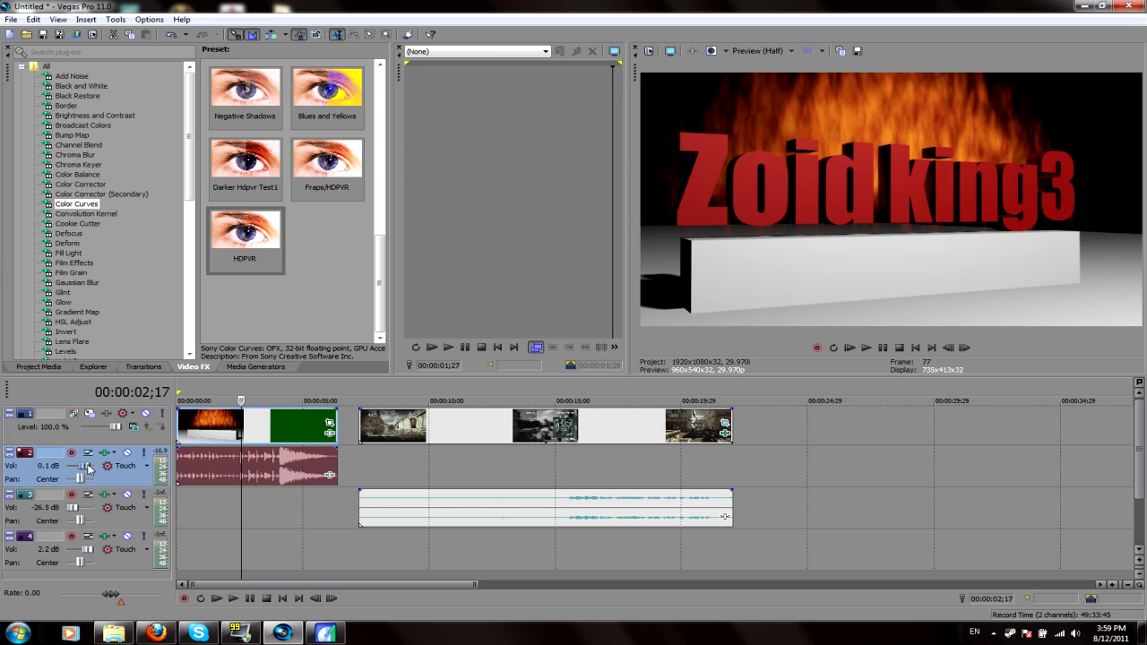
# Set the intro music track 2 volume to about 0.1 dB
pyautogui.moveTo(85, 465); pyautogui.dragTo(85, 470)
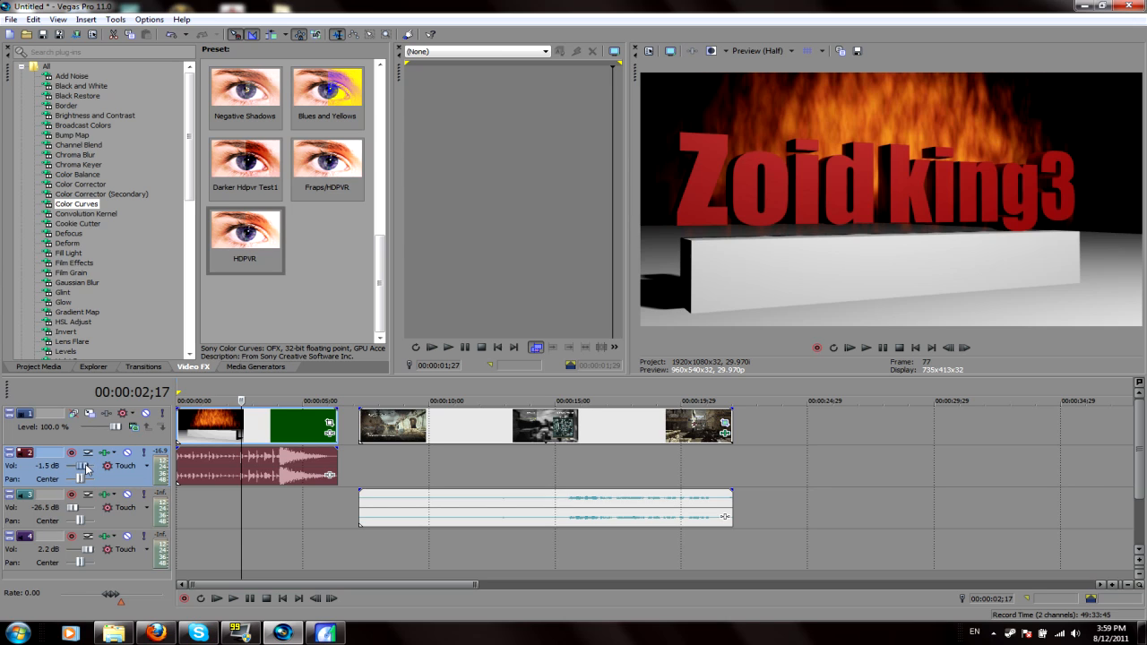
pyautogui.moveTo(83, 465); pyautogui.dragTo(88, 465)
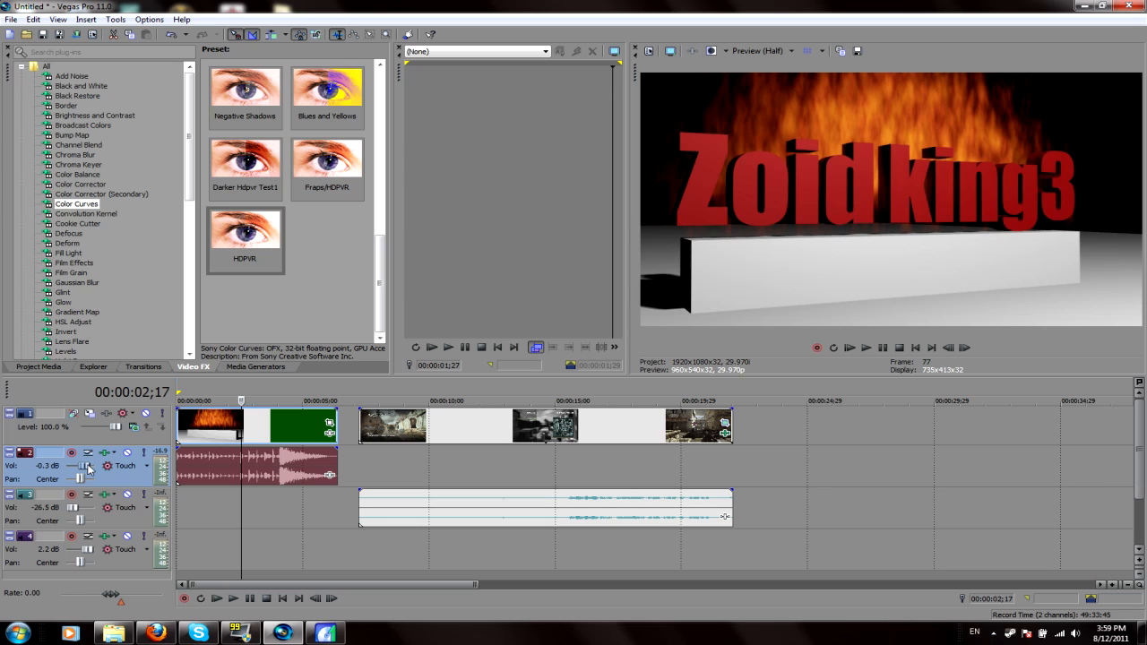
pyautogui.moveTo(89, 465); pyautogui.dragTo(94, 462)
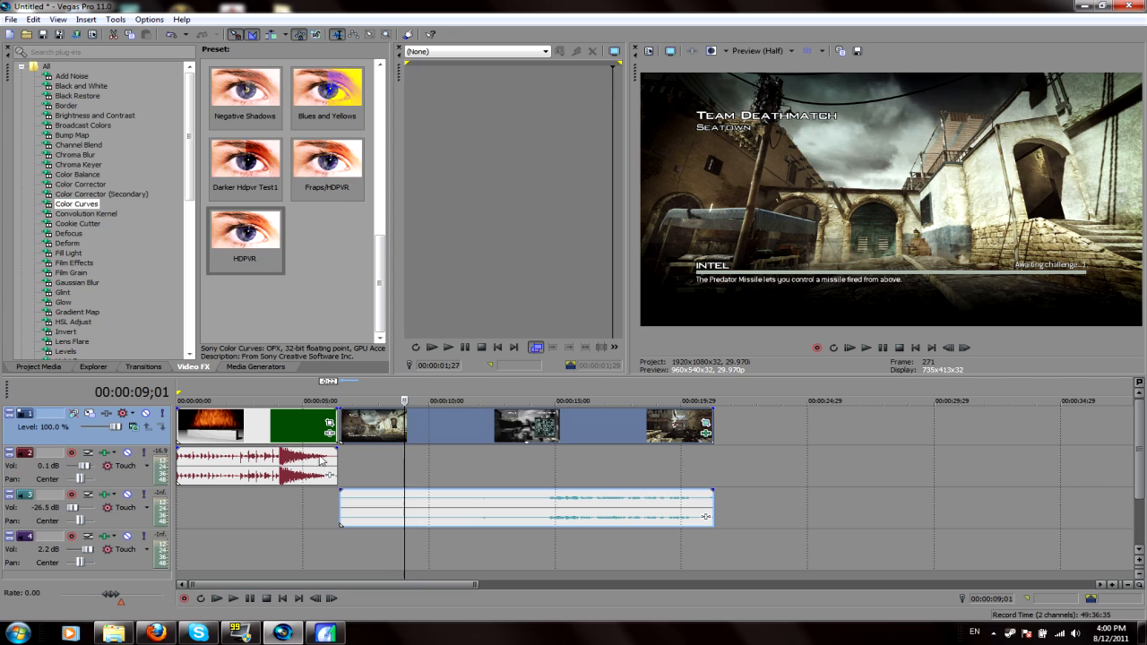
# In Render As, choose MainConcept AVC/AAC with the Good HDPVR 30fps template
pyautogui.click(11, 16)
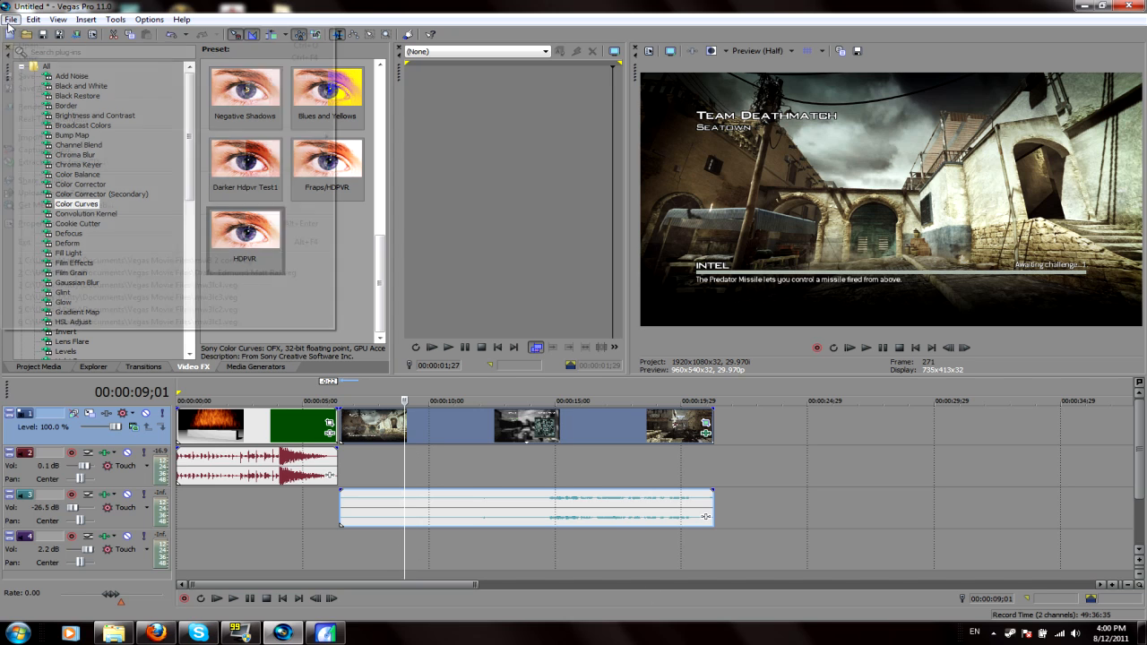
pyautogui.click(9, 18)
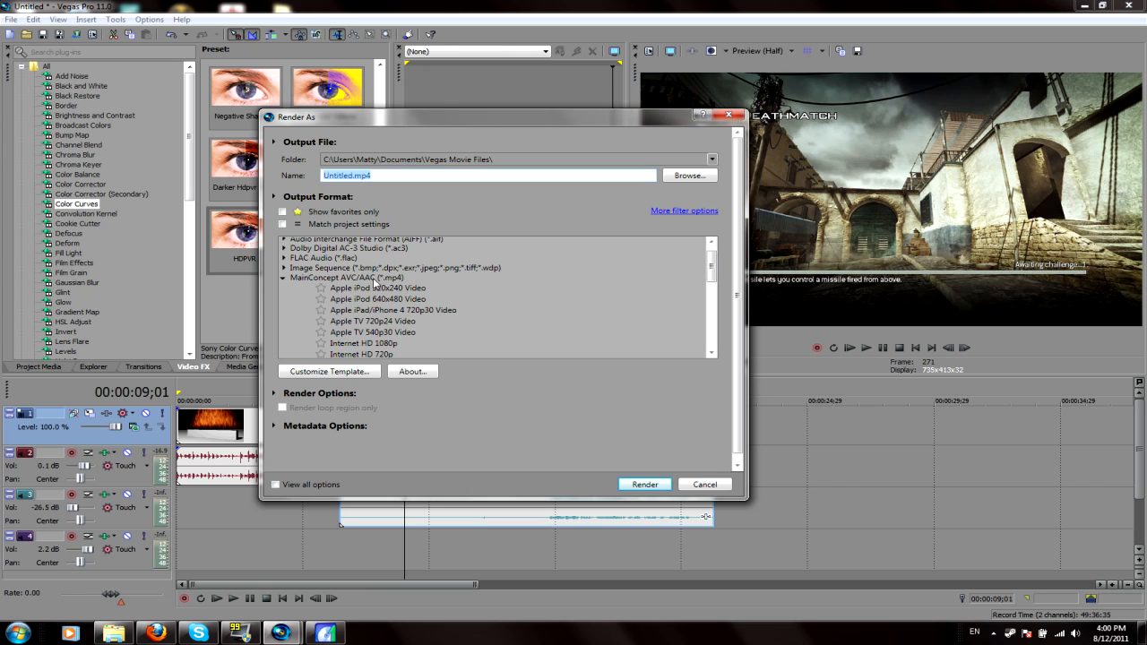
pyautogui.moveTo(390, 287)
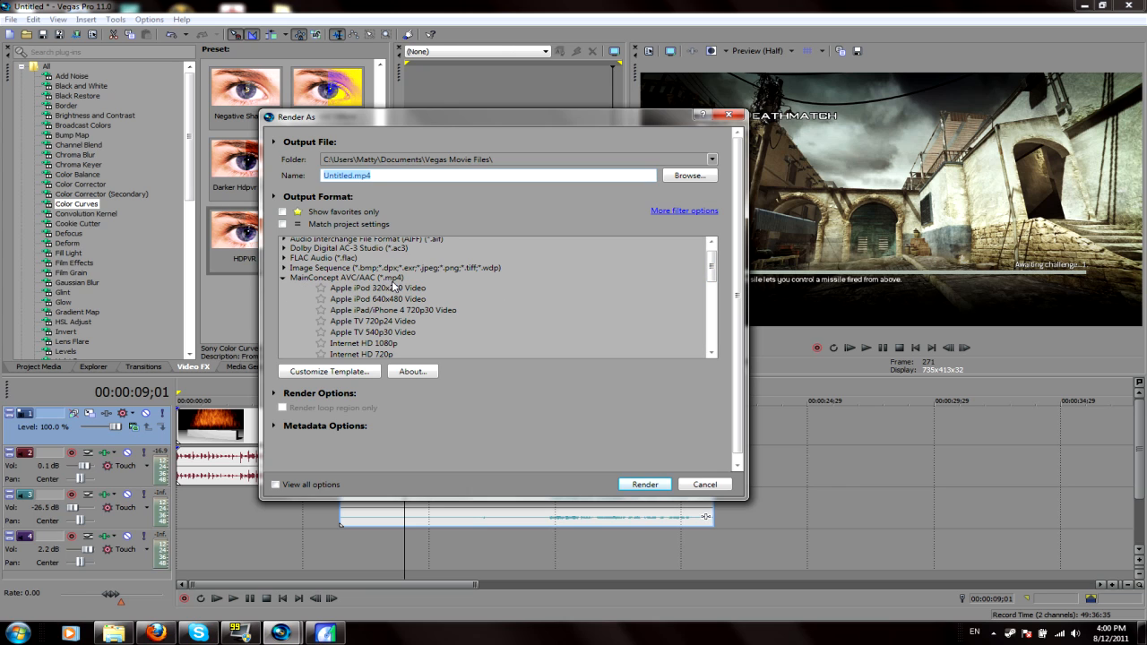
pyautogui.click(348, 277)
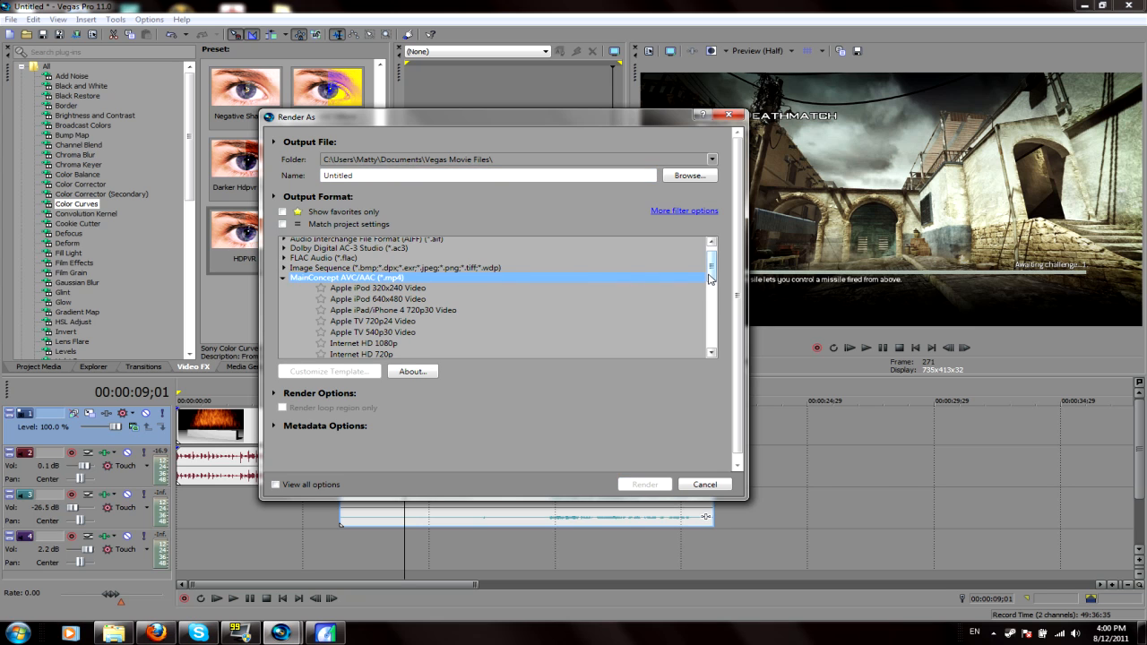
pyautogui.scroll(-3)
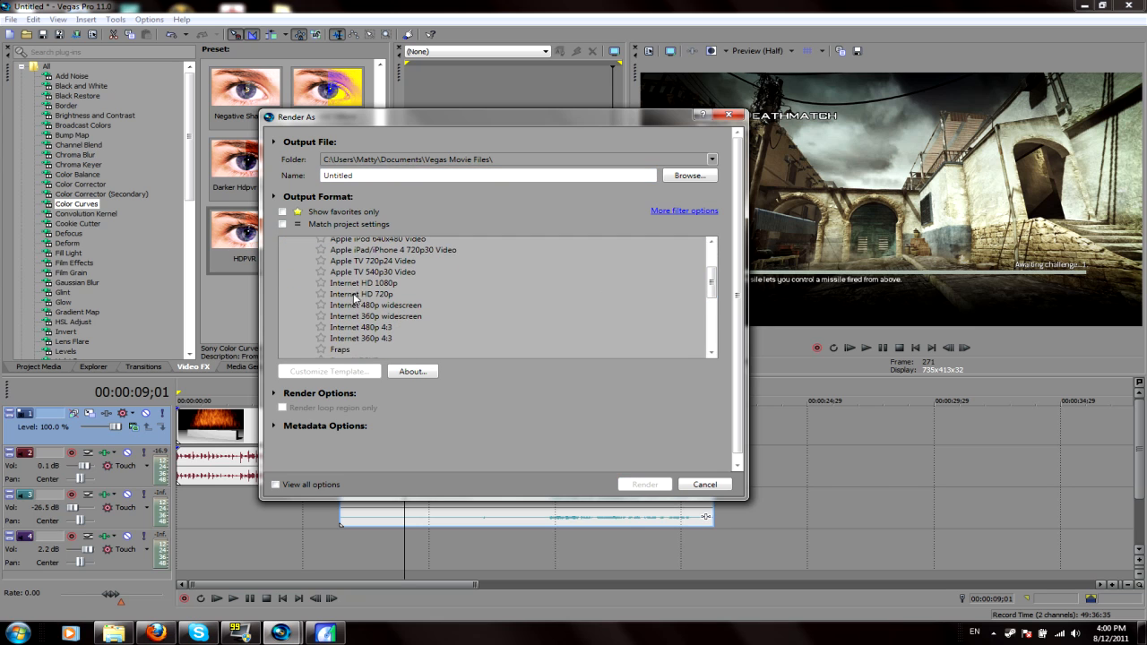
pyautogui.click(361, 294)
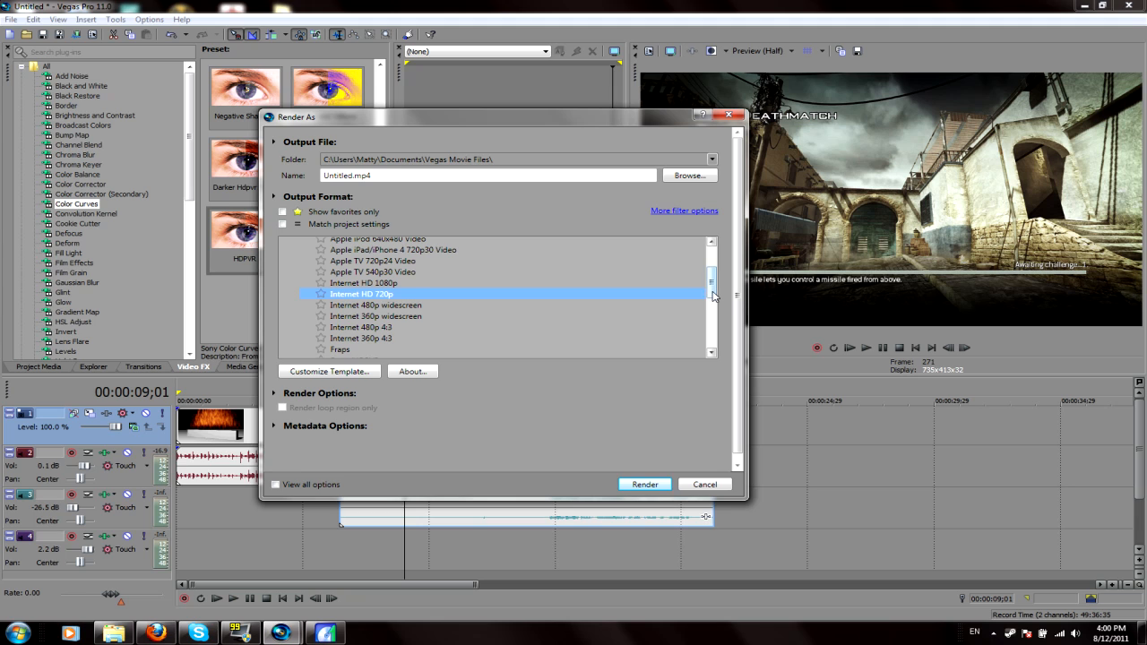
pyautogui.scroll(-3)
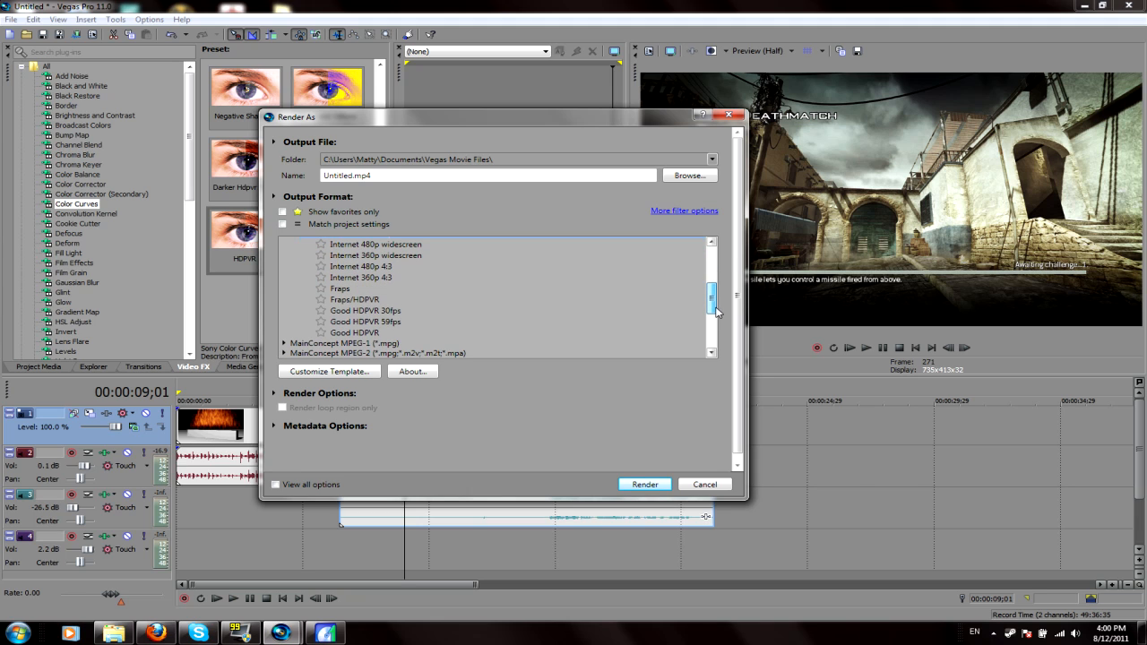
pyautogui.click(357, 332)
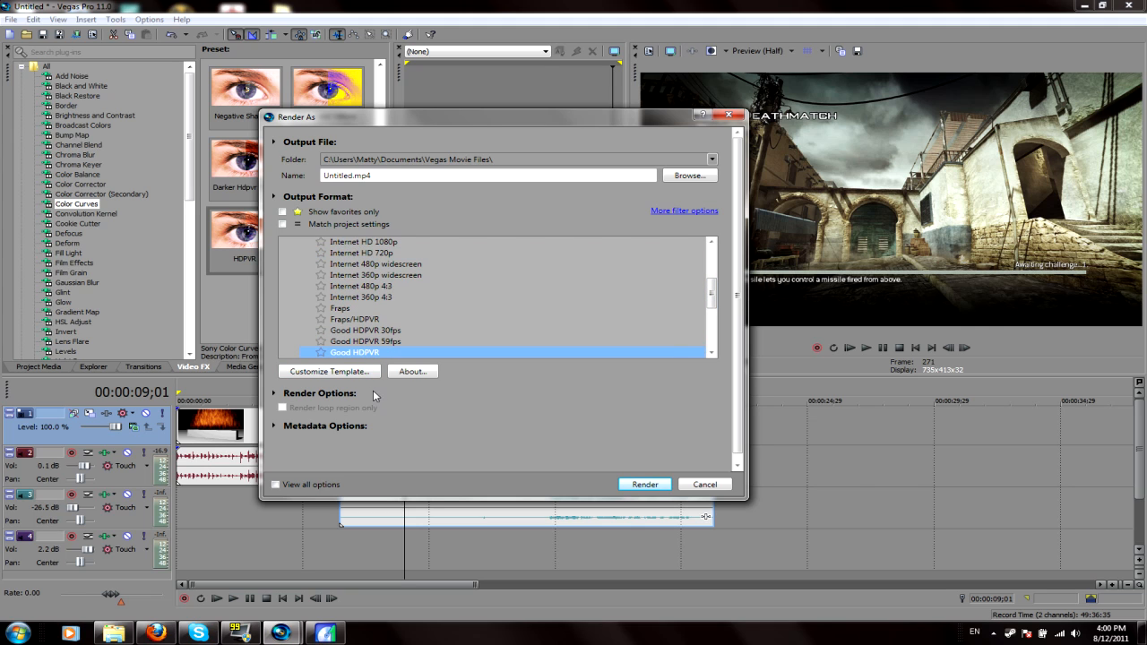
pyautogui.click(329, 371)
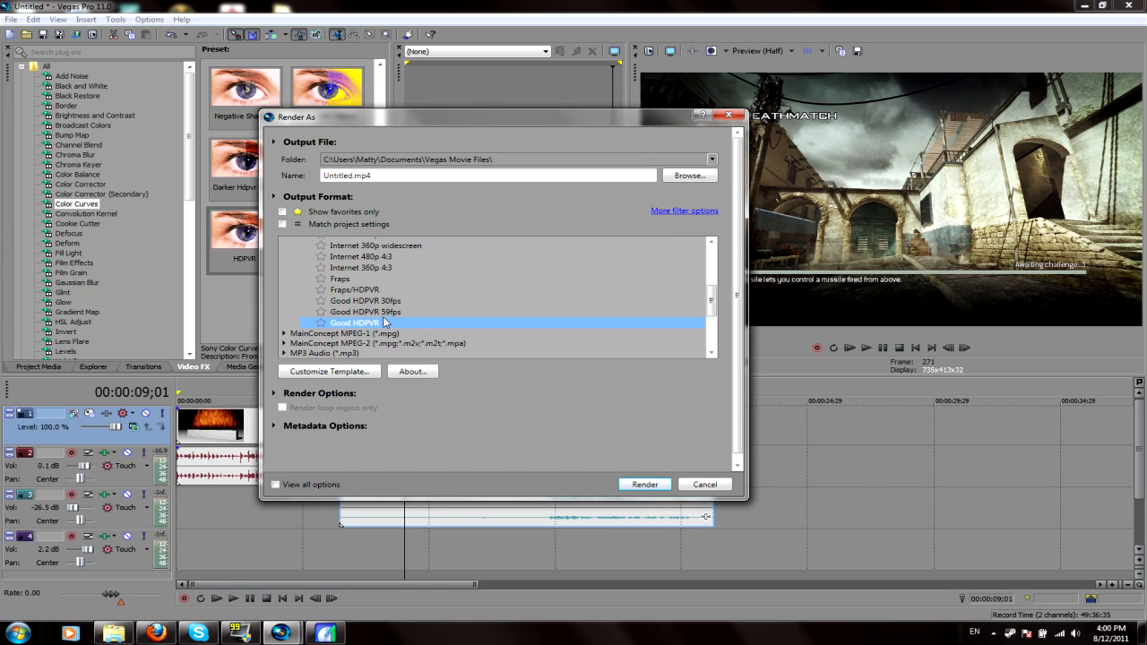
pyautogui.click(365, 300)
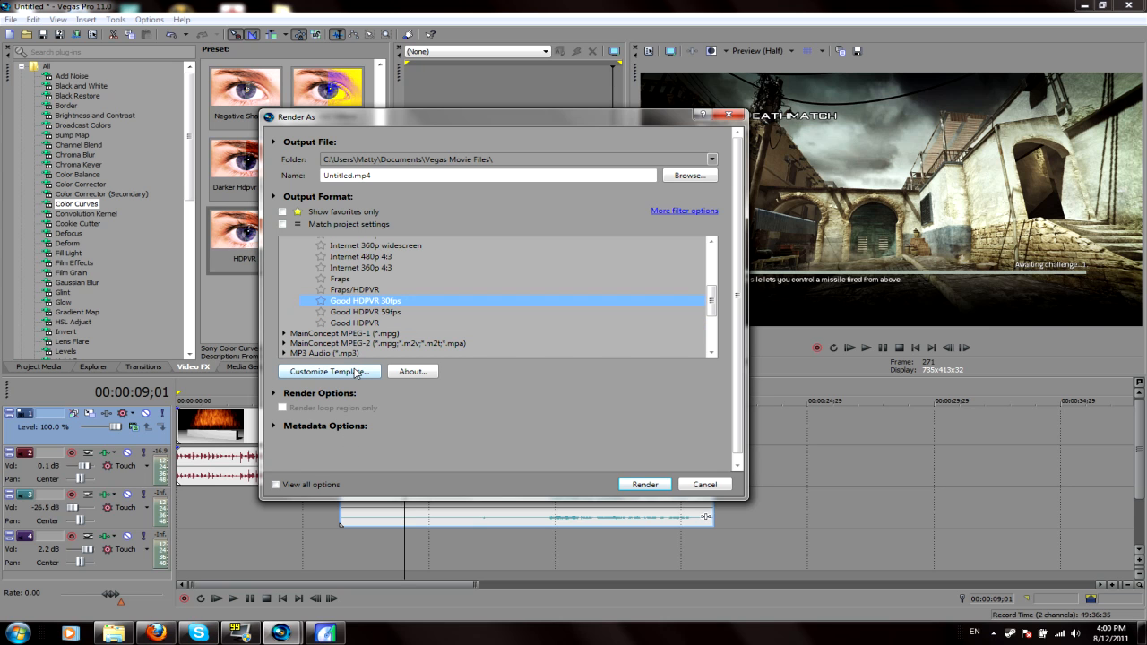
# Open the Good HDPVR 30fps custom settings and review the video frame rate choices
pyautogui.click(329, 371)
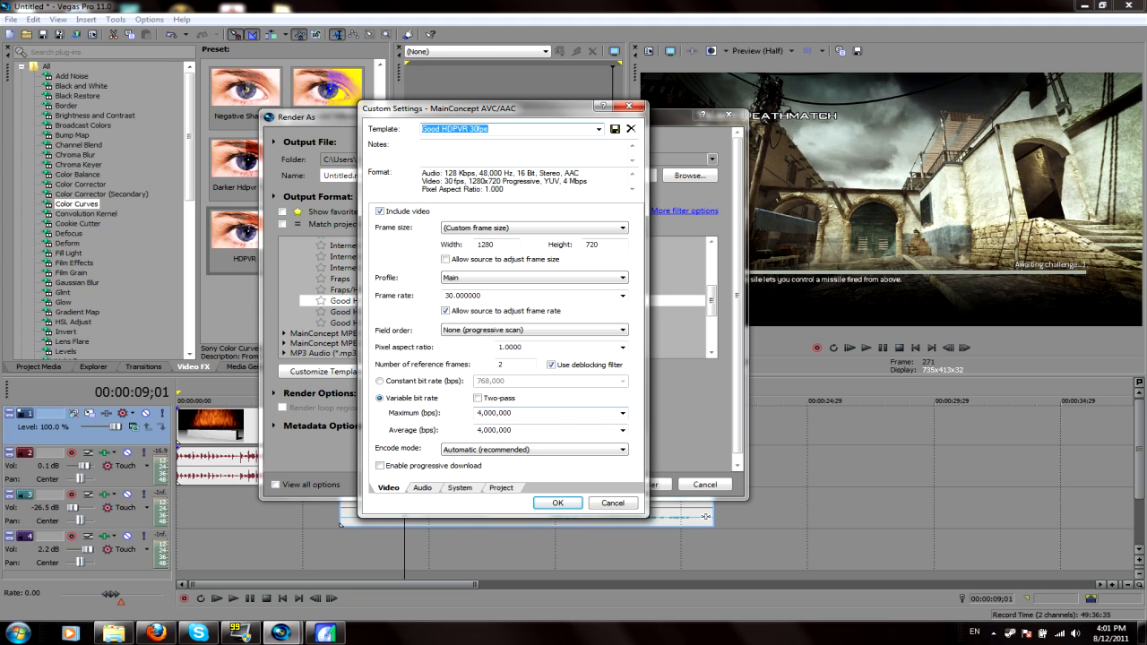
pyautogui.click(622, 414)
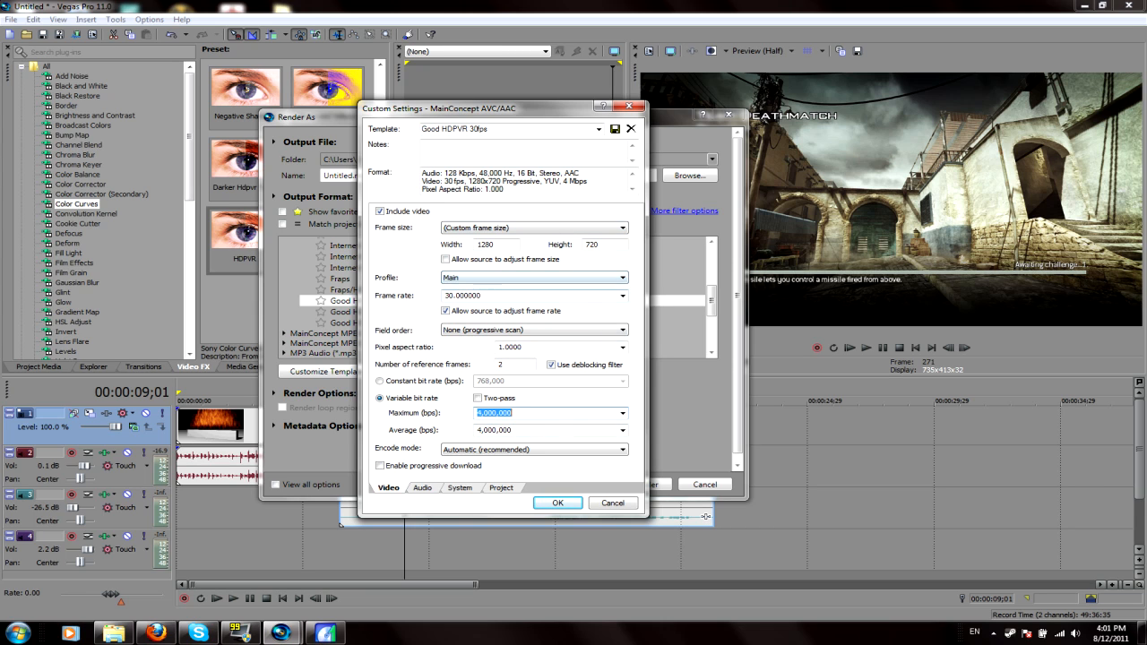
pyautogui.click(621, 296)
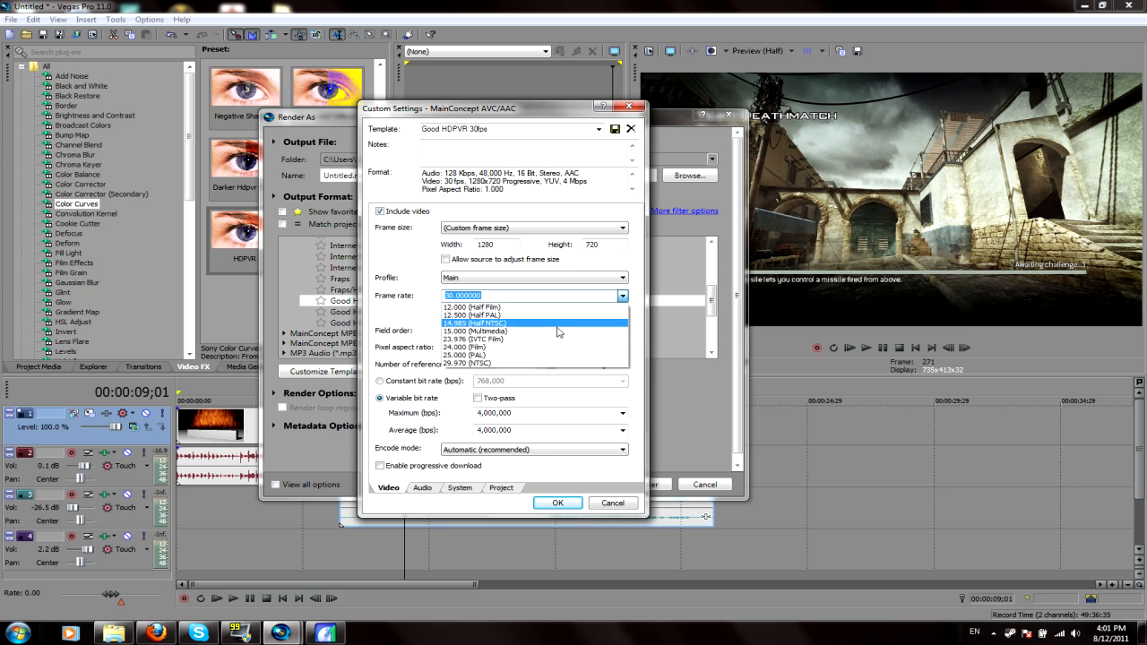
pyautogui.click(464, 295)
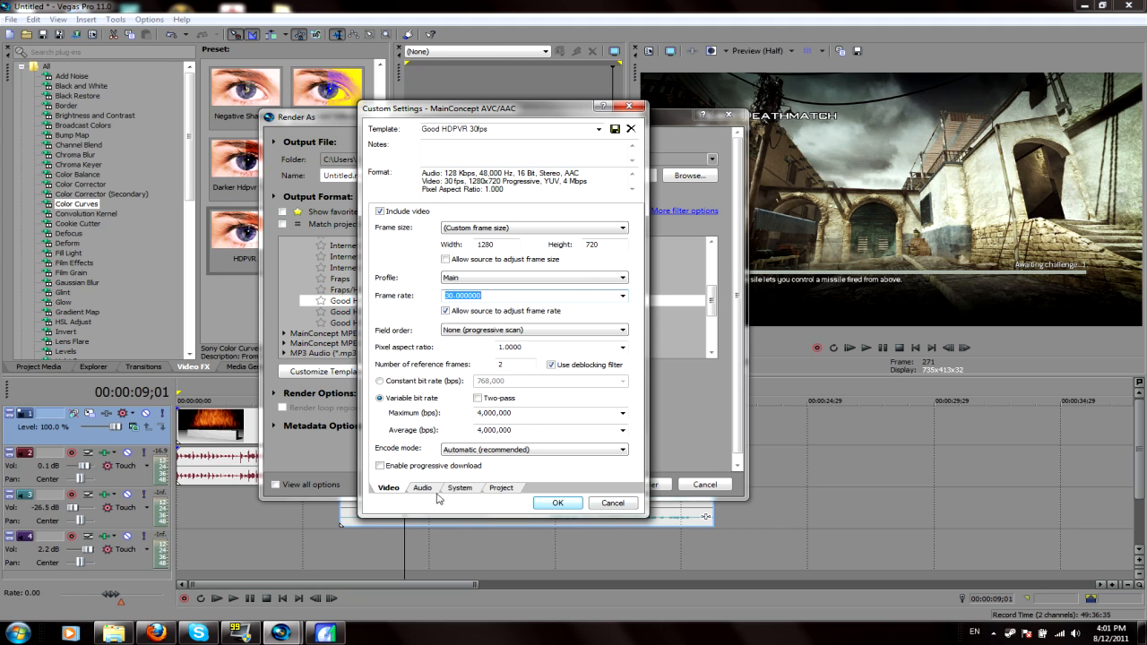
# Review the Audio, System and Project settings, keeping 3D mode on project settings
pyautogui.click(422, 488)
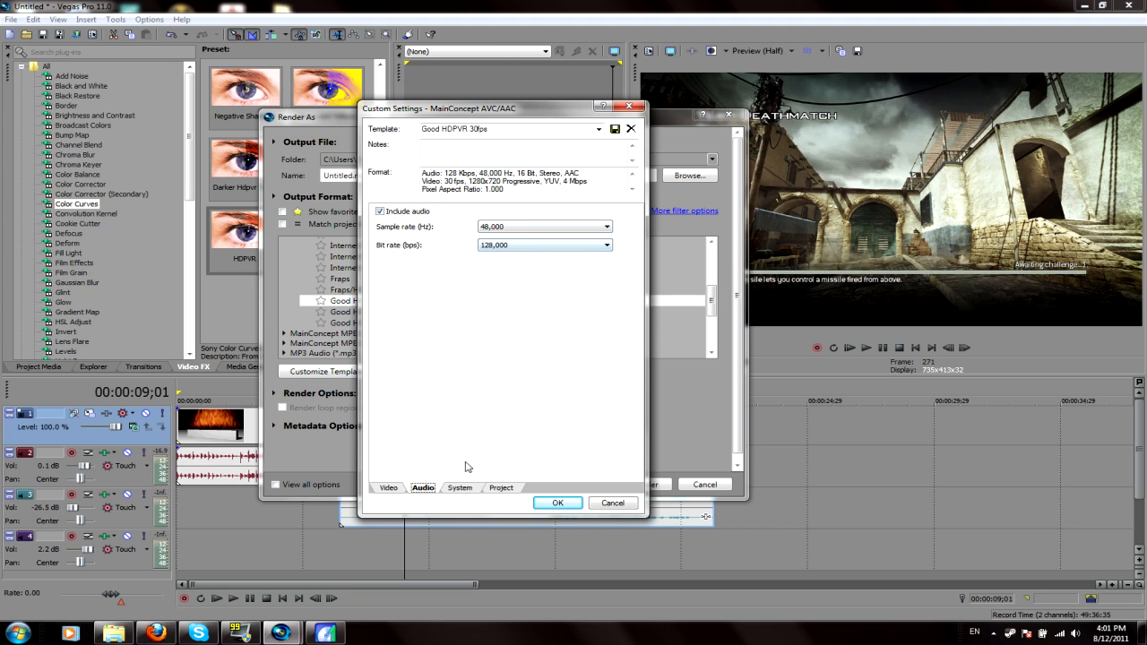
pyautogui.click(501, 487)
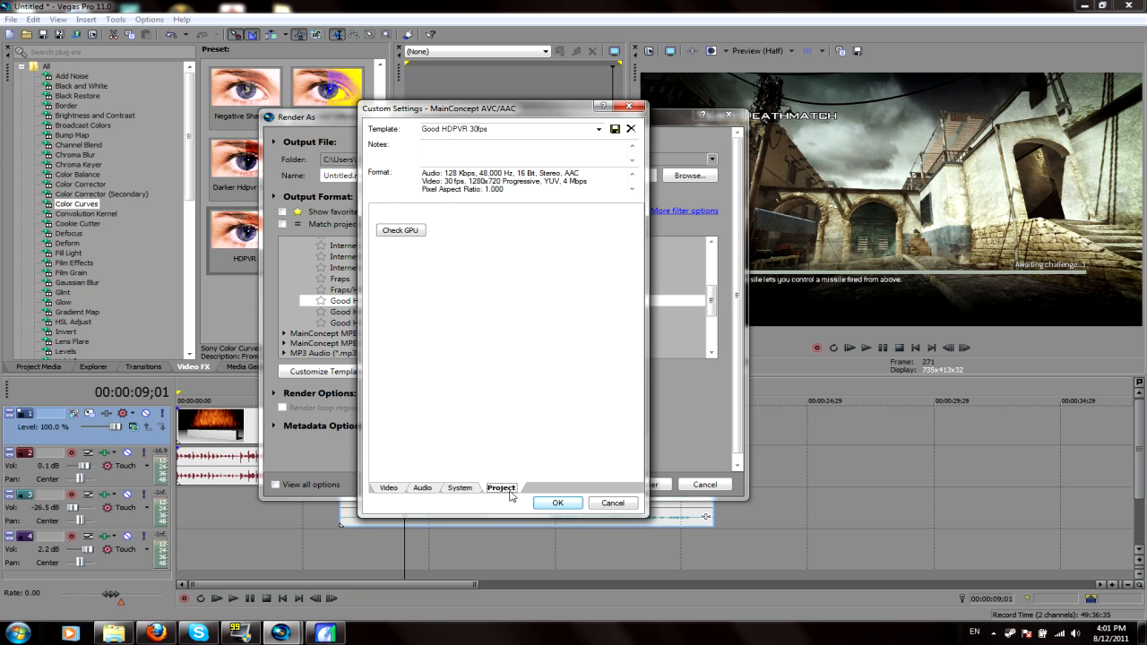
pyautogui.click(501, 487)
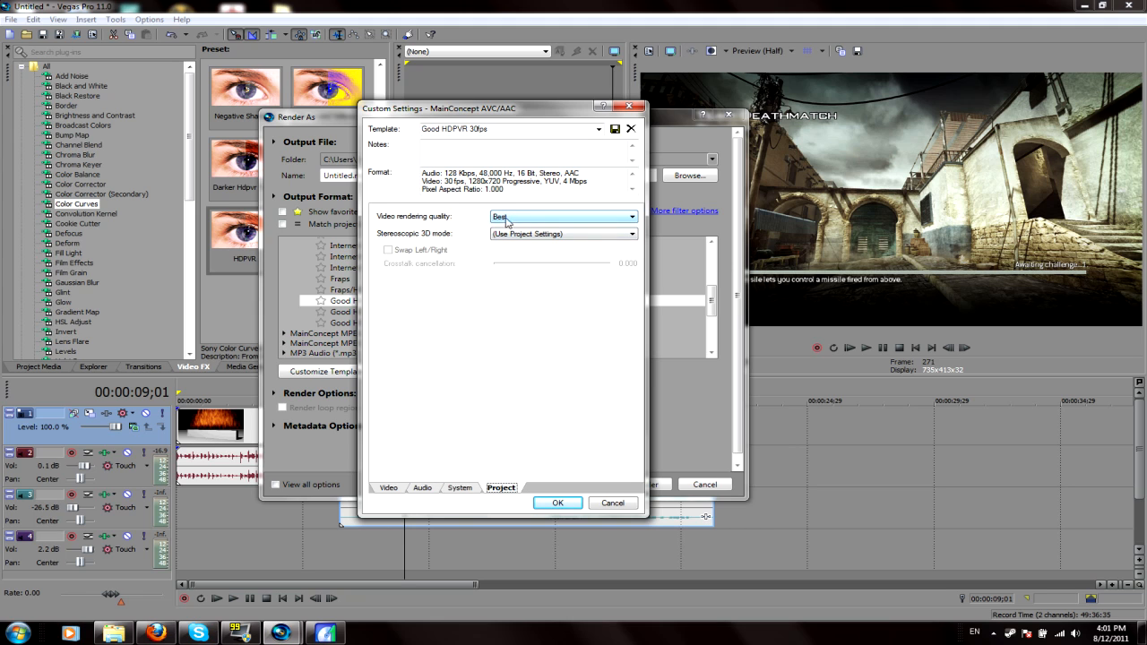
pyautogui.moveTo(537, 244)
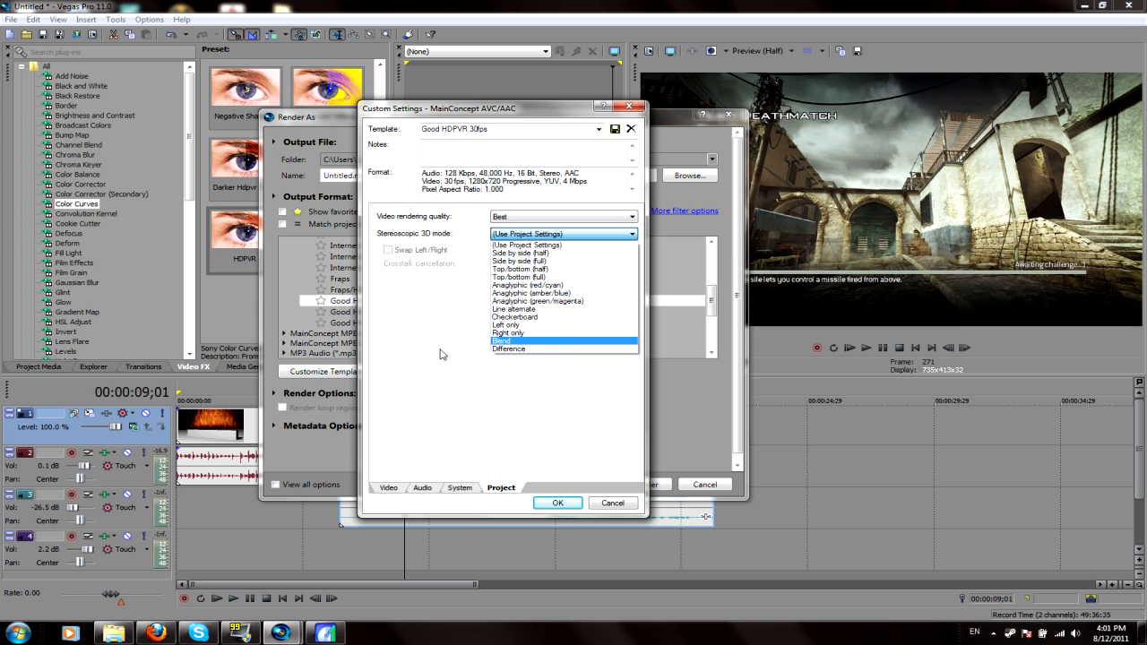
pyautogui.click(552, 245)
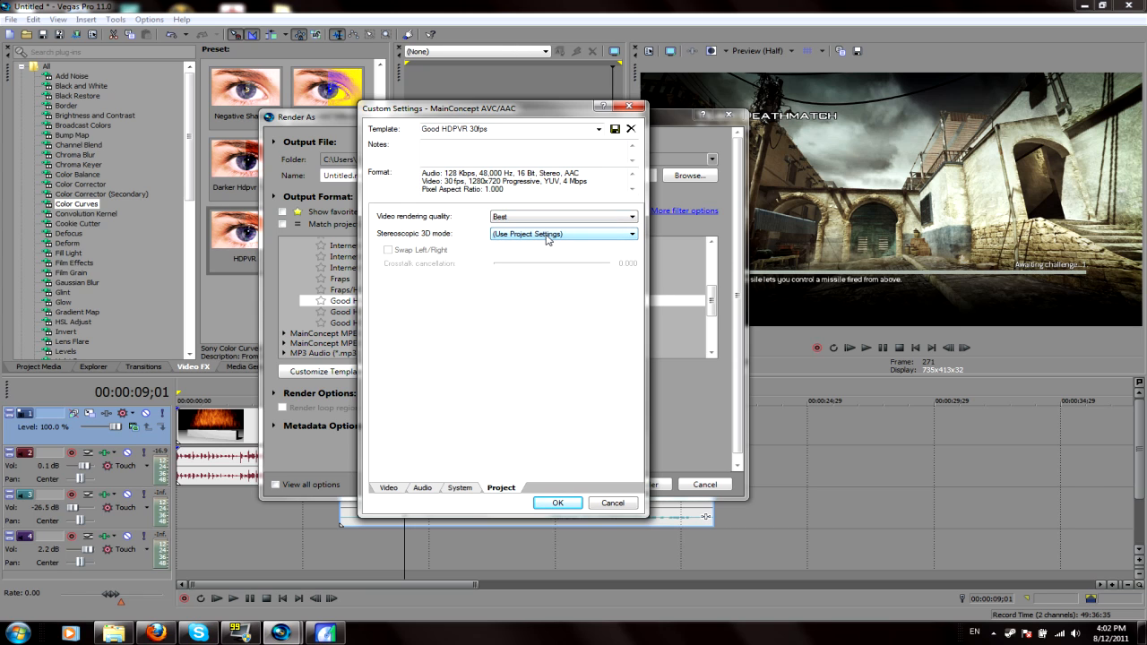
pyautogui.moveTo(569, 333)
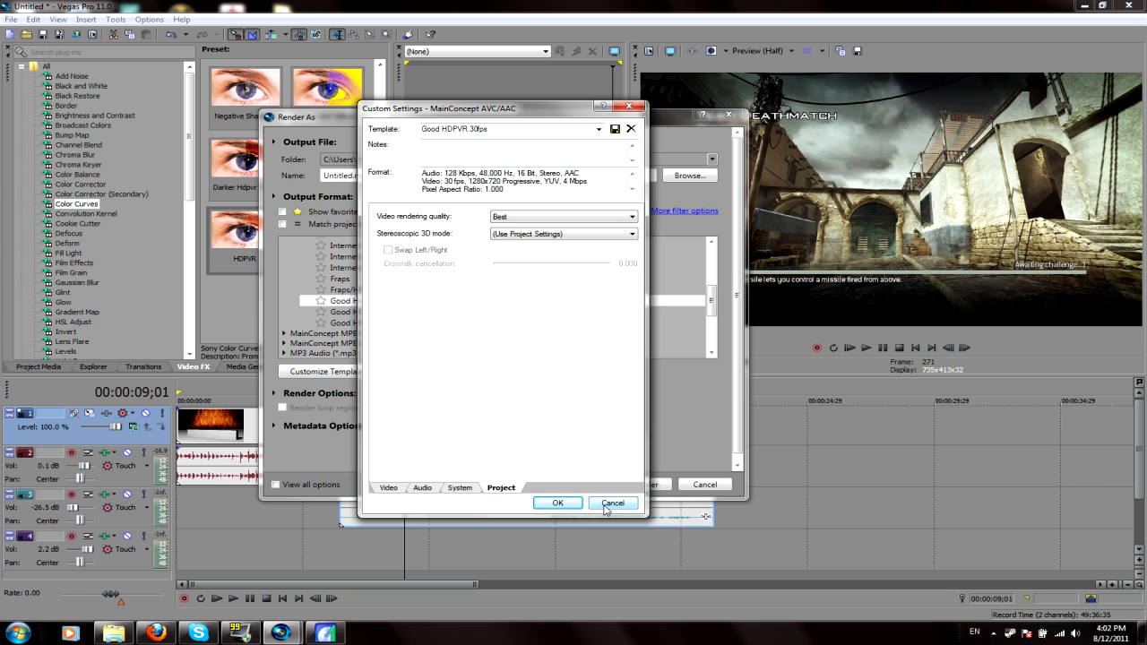
# Close custom settings, pick the Good HDPVR 30fps template and render to testies.mp4
pyautogui.click(613, 503)
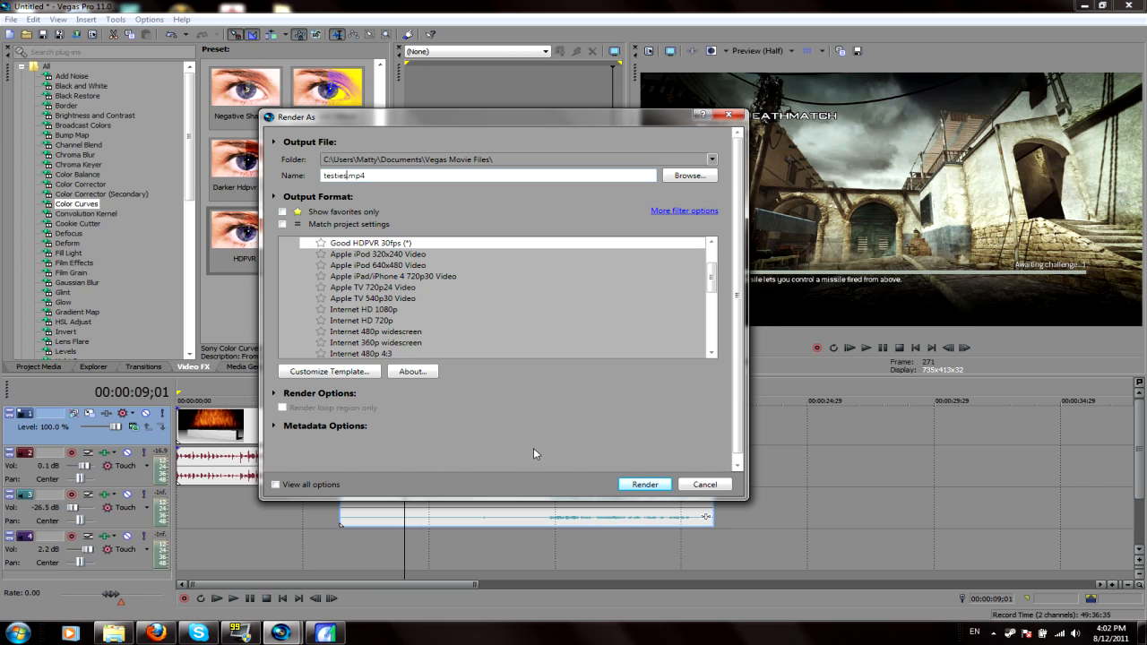
pyautogui.click(369, 242)
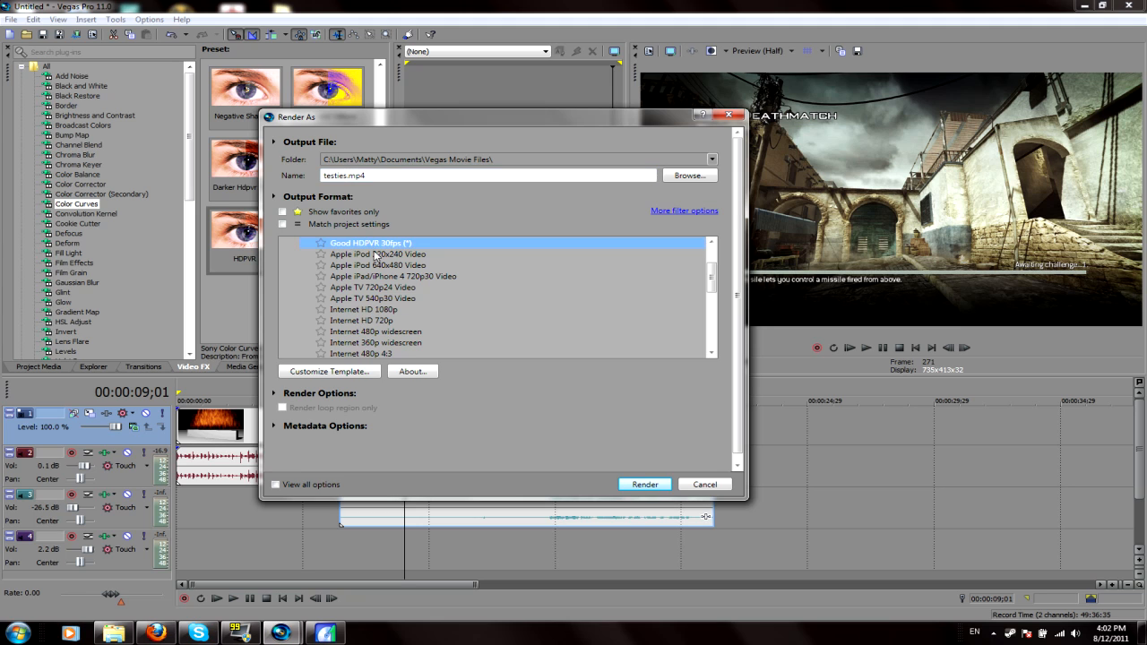
pyautogui.scroll(-3)
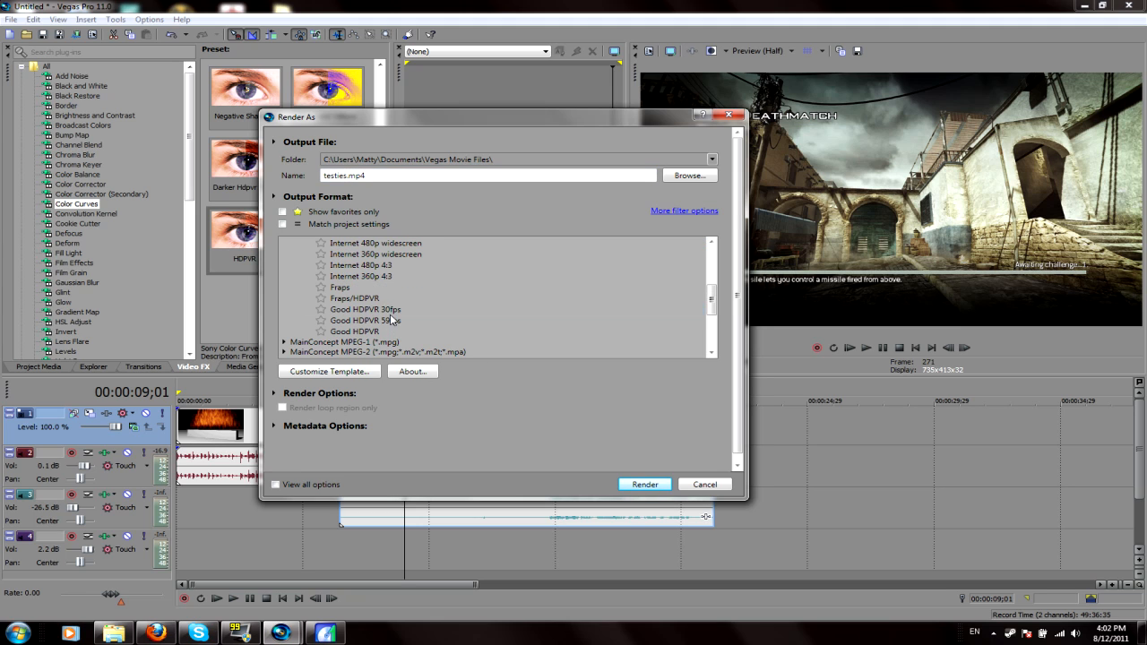
pyautogui.click(363, 309)
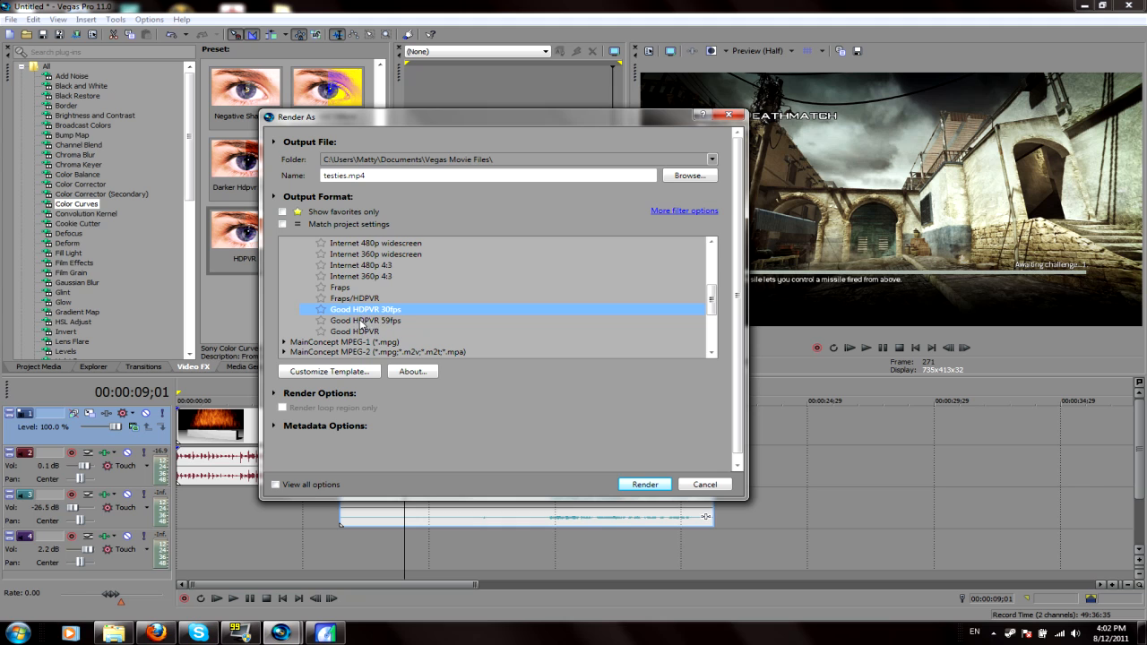
pyautogui.moveTo(365, 309)
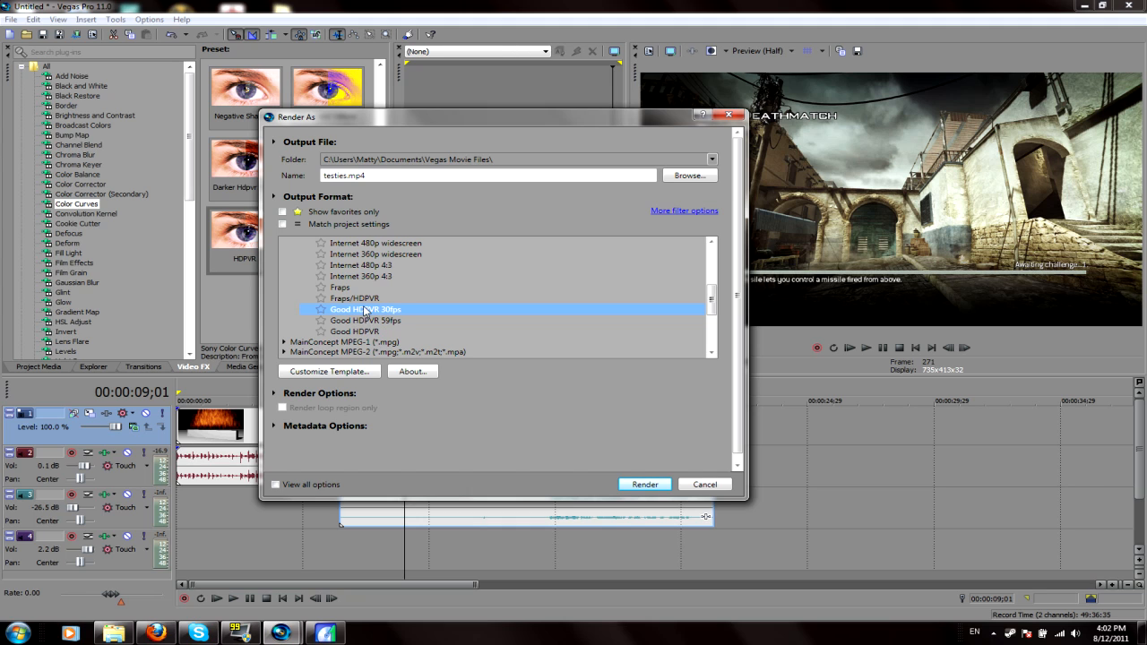
pyautogui.moveTo(407, 320)
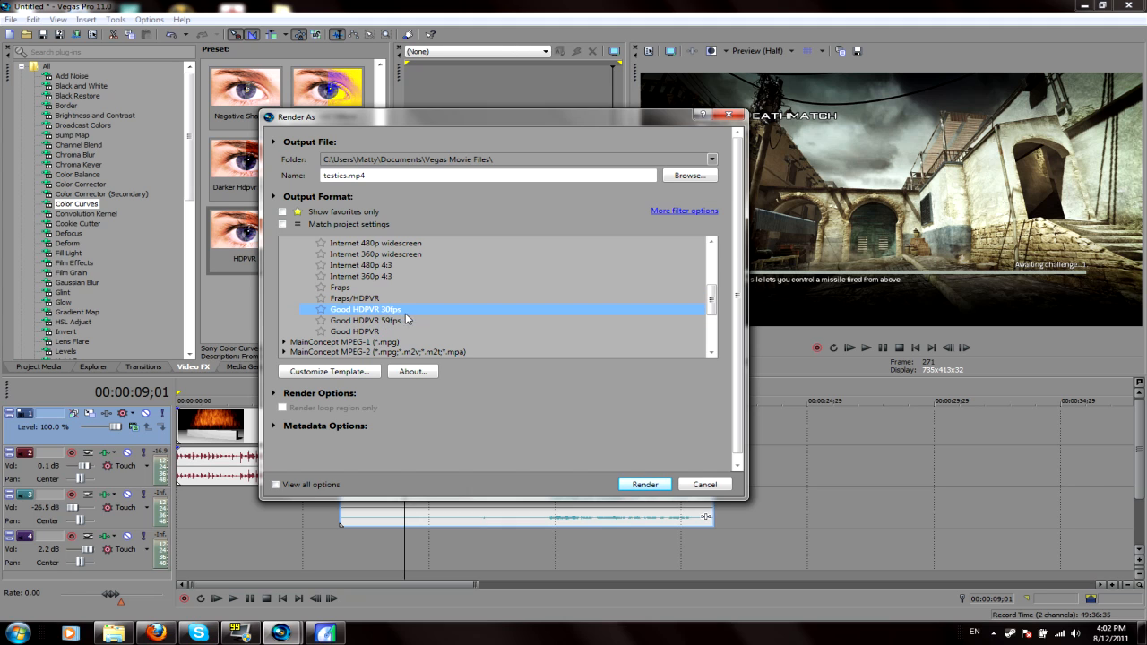
pyautogui.moveTo(399, 312)
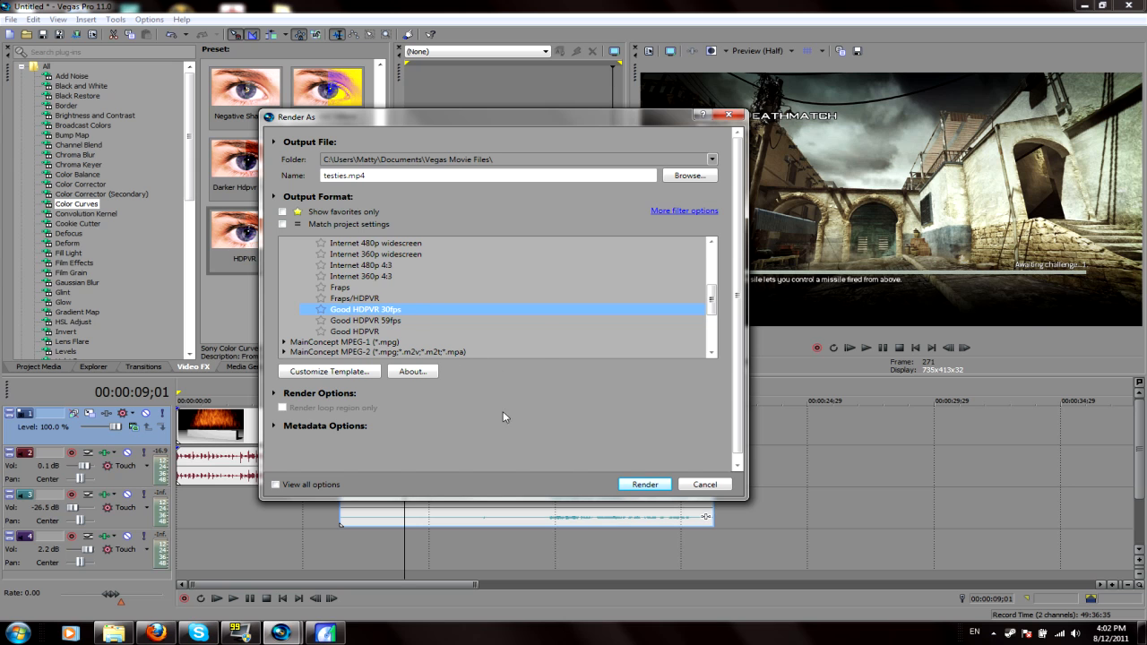
pyautogui.click(644, 484)
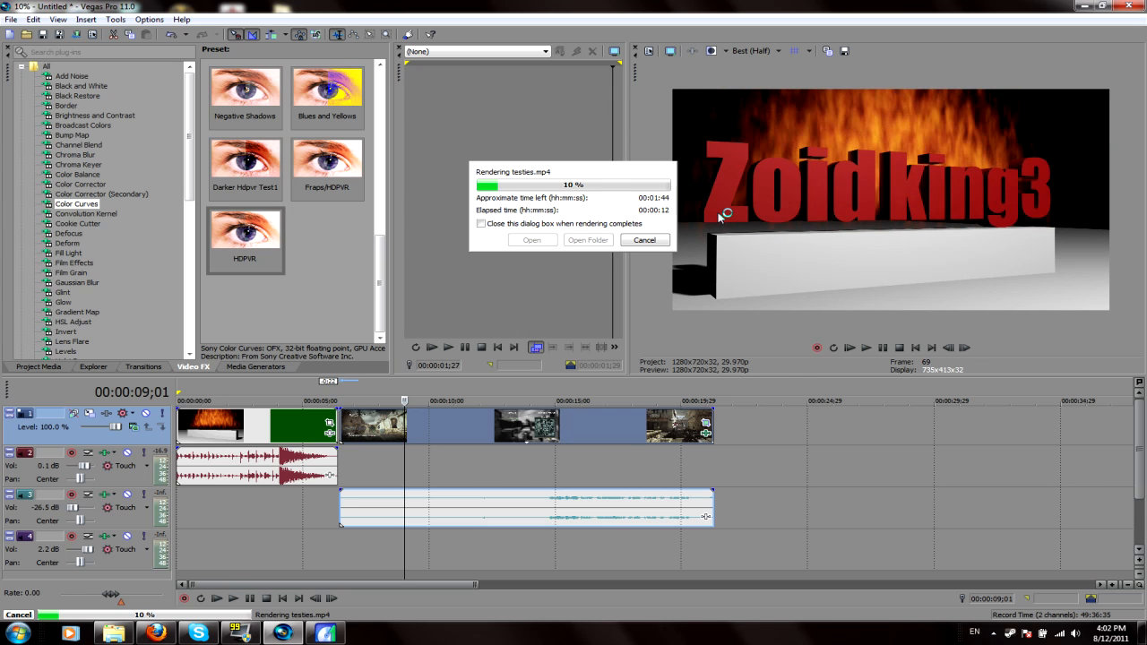
pyautogui.moveTo(672, 249)
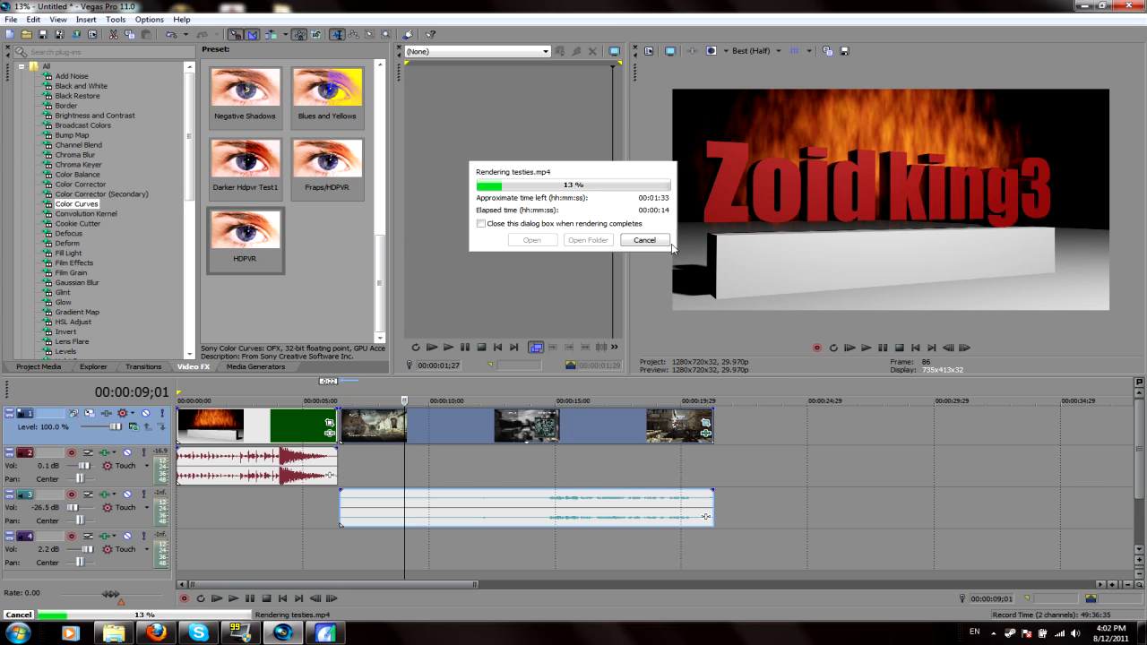
# Cancel the testies.mp4 render at about 13% and close TotalMedia Extreme
pyautogui.click(645, 240)
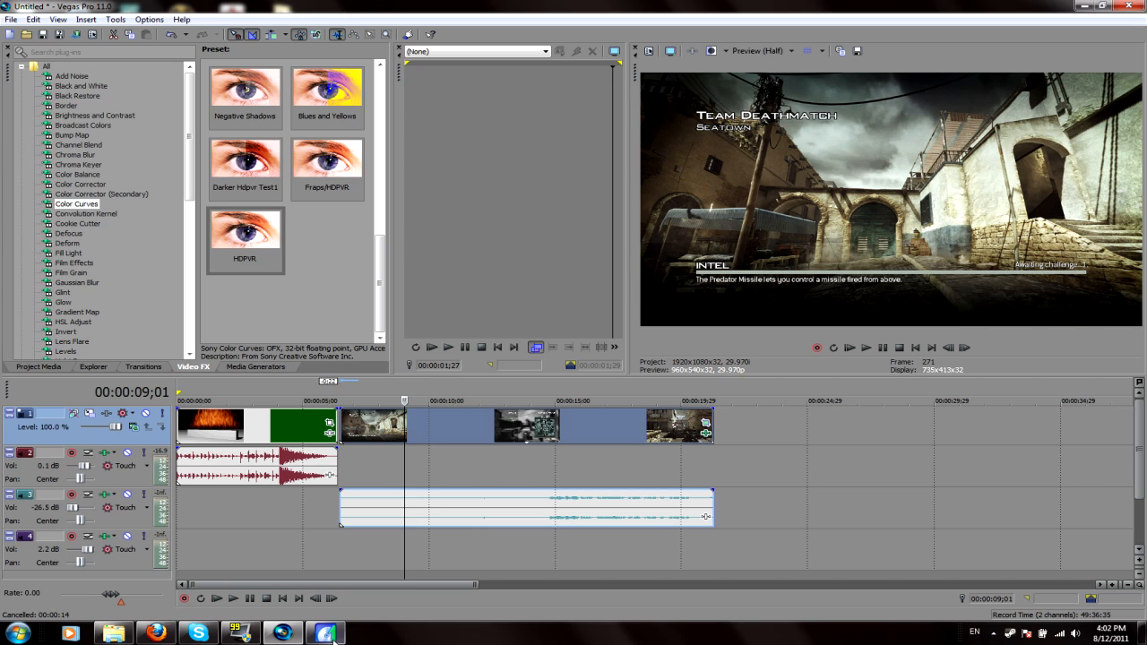
pyautogui.click(323, 632)
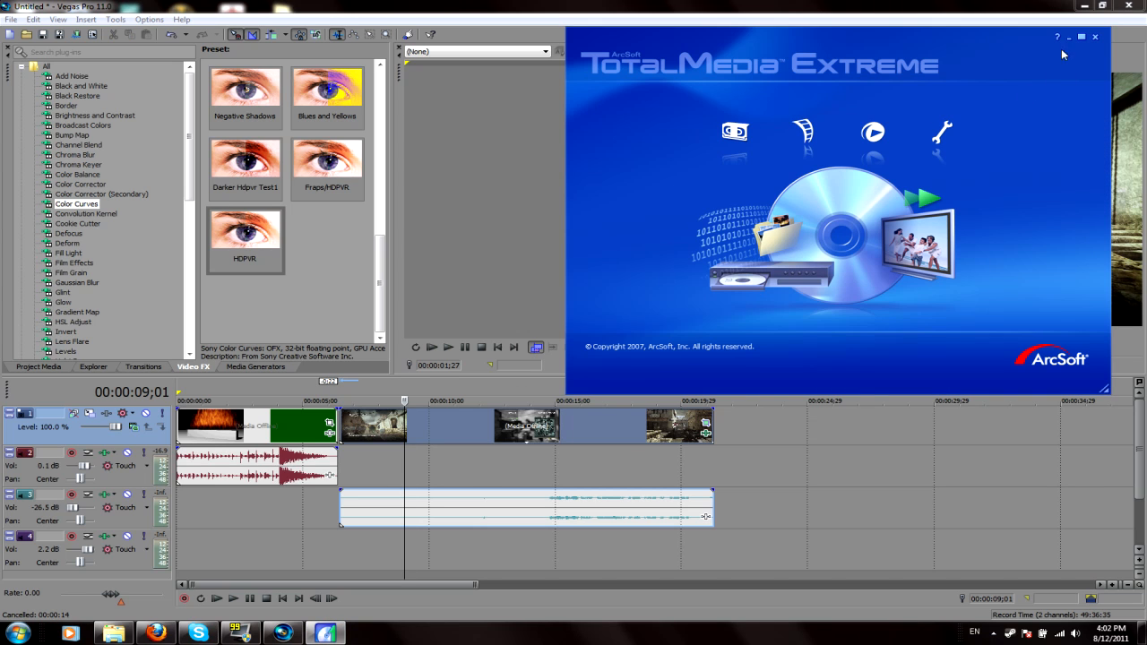
pyautogui.click(1094, 37)
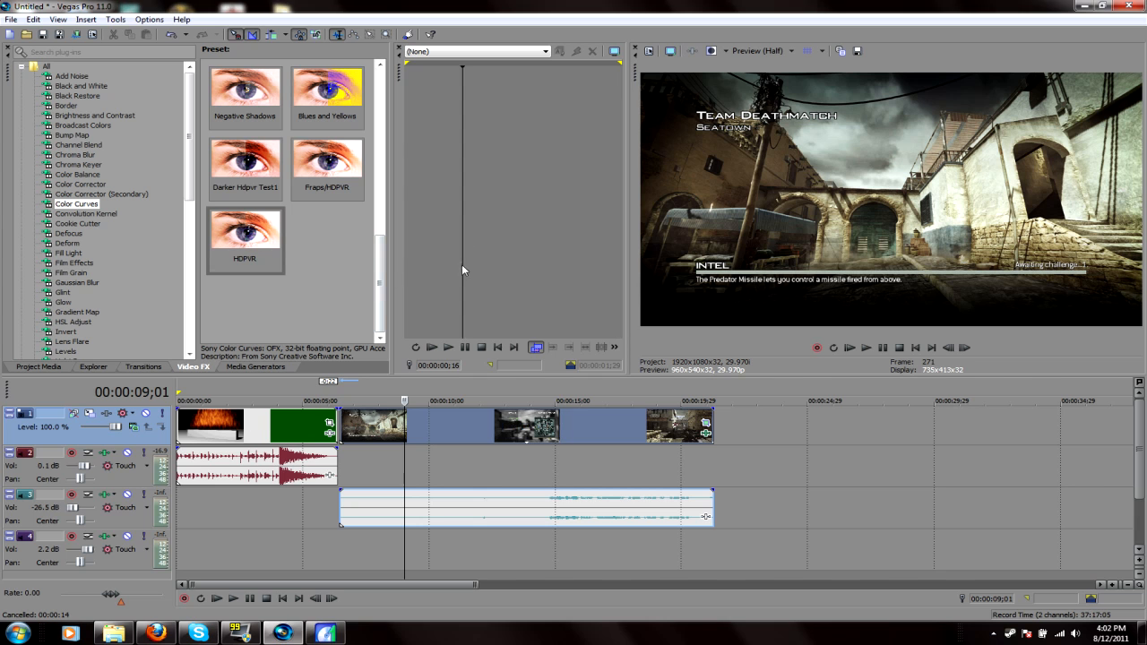